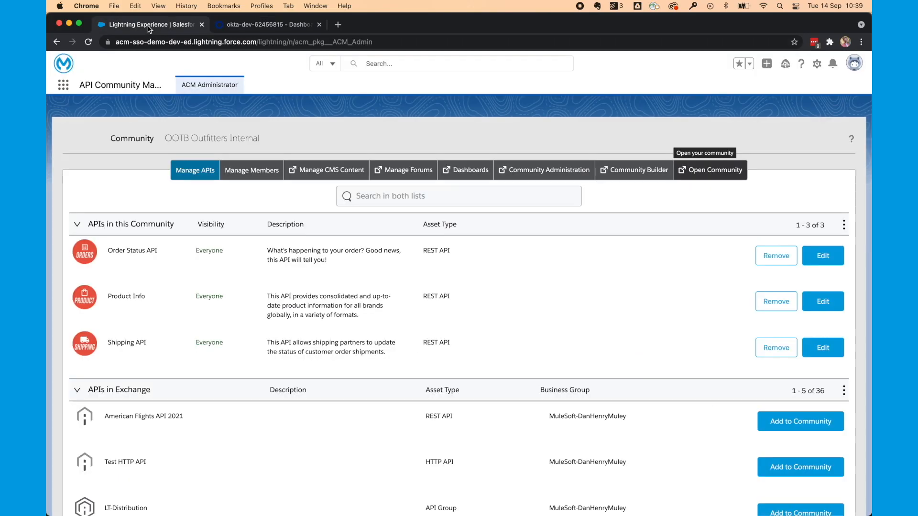
mouse_move(281, 104)
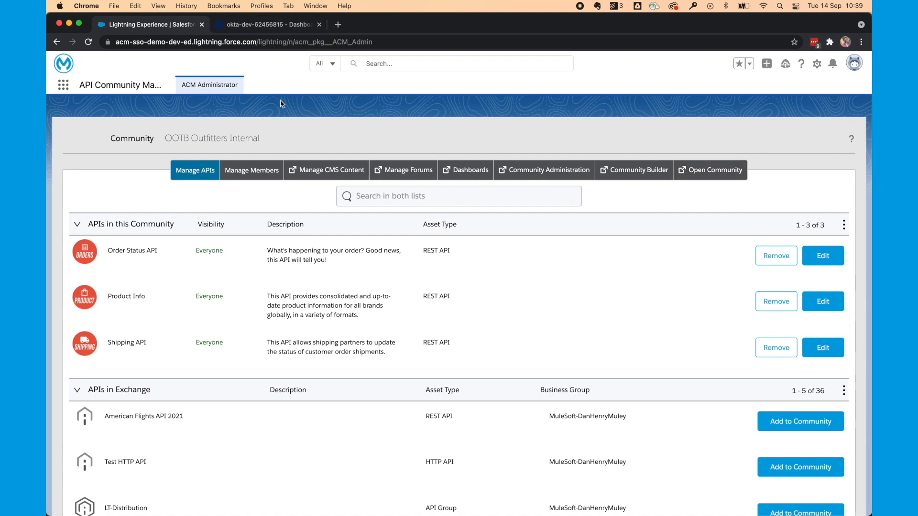
Review the Okta admin dashboard and preview the ACM community portal site
click(267, 25)
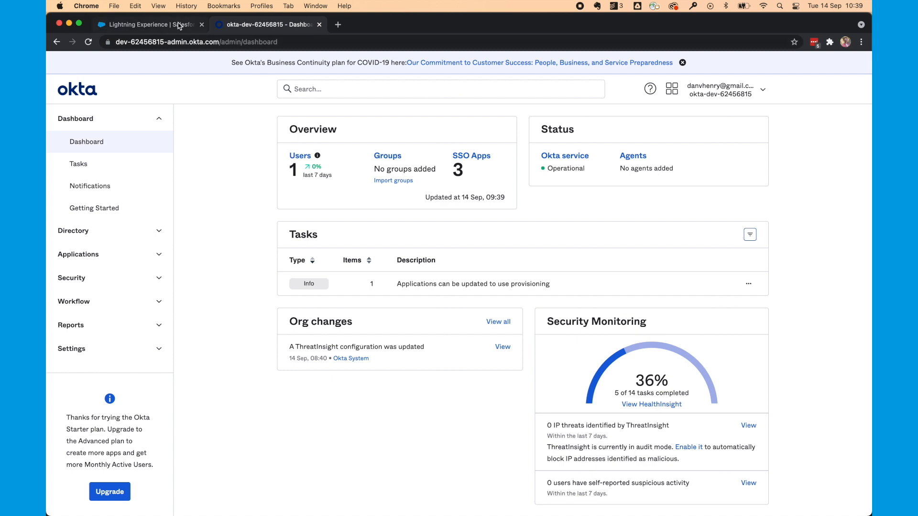
click(146, 24)
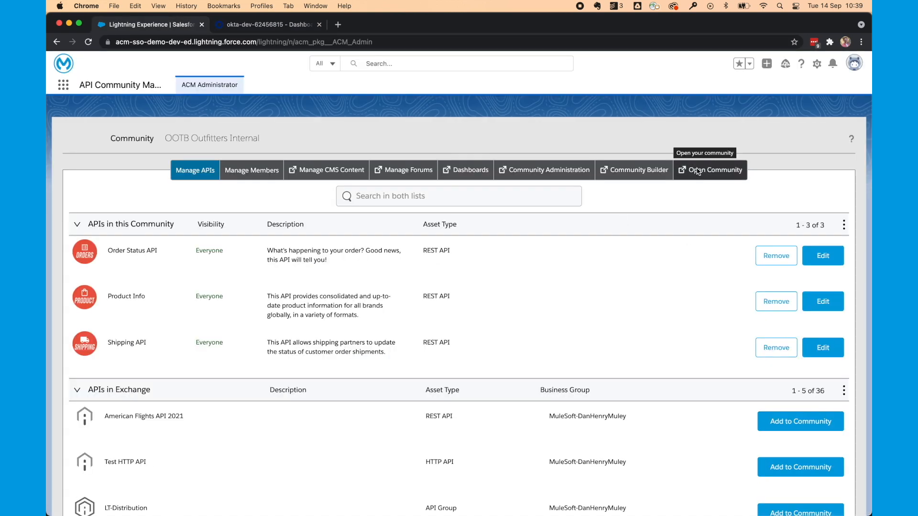
click(714, 170)
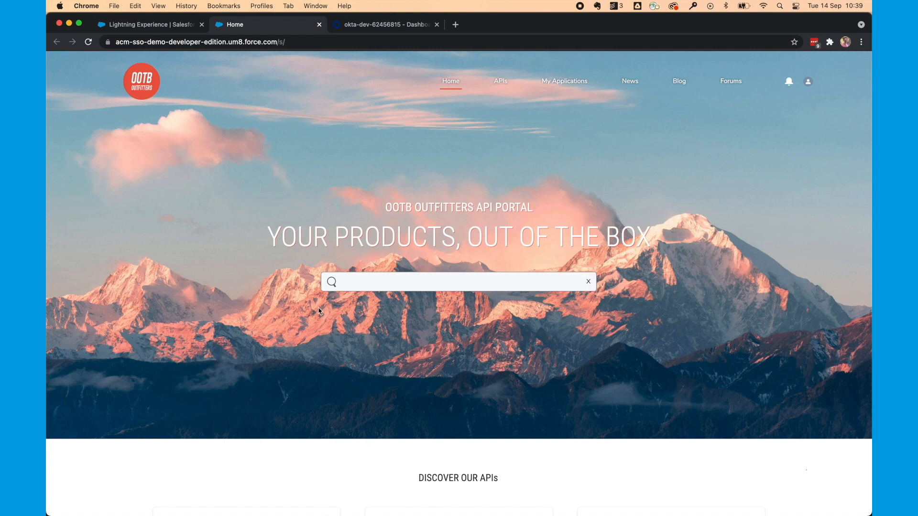
scroll(down, 3)
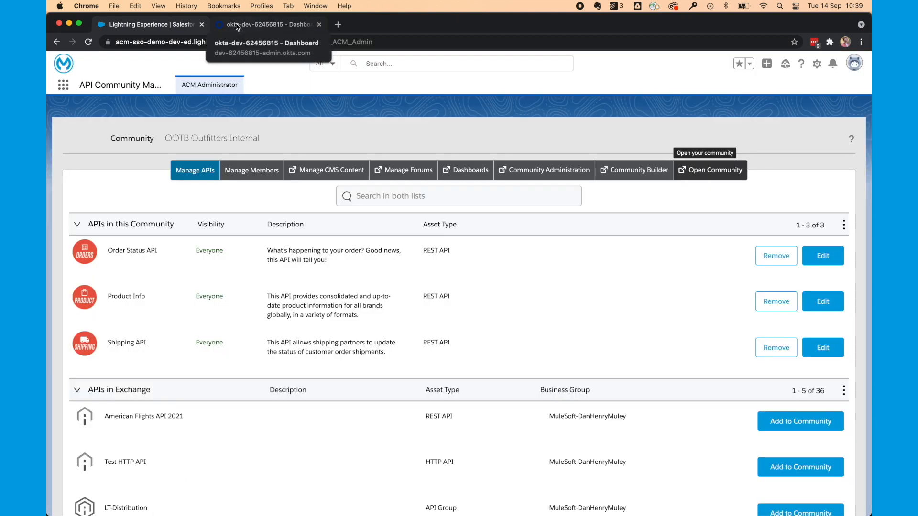
From Okta Applications, browse the App Catalog and start adding the Salesforce.com integration
click(267, 25)
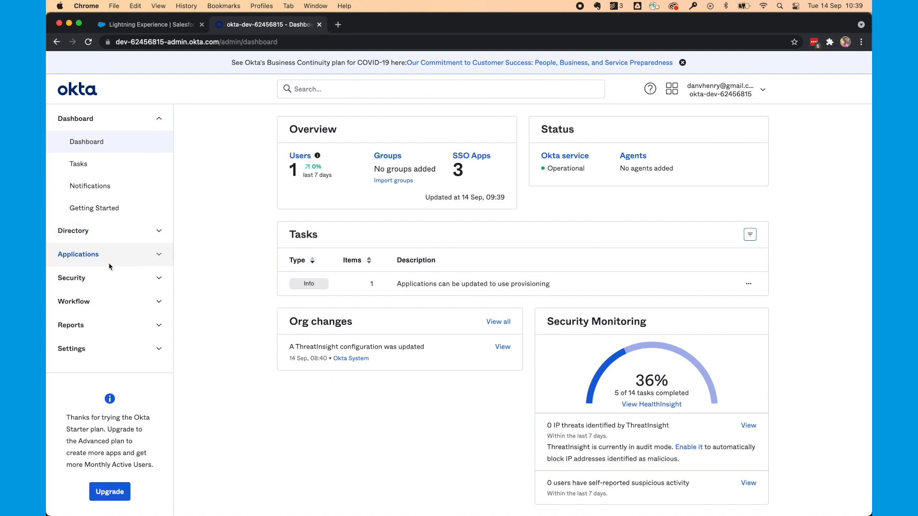
click(78, 254)
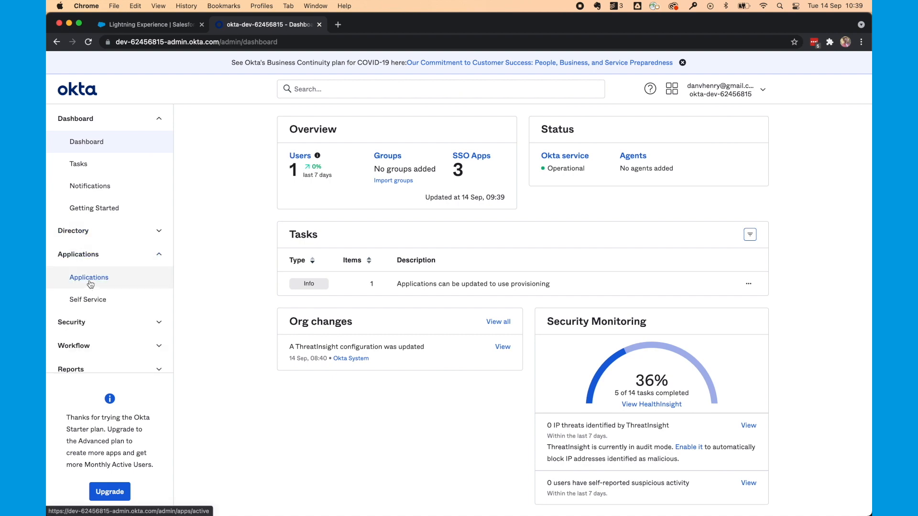
click(89, 277)
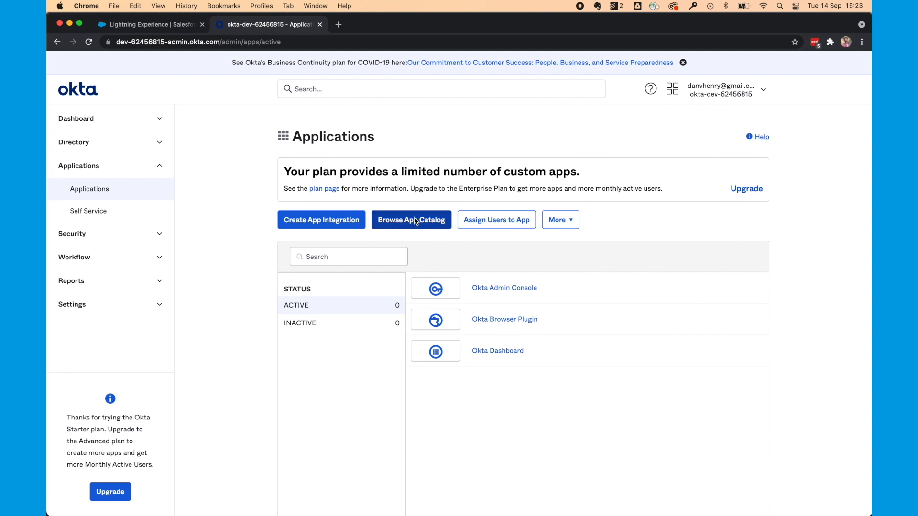
click(411, 220)
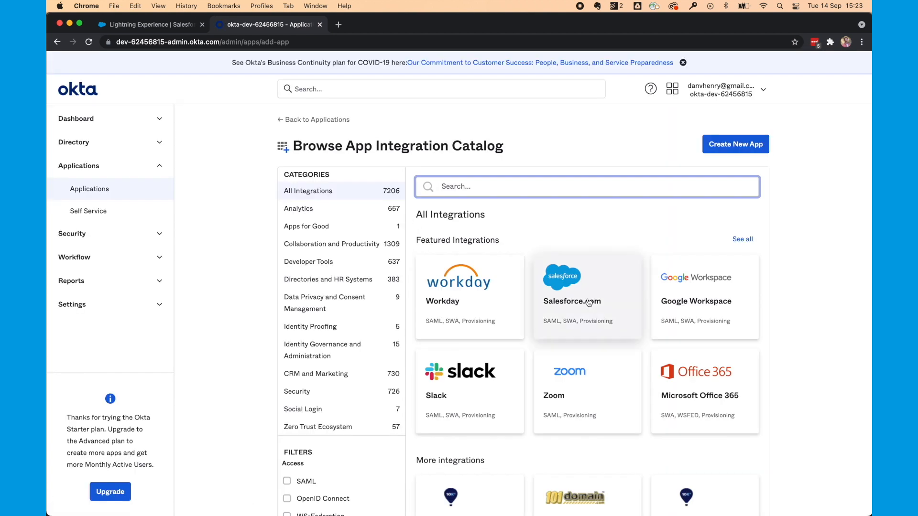
click(587, 295)
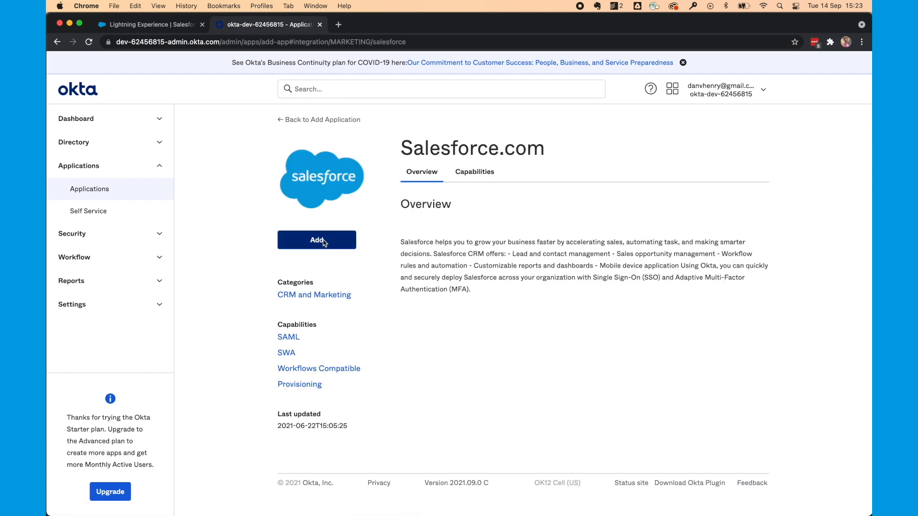
click(316, 240)
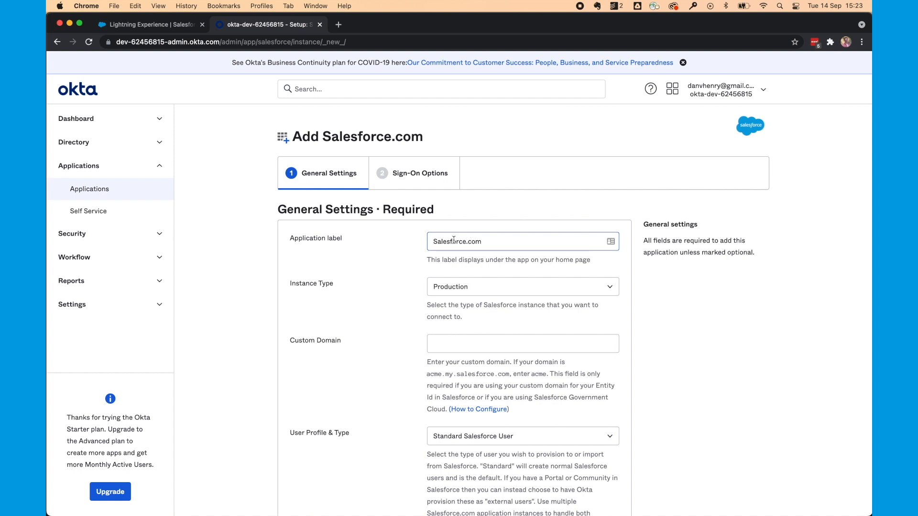
Keep Production instance, set custom domain acm-sso-demo-dev-ed and Salesforce Community User type, then continue
click(521, 286)
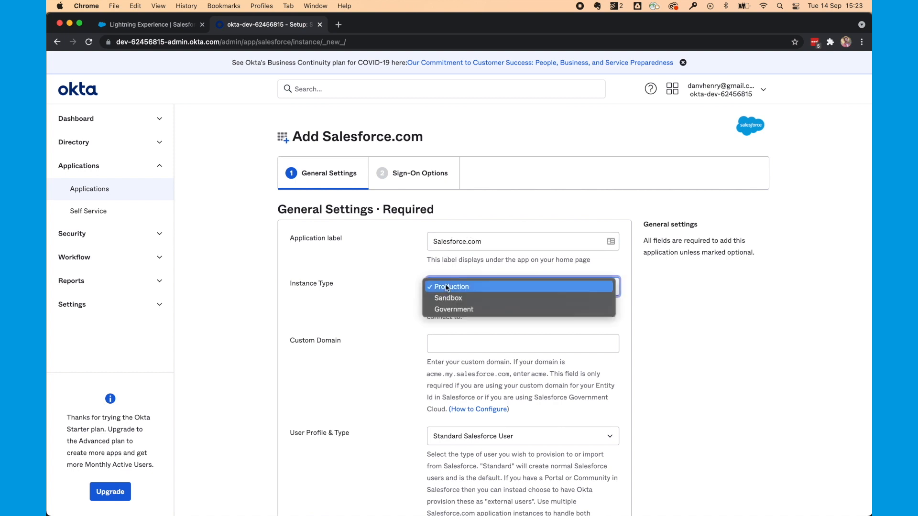
click(450, 286)
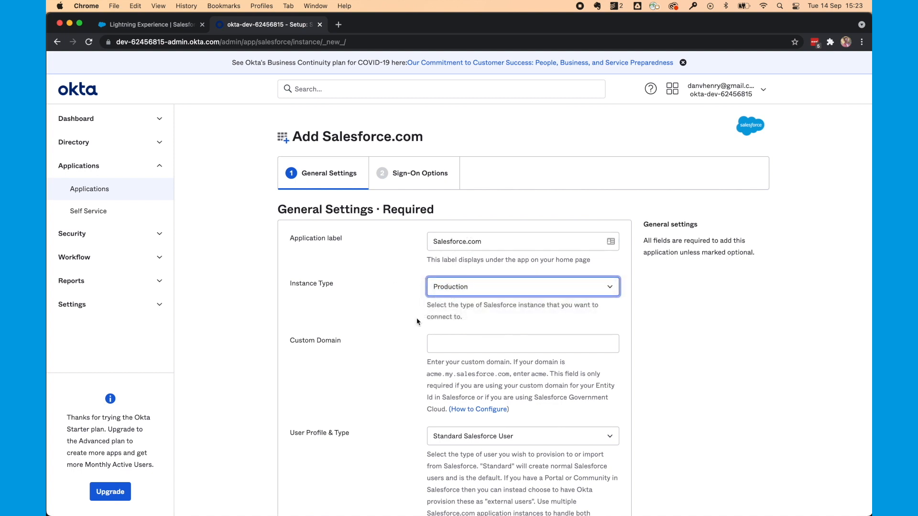
click(522, 343)
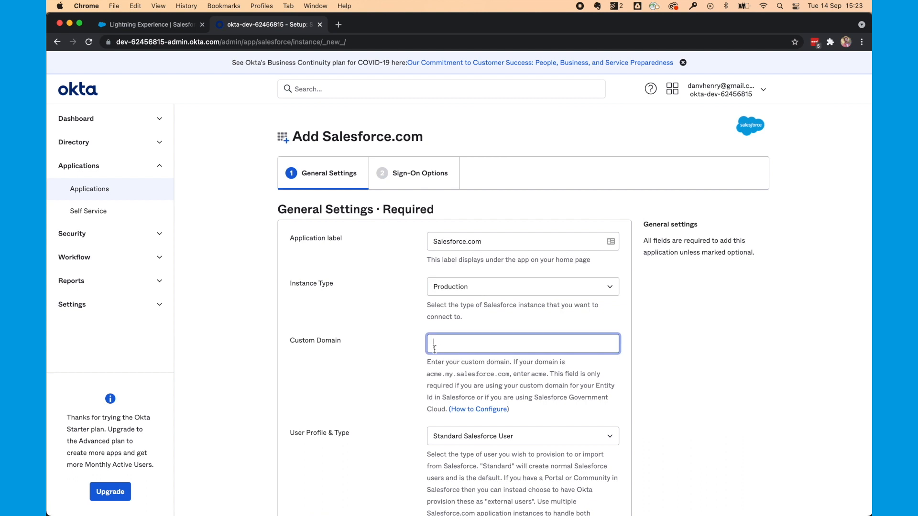
mouse_move(528, 379)
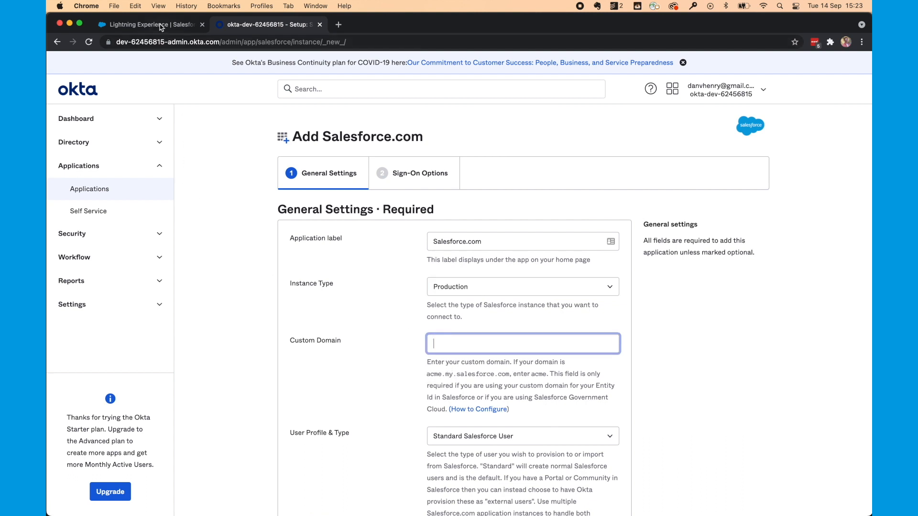
click(146, 24)
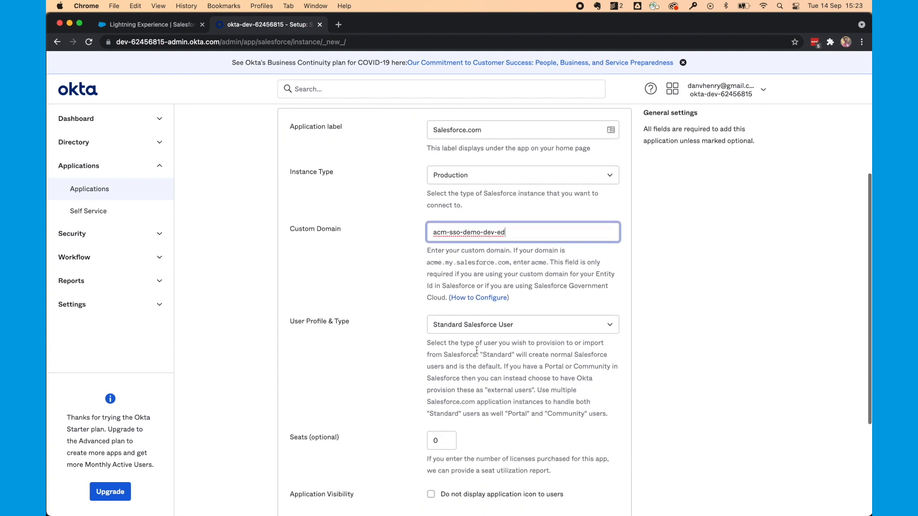
click(522, 325)
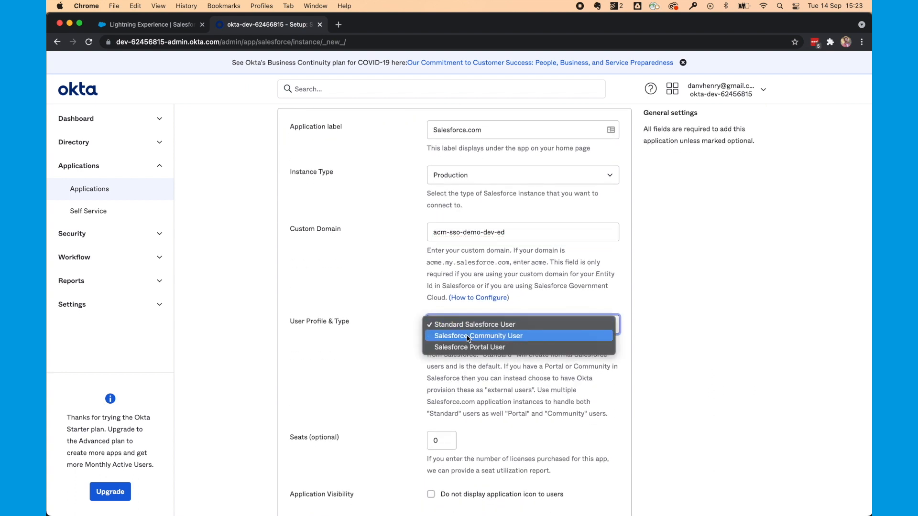
click(479, 336)
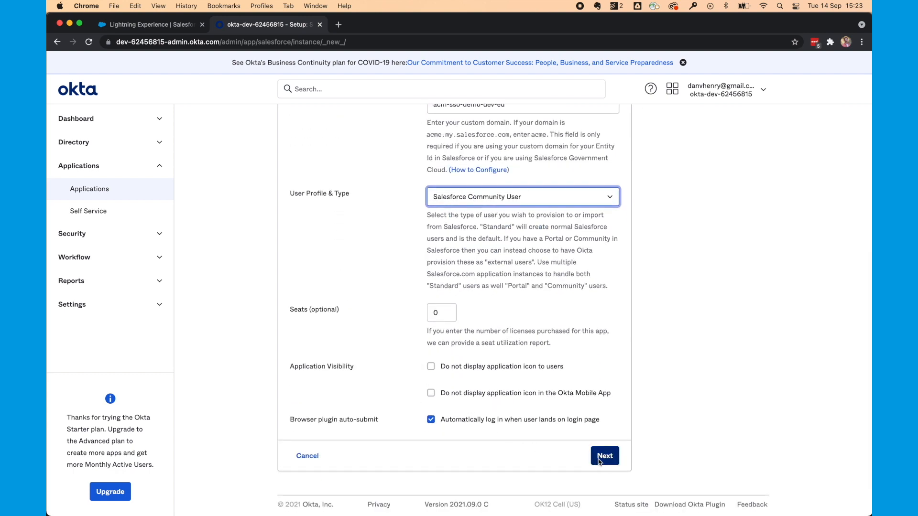
click(605, 456)
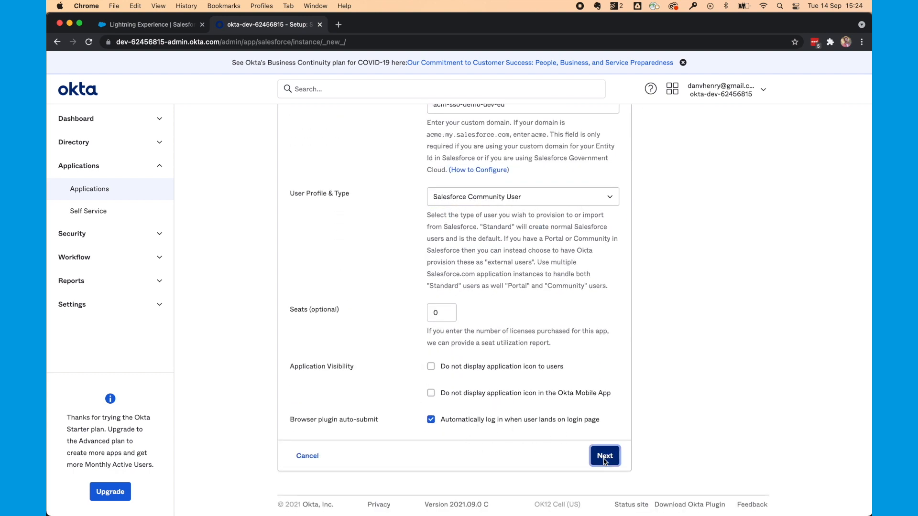
Choose SAML 2.0 as the sign-on method and enable Single Logout
click(605, 456)
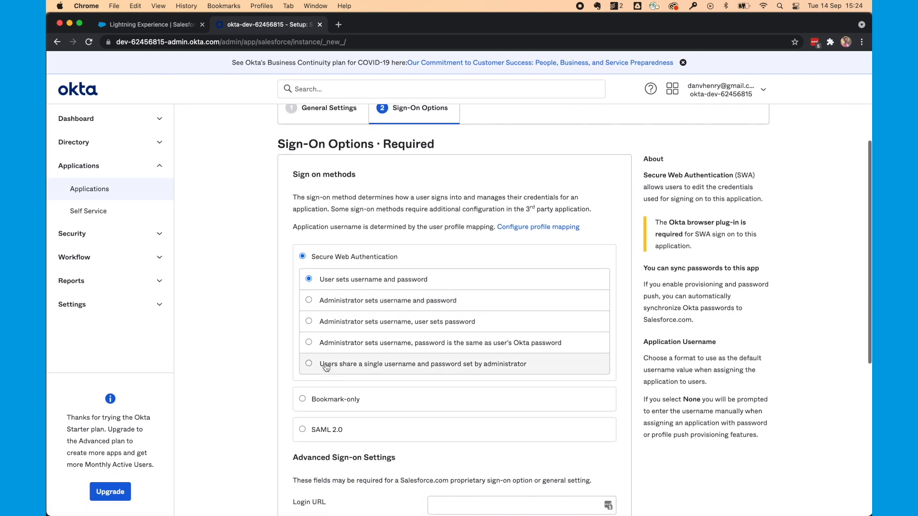
click(303, 430)
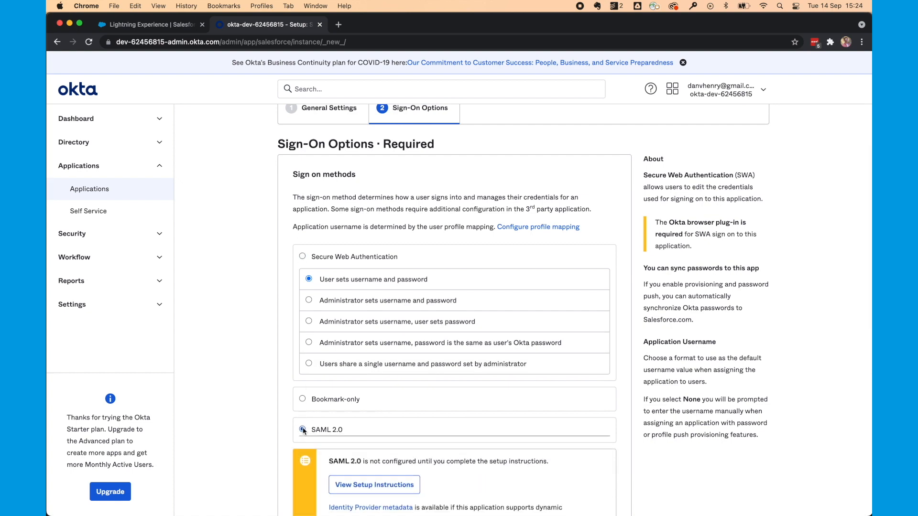
click(302, 430)
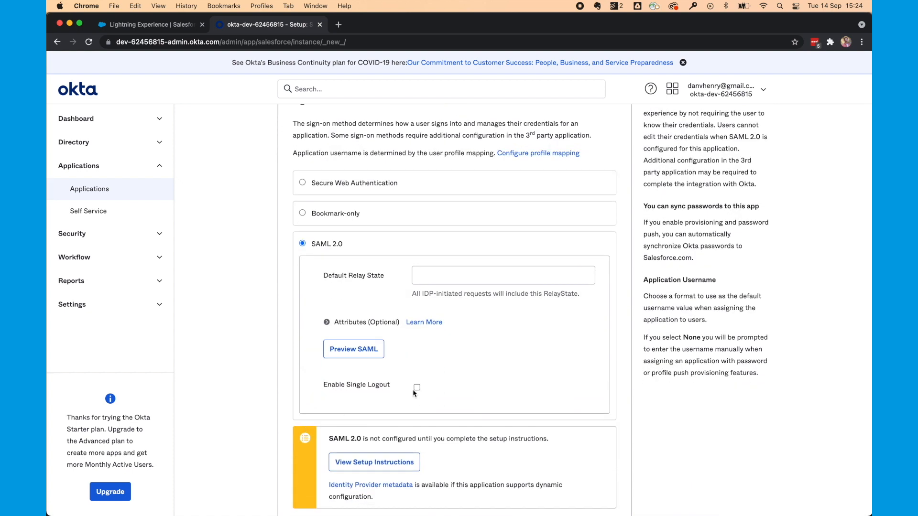
click(416, 387)
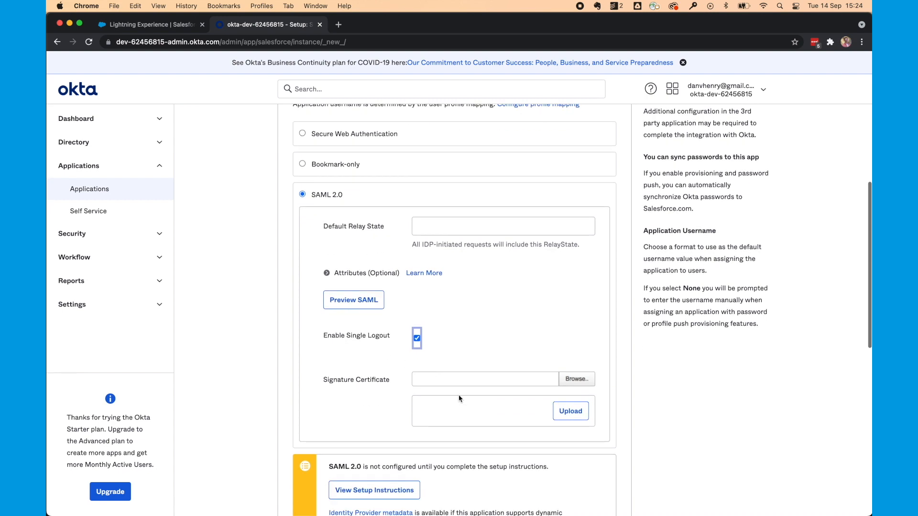
scroll(down, 3)
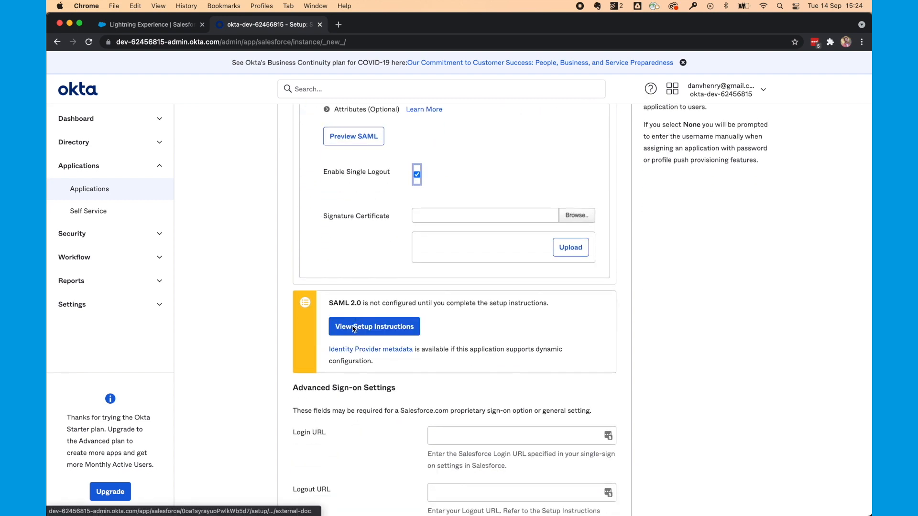
Read Okta's Salesforce SAML 2.0 setup instructions through the Single Sign-On Settings steps, then return to Salesforce
click(374, 326)
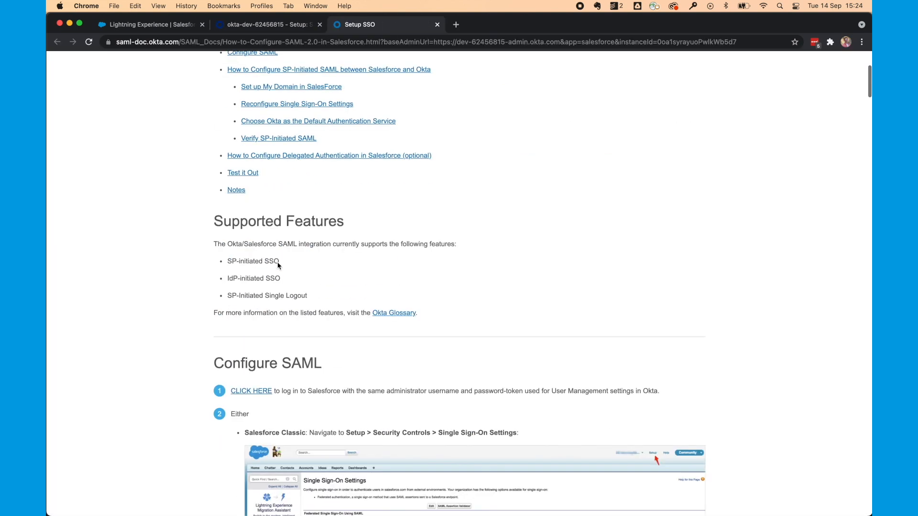
scroll(down, 3)
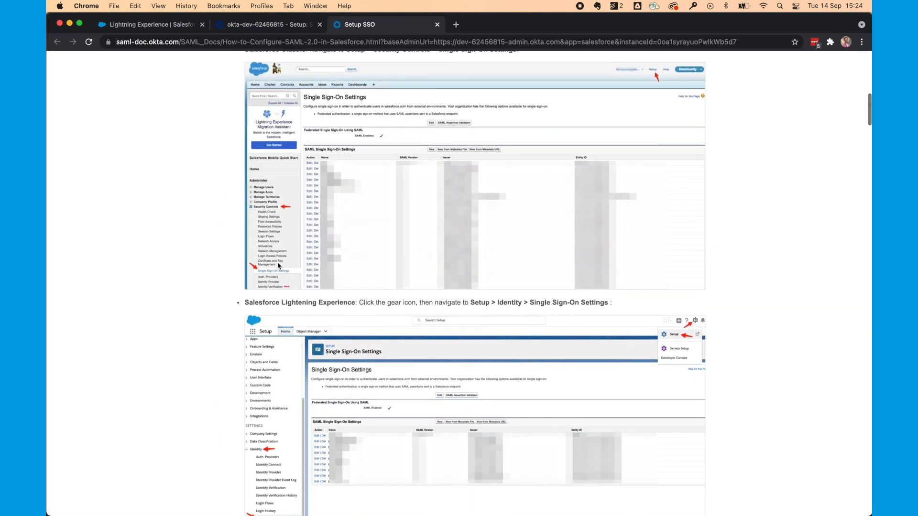
scroll(down, 3)
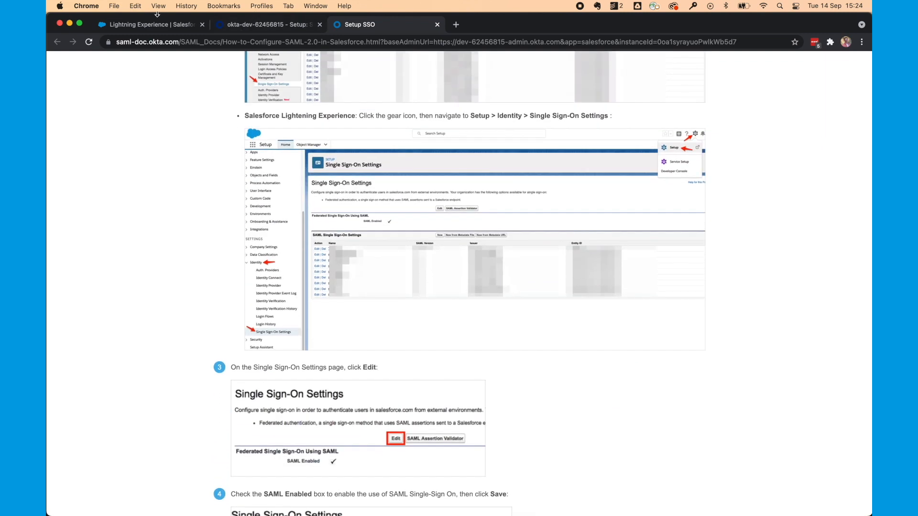
click(146, 24)
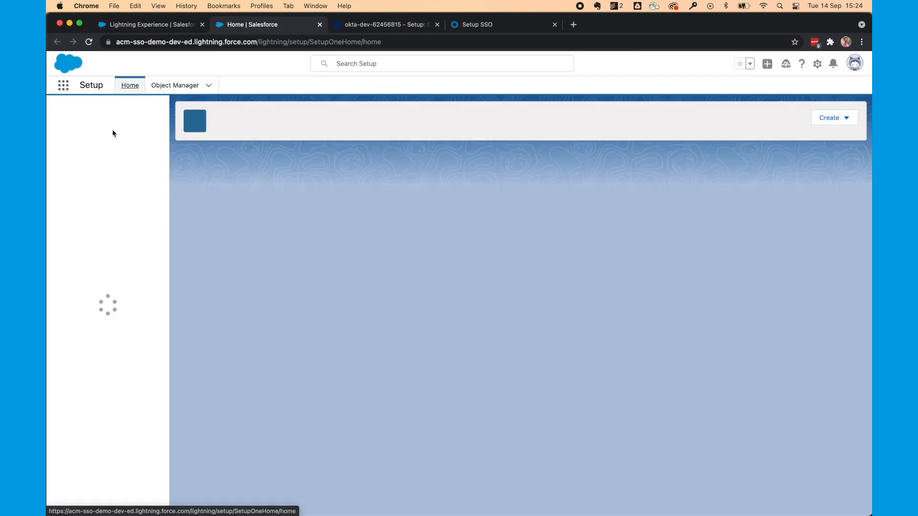
Find Single Sign-On Settings via Quick Find and save them with SAML Enabled checked
text(single sign)
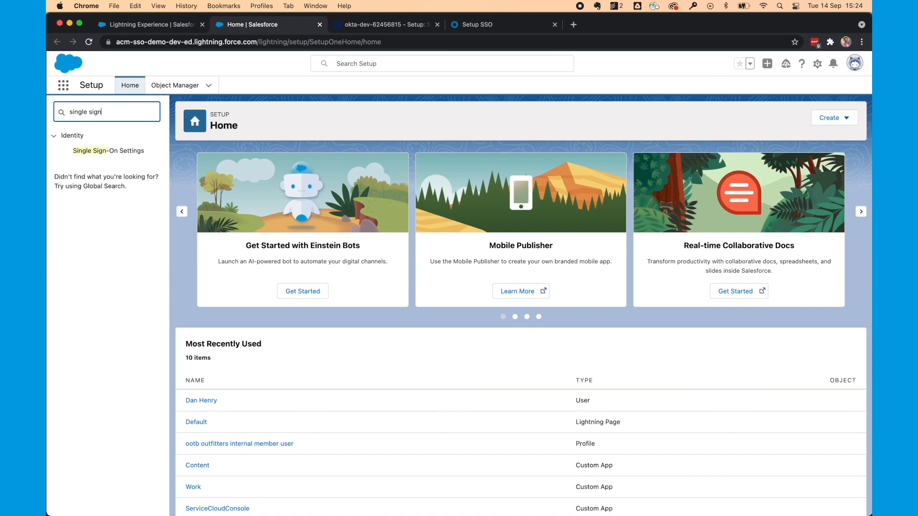
click(108, 151)
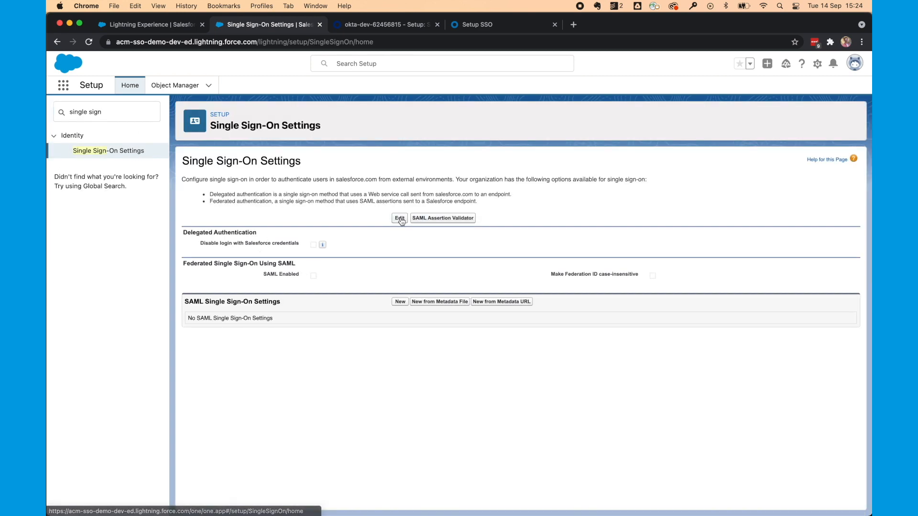
click(399, 218)
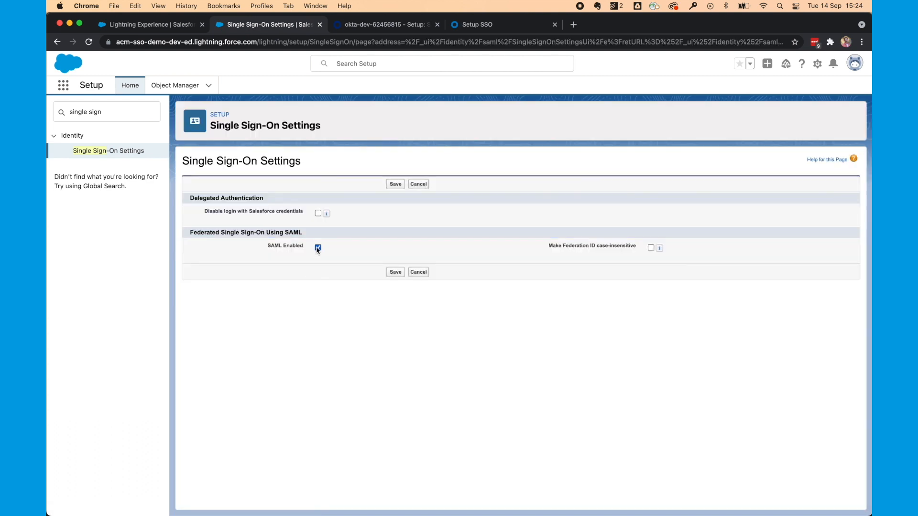
click(395, 184)
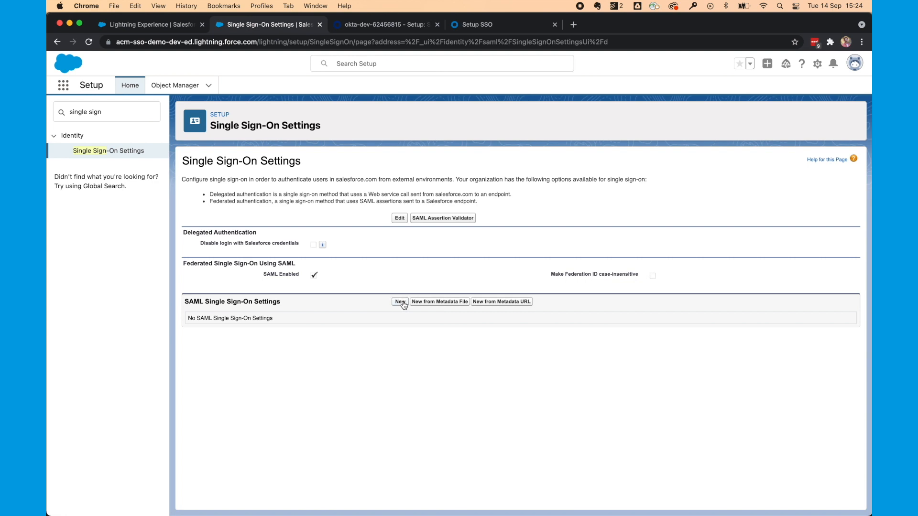
Start a new SAML configuration, download Okta's identity provider certificate and attach it
click(400, 301)
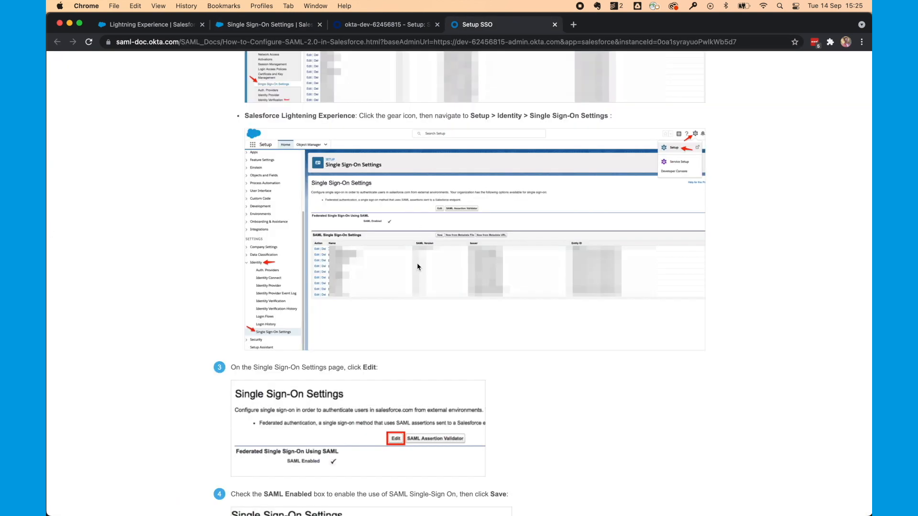
scroll(down, 3)
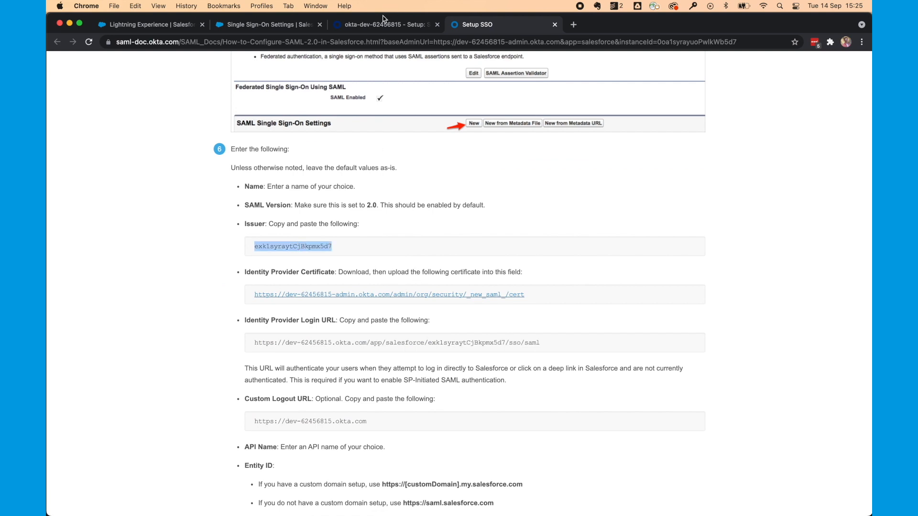
click(264, 24)
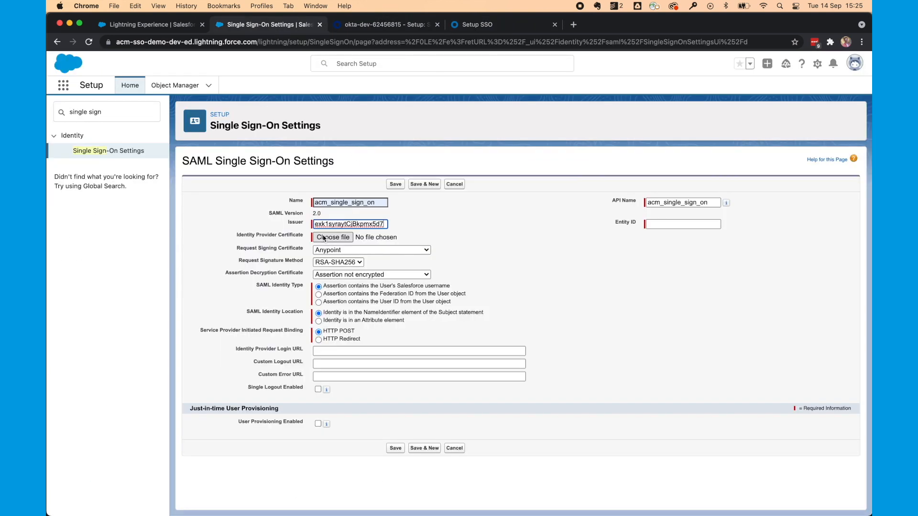
click(475, 24)
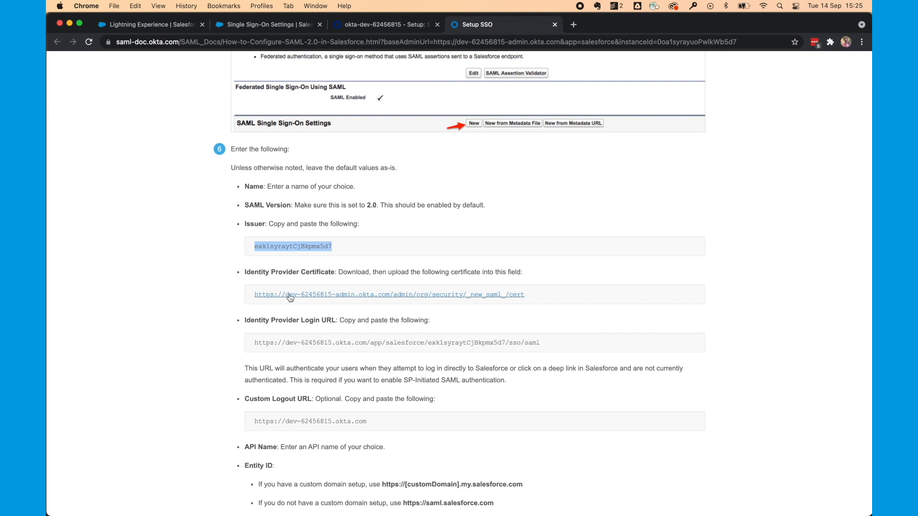
click(389, 295)
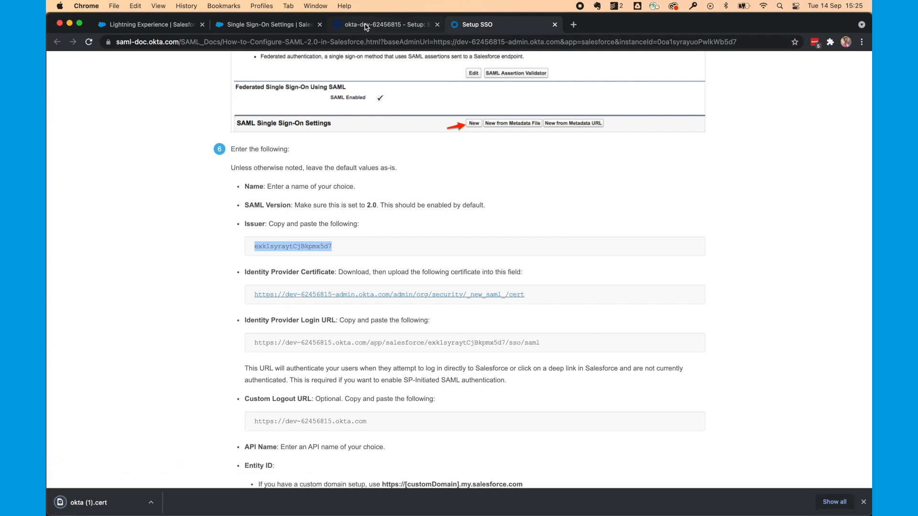
click(267, 25)
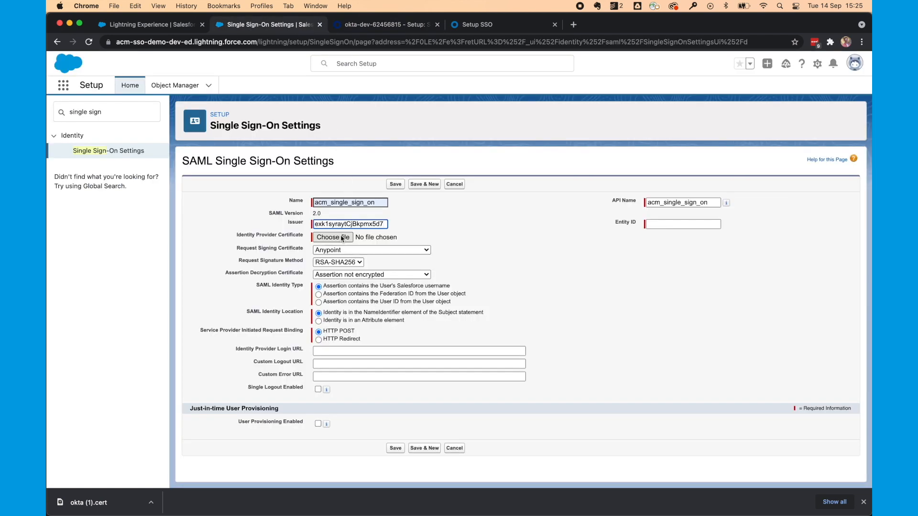
click(333, 237)
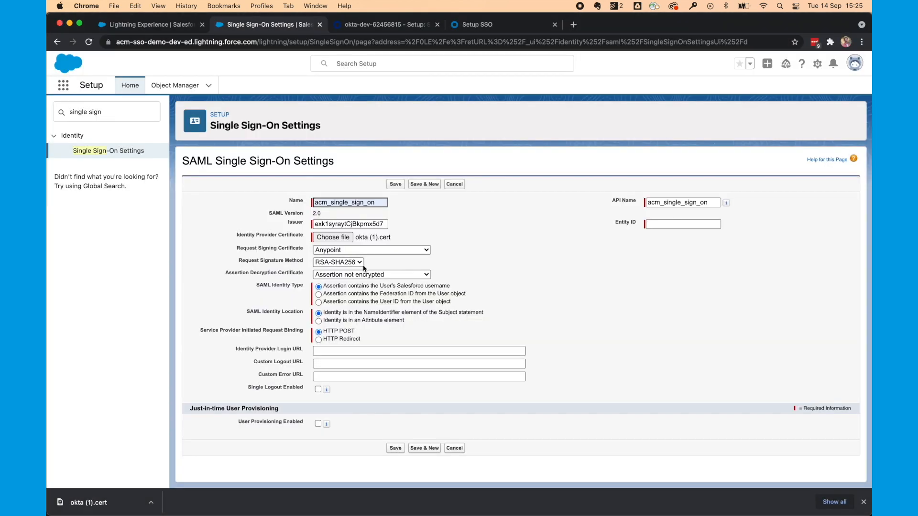
mouse_move(475, 24)
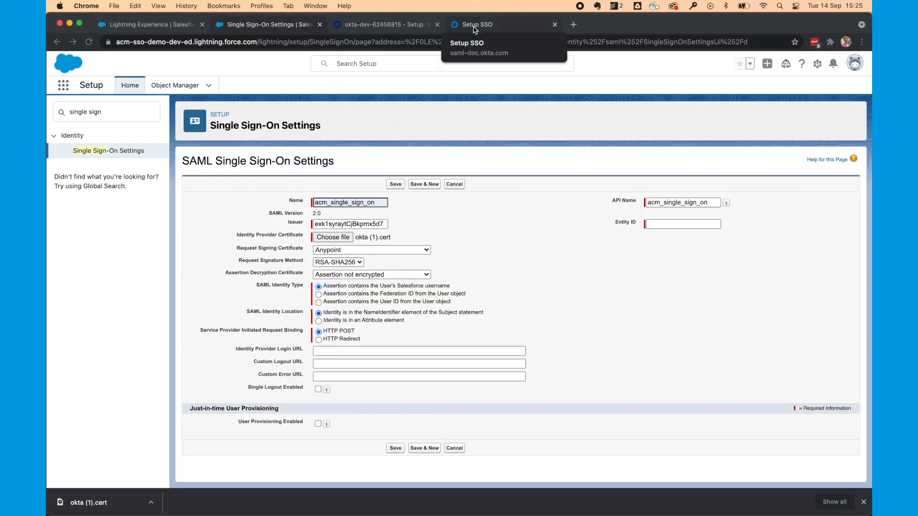
click(478, 24)
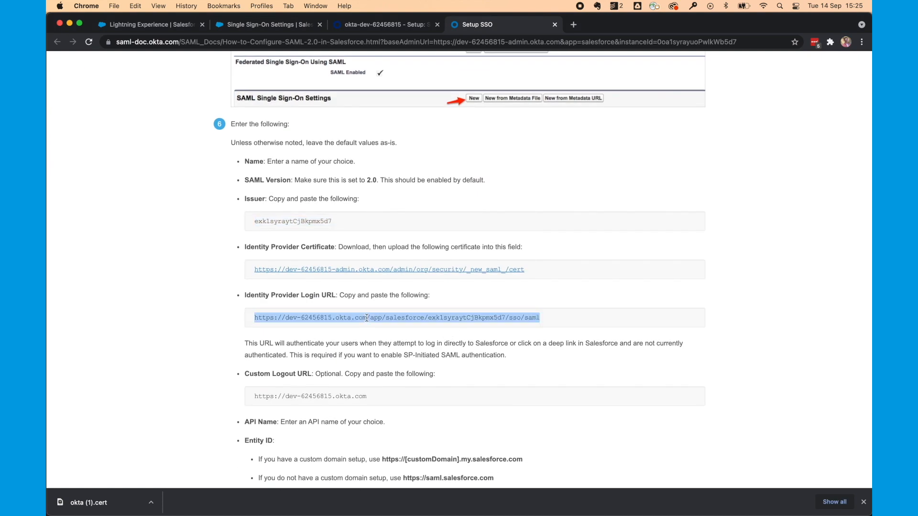
click(264, 24)
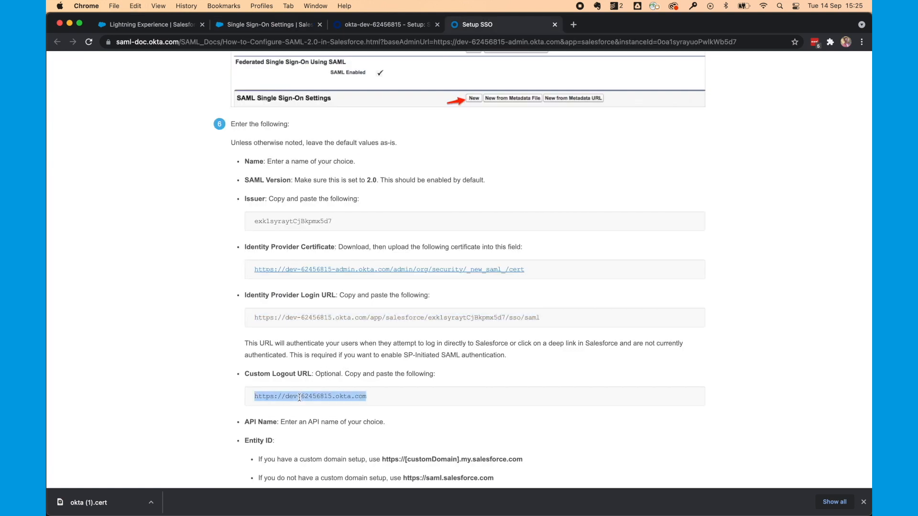
click(265, 24)
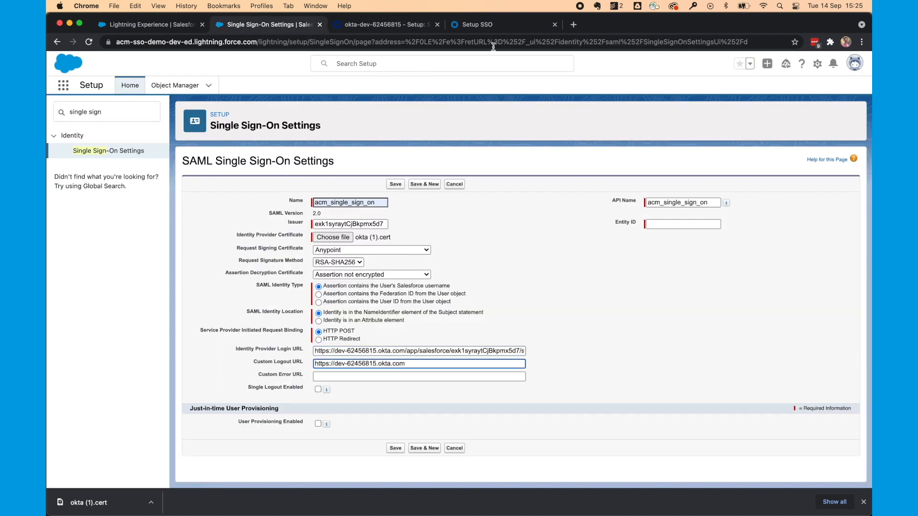
click(682, 224)
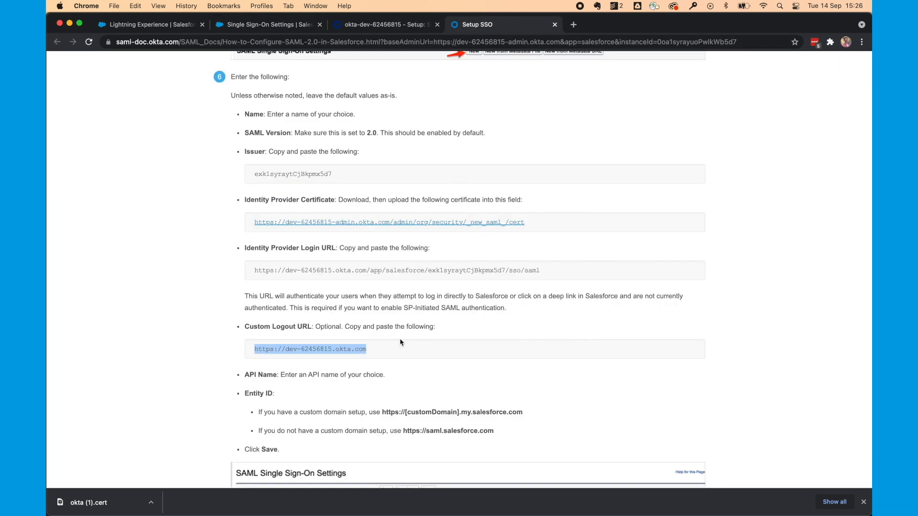
scroll(down, 3)
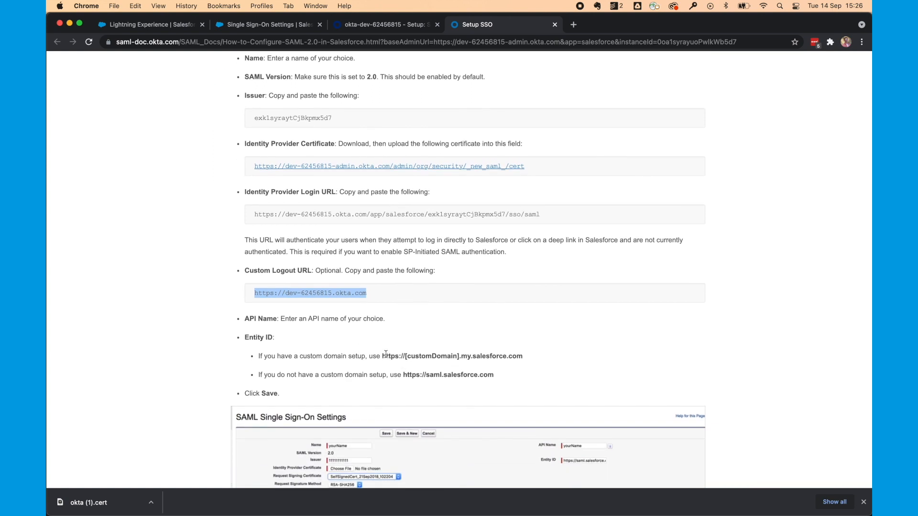
drag(382, 356, 521, 356)
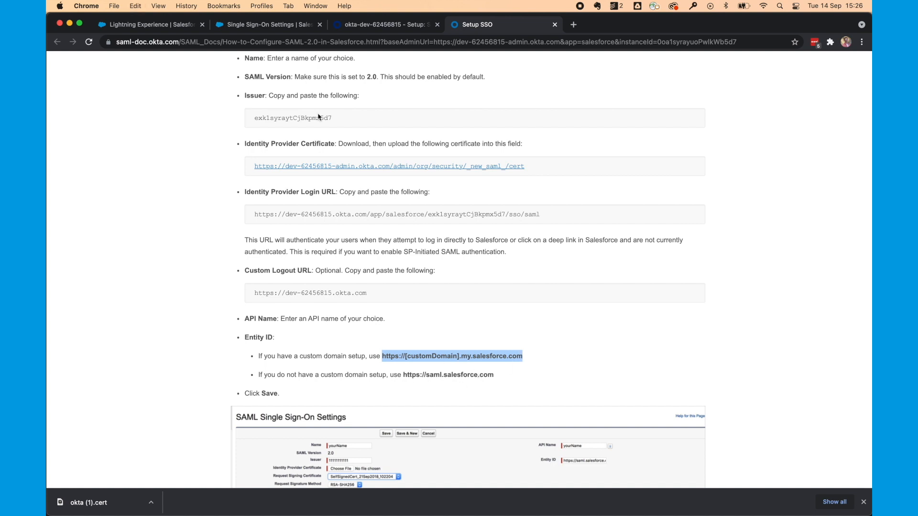
click(265, 24)
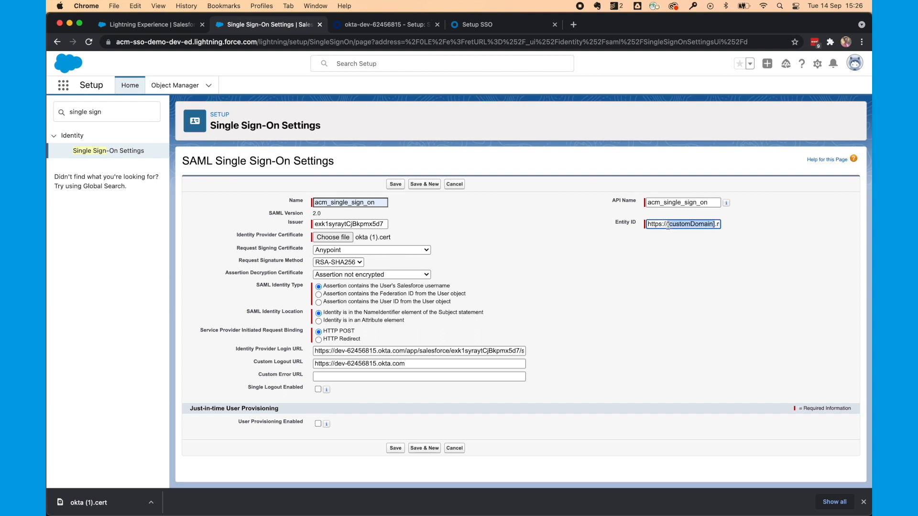
text(https://acm-ss.my.salesforce.com)
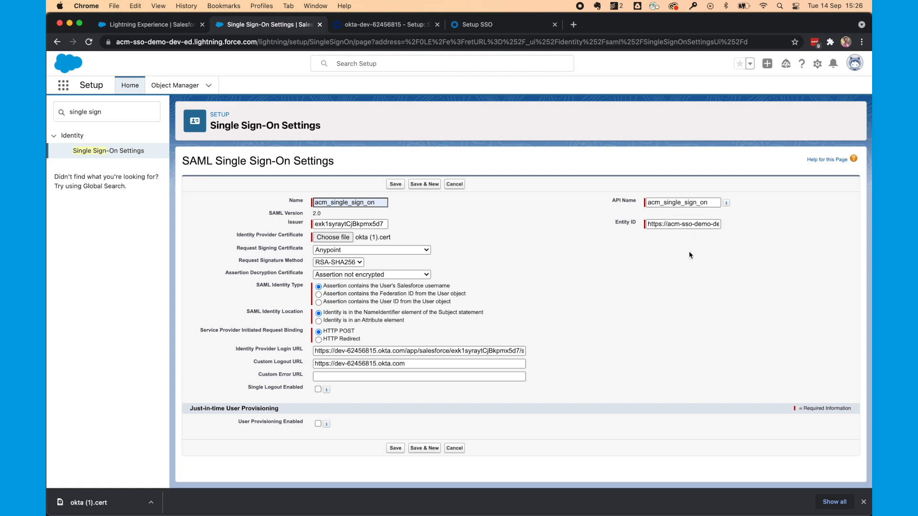
click(478, 24)
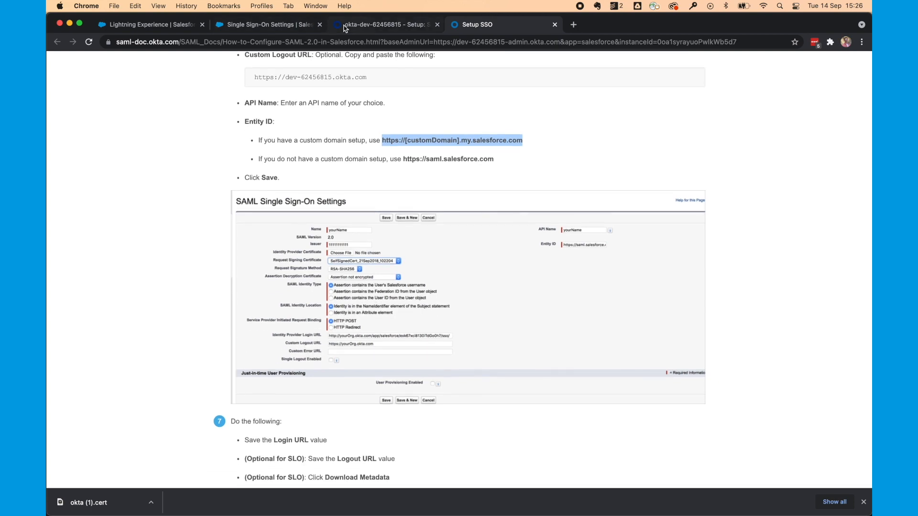
Save acm_single_sign_on, select its community login endpoint URLs, and download the metadata XML
click(265, 25)
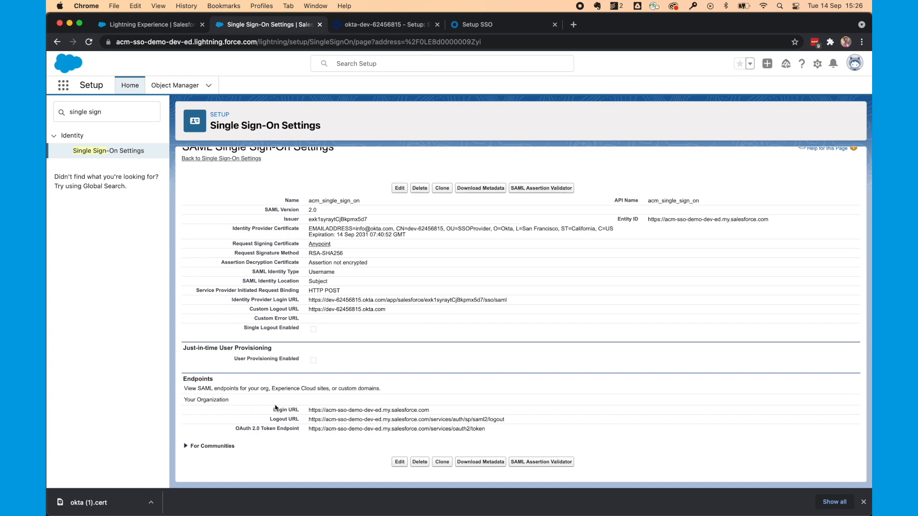
mouse_move(270, 425)
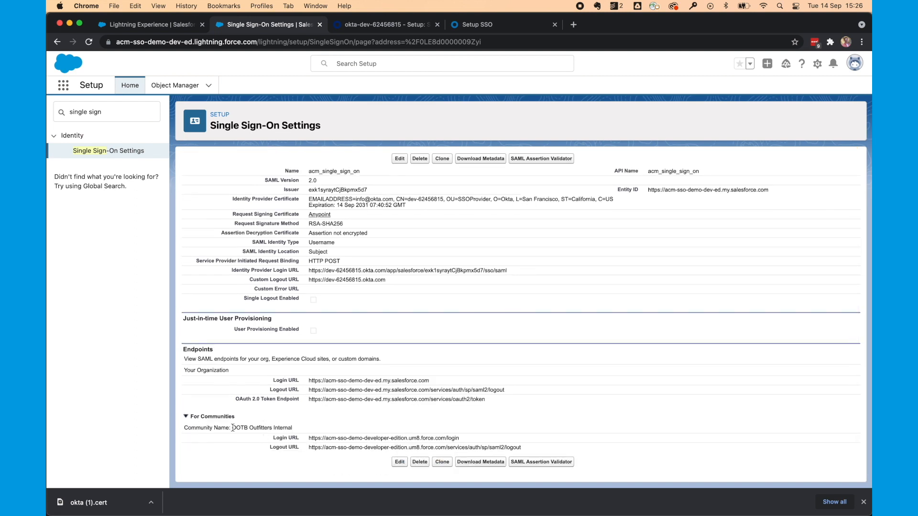
double_click(260, 428)
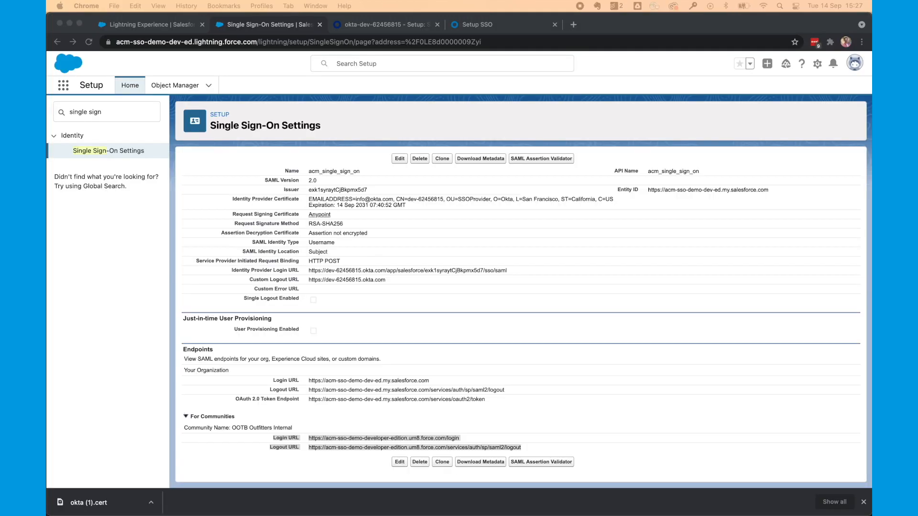
click(481, 157)
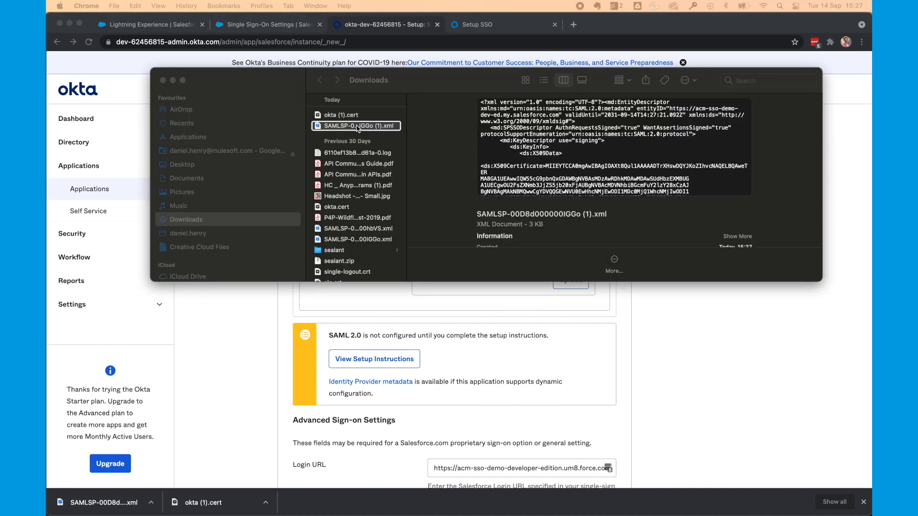
Open the metadata in Visual Studio Code and wrap its X509 certificate in BEGIN/END CERTIFICATE lines
right_click(357, 126)
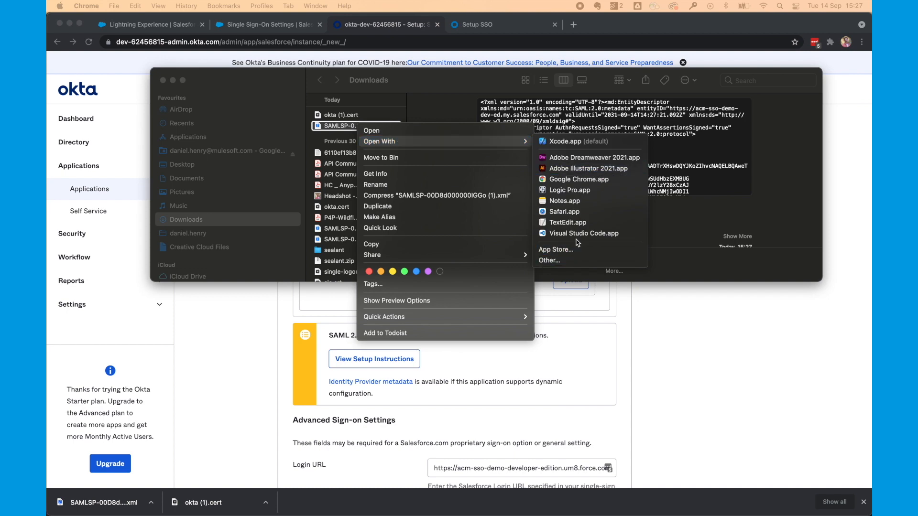
click(582, 233)
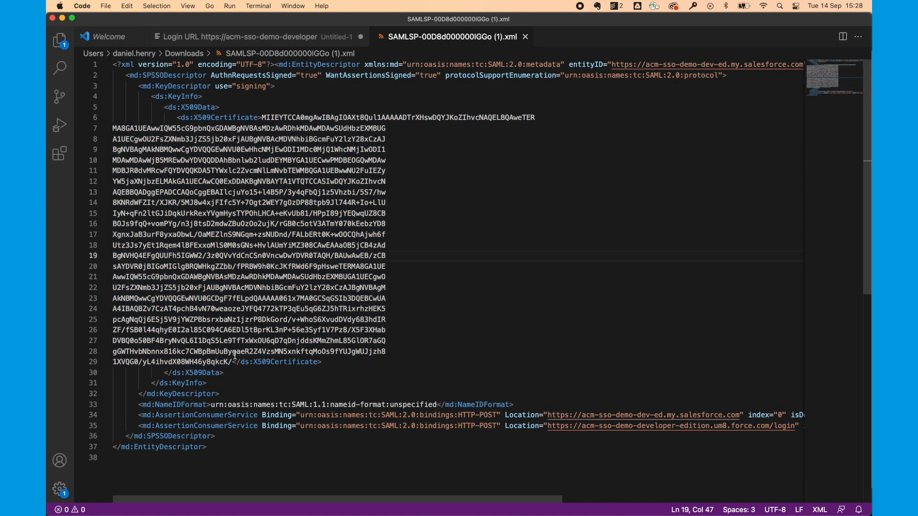
drag(262, 116, 231, 361)
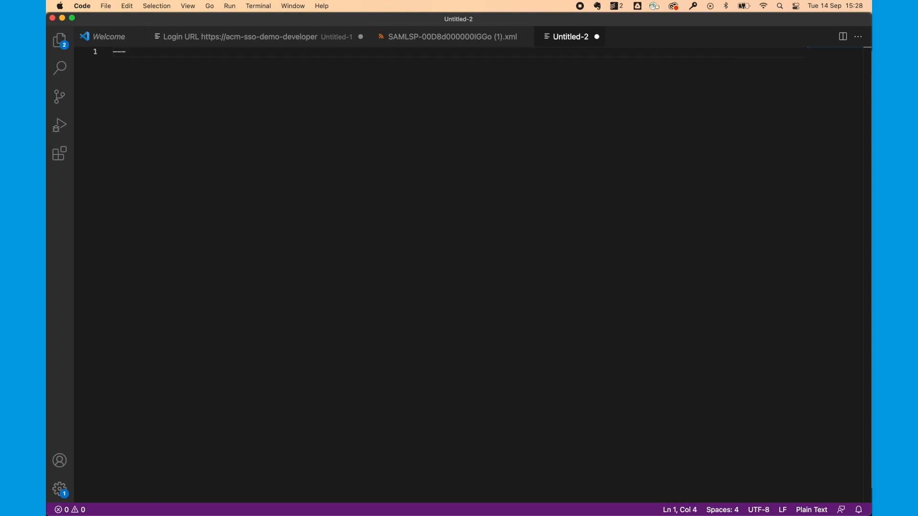
text(BEGI)
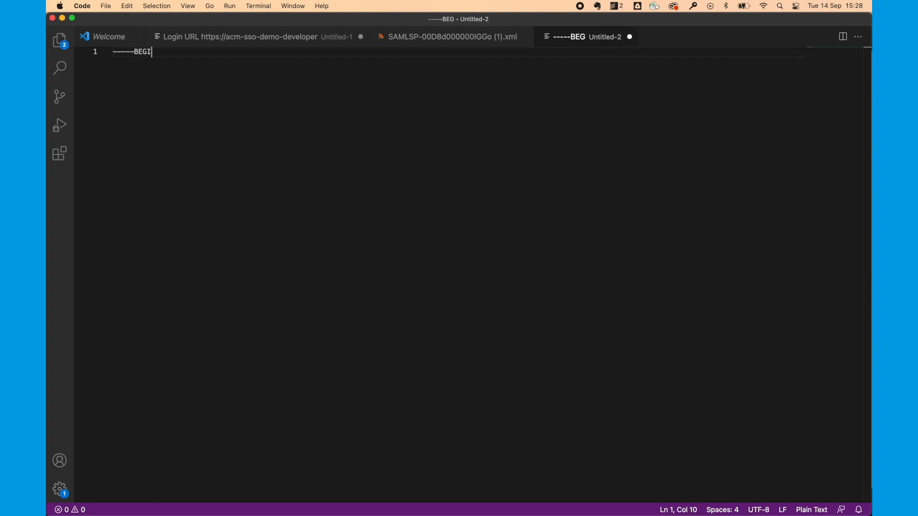
text(N E)
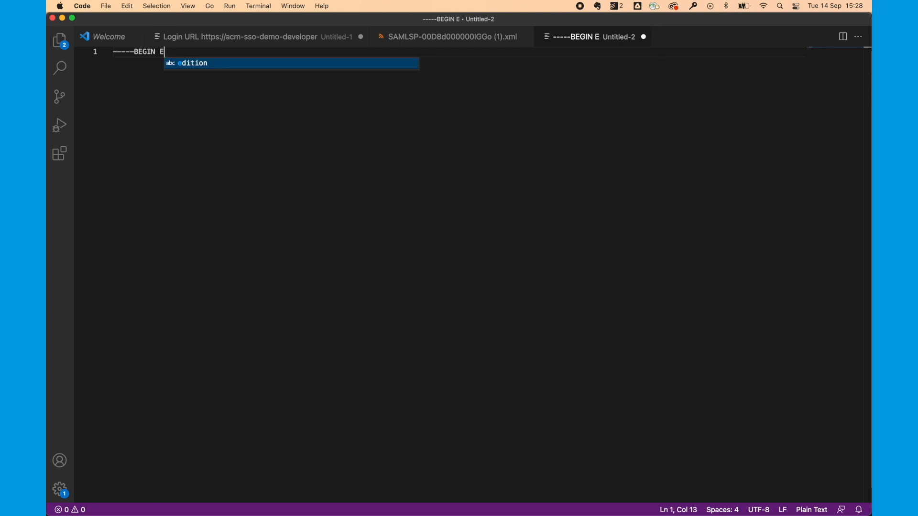
text(CERTI)
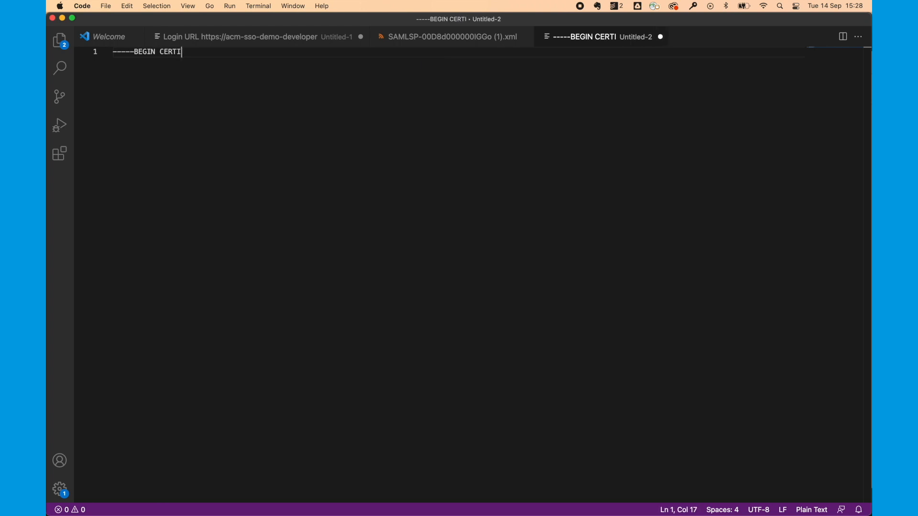
text(FICATE-----)
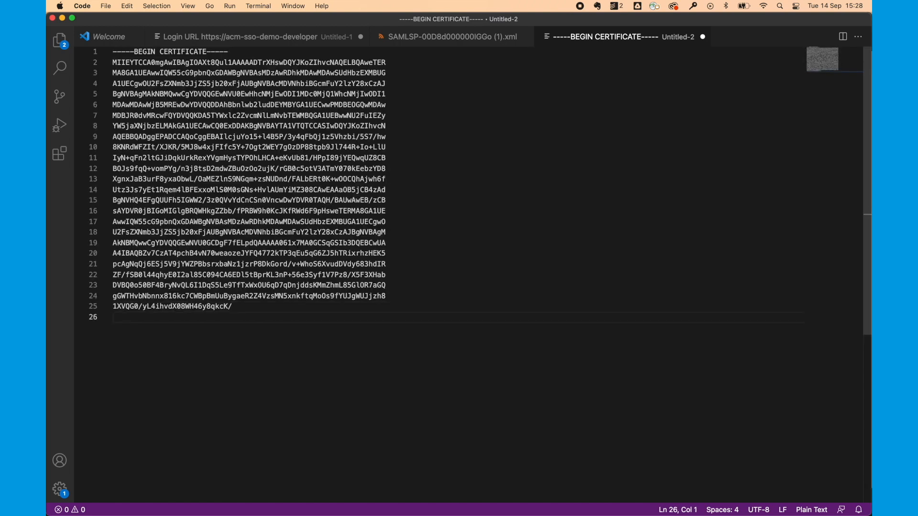
text(----)
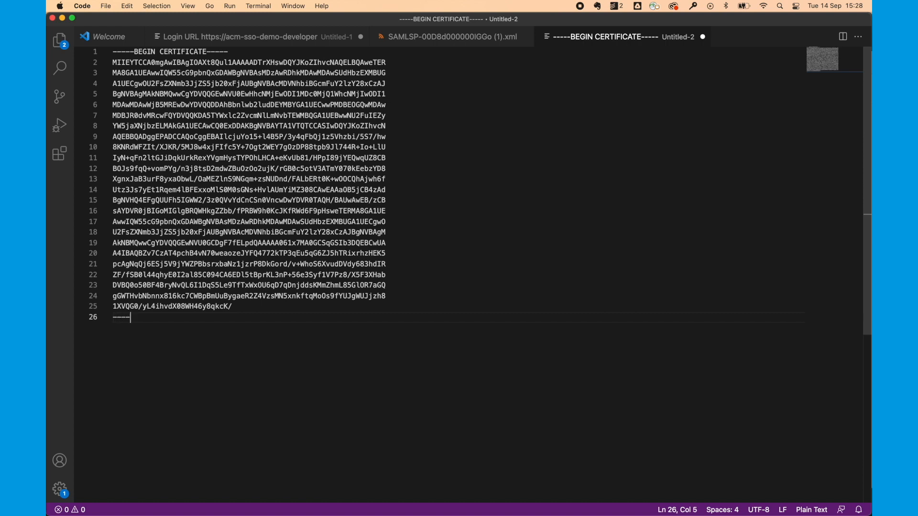
text(END CERTIFICATE-----)
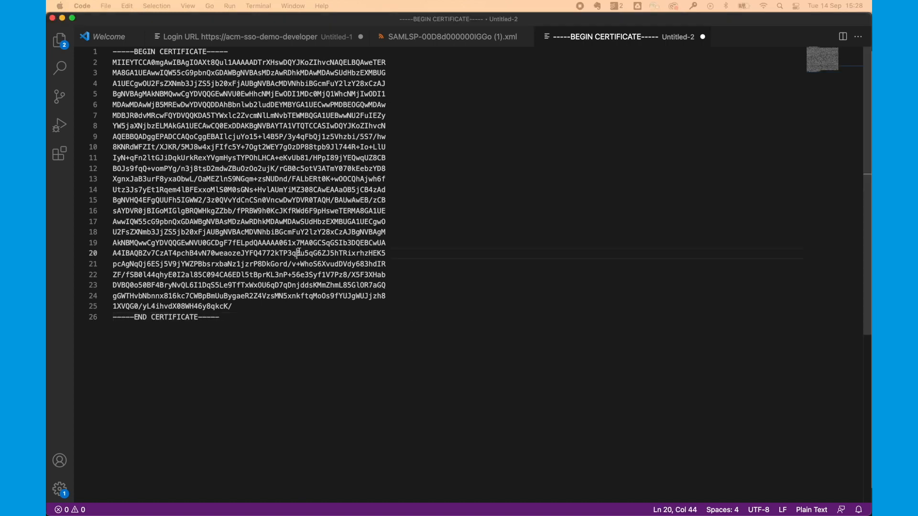
Save the certificate as acm-slo.crt in Downloads
key(cmd+s)
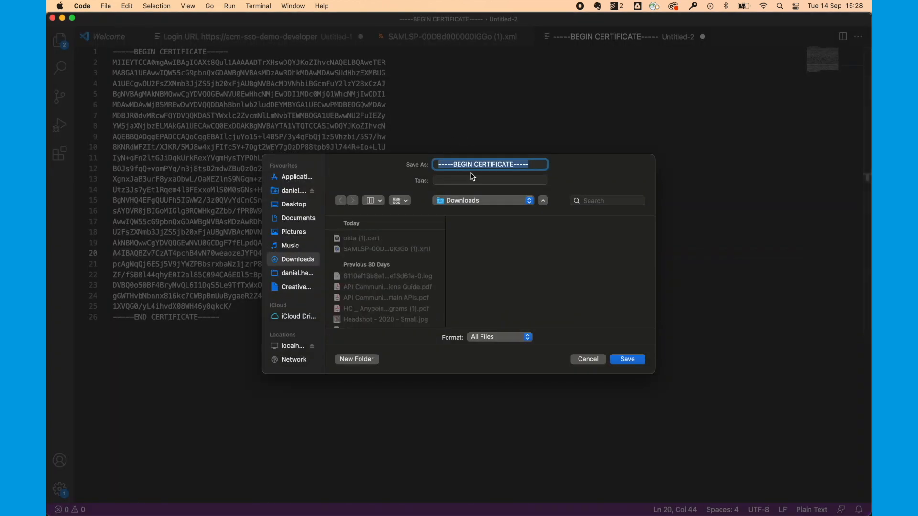
text(acm-slo-)
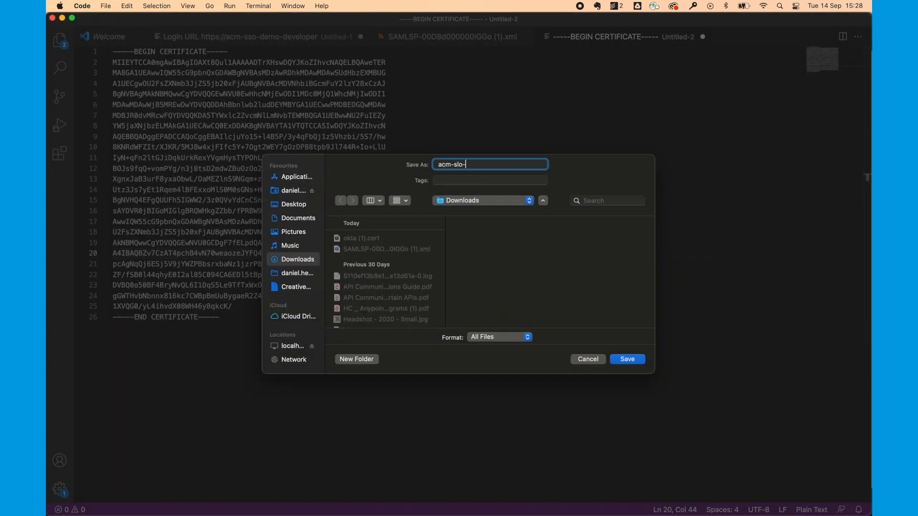
click(587, 359)
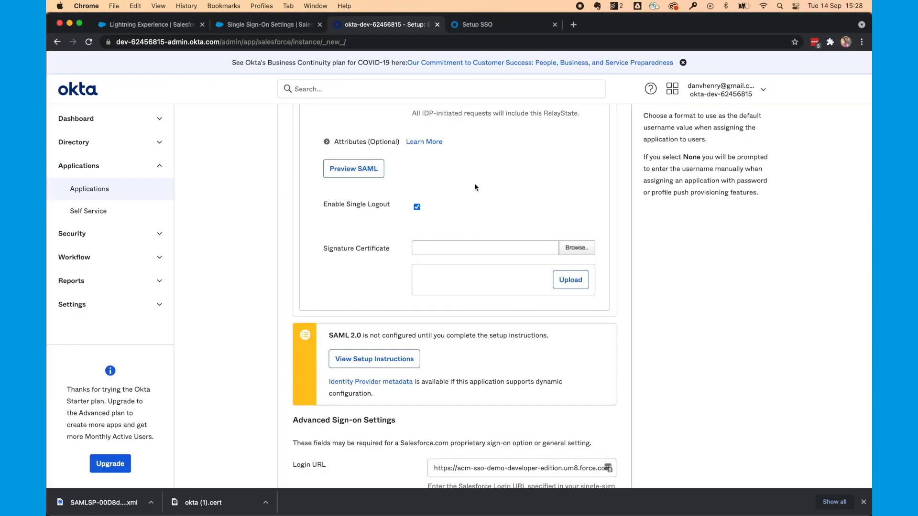
Attach acm-slo.crt as the Signature Certificate
click(576, 248)
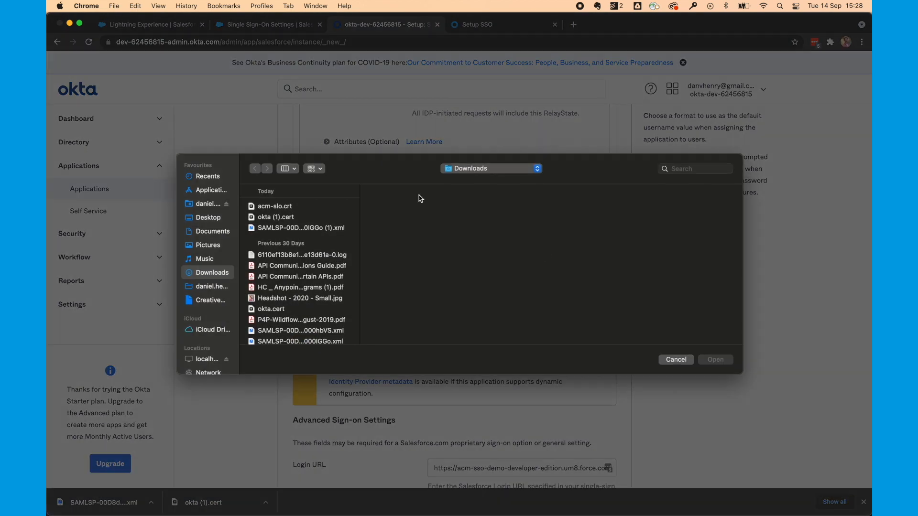
click(276, 207)
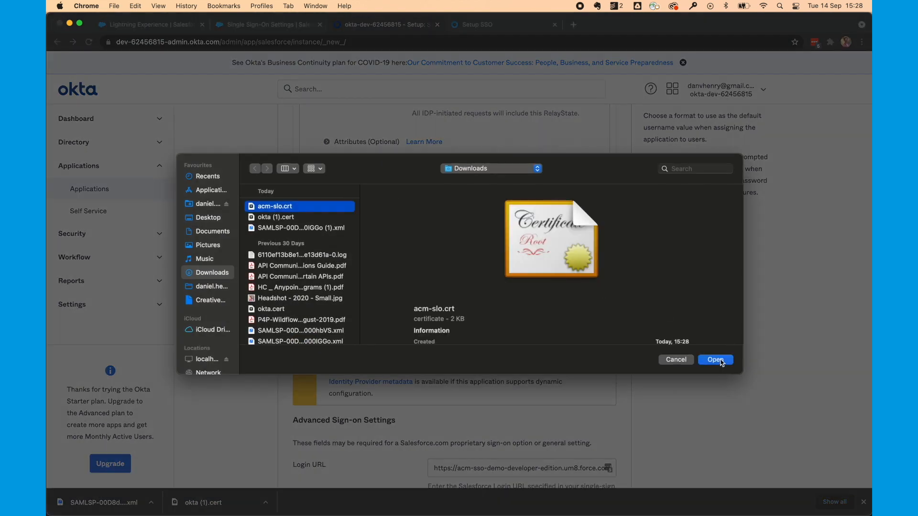
click(716, 360)
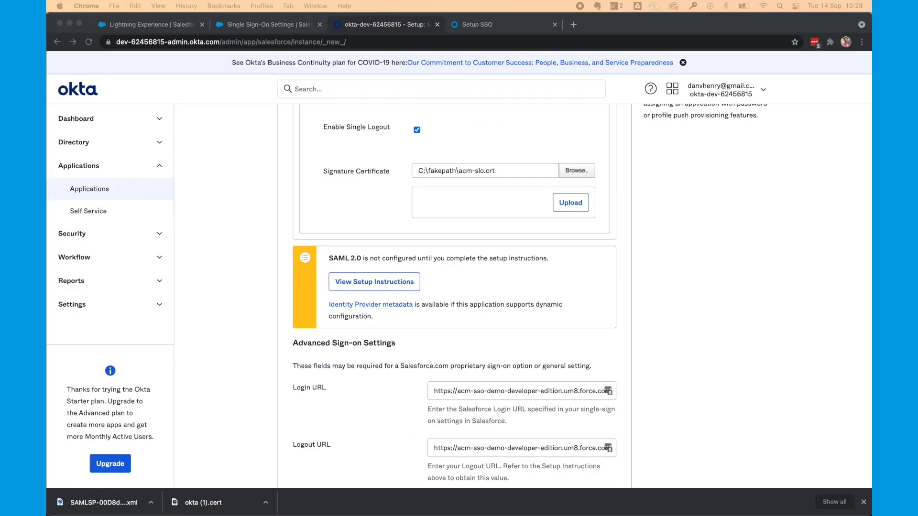
Set the application username format to Email and finish the Salesforce app setup with Done
scroll(down, 3)
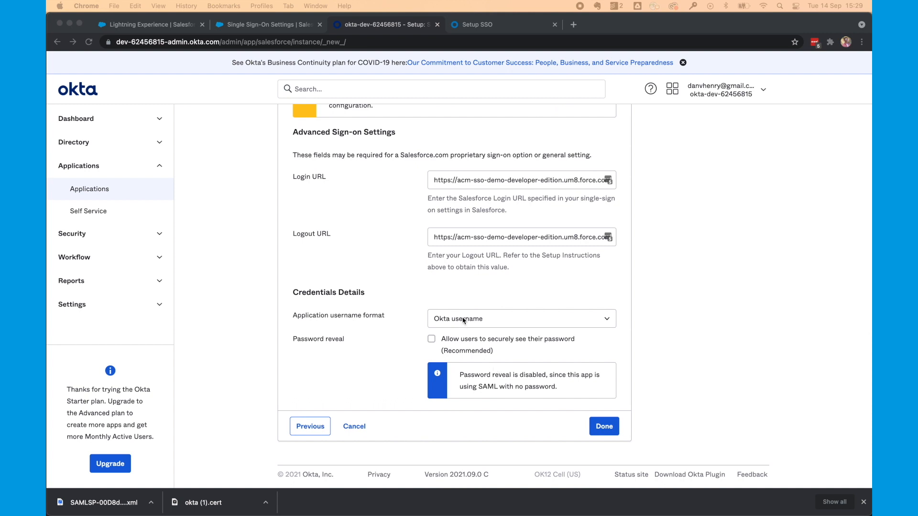
click(520, 319)
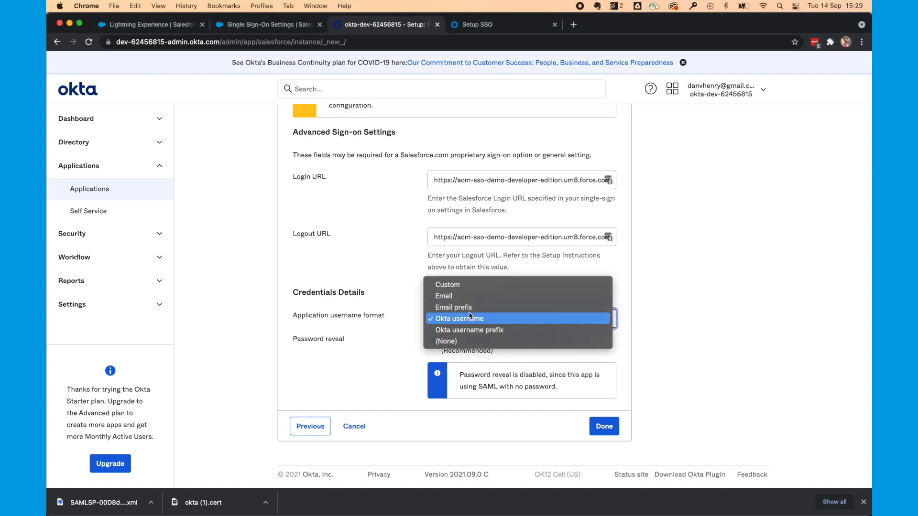
click(444, 295)
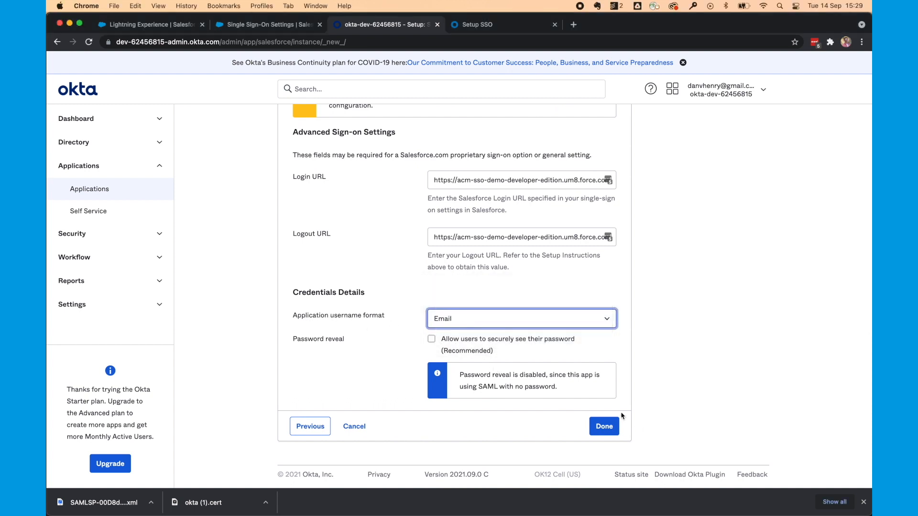
click(604, 427)
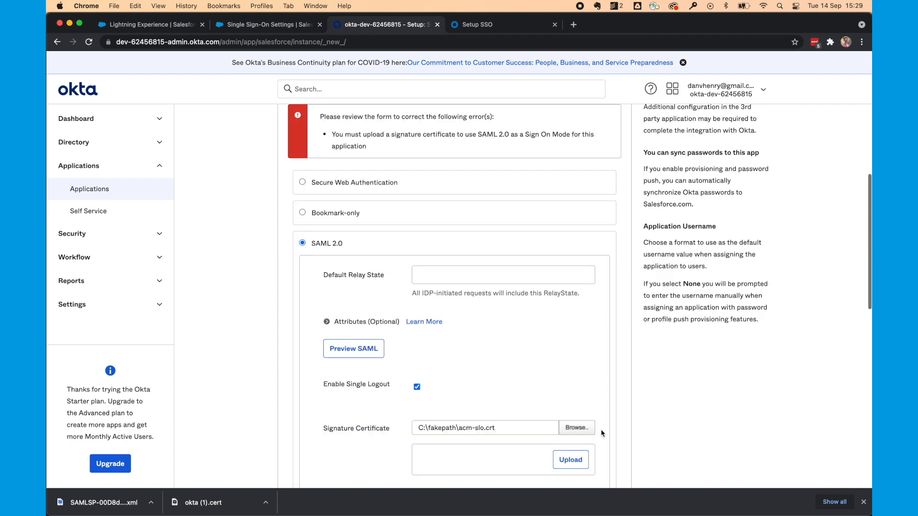
mouse_move(416, 204)
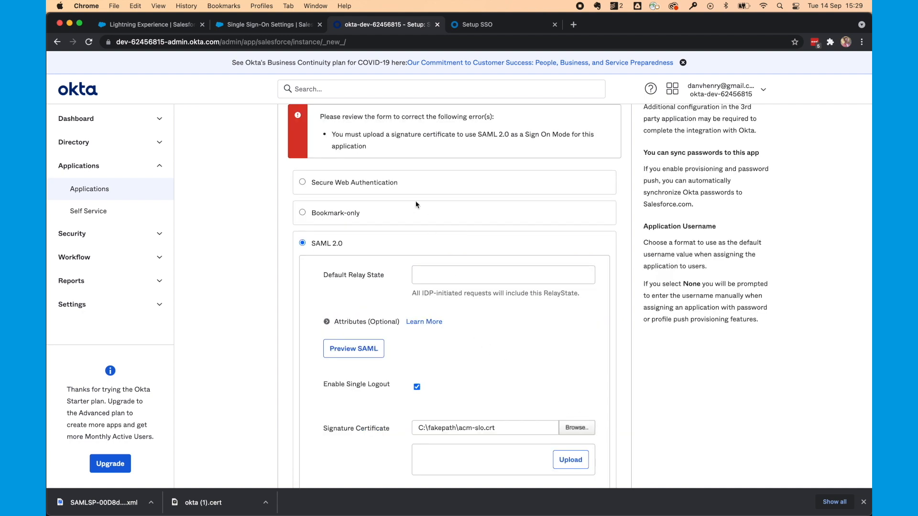
scroll(down, 3)
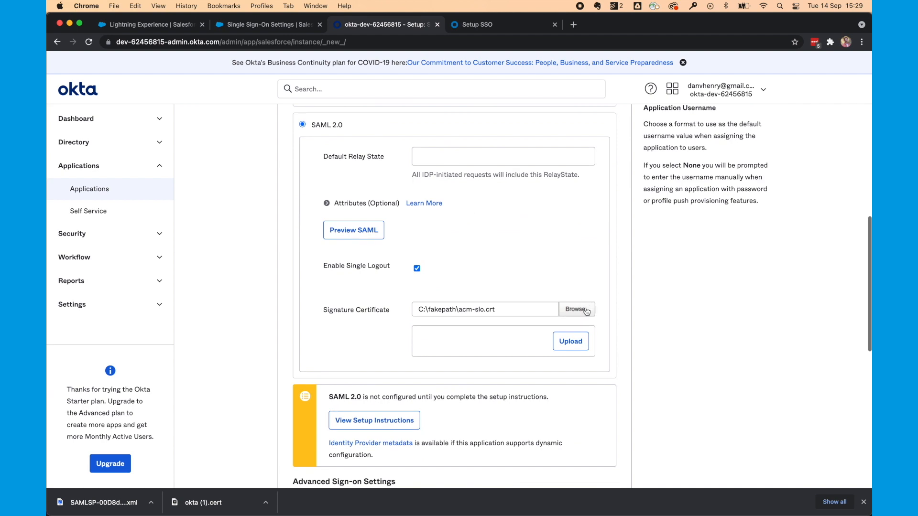
scroll(down, 3)
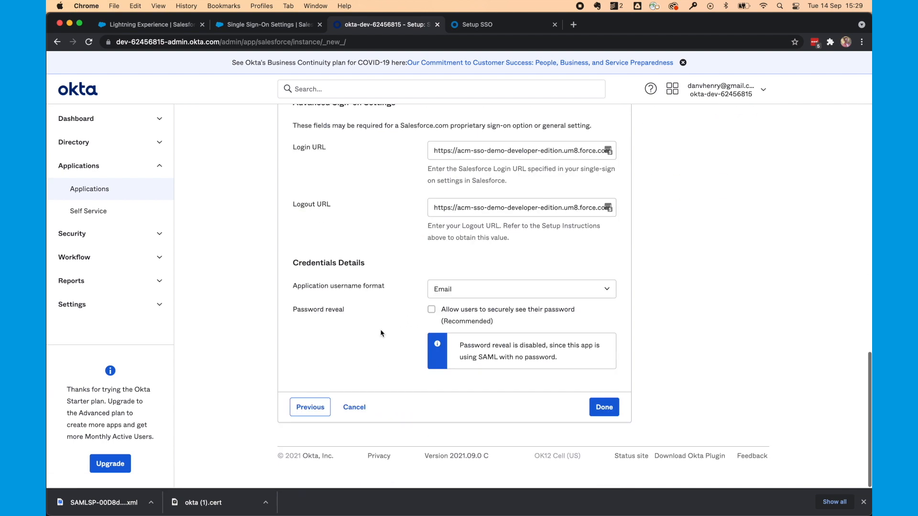
click(603, 408)
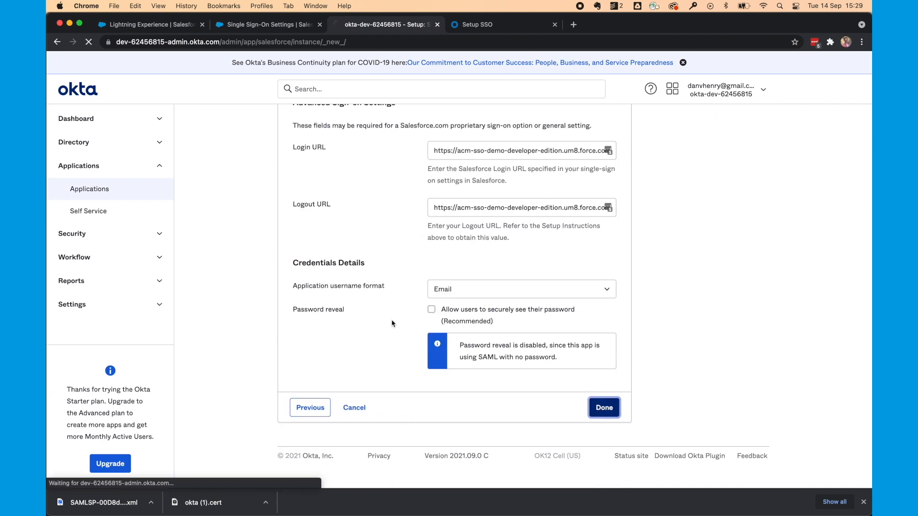
click(603, 407)
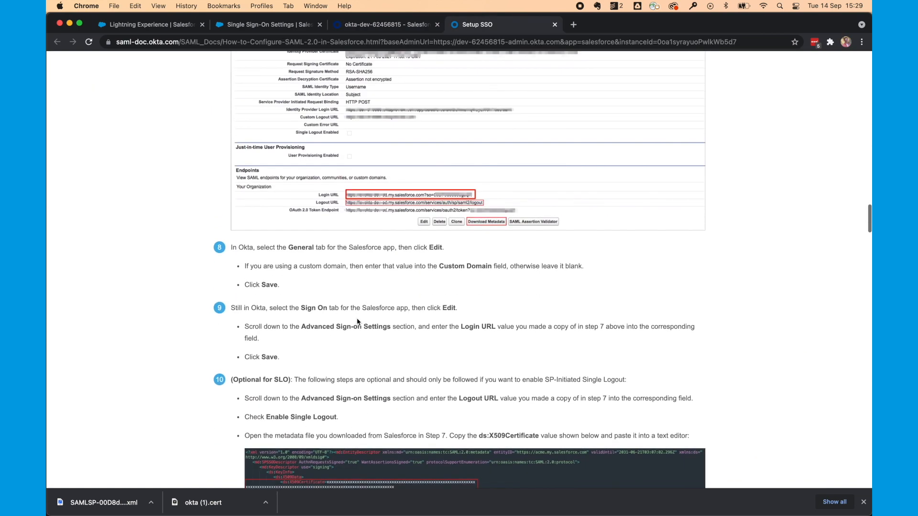
Copy the SingleLogoutService Location URL from Okta's identity provider metadata and return to Salesforce
scroll(down, 3)
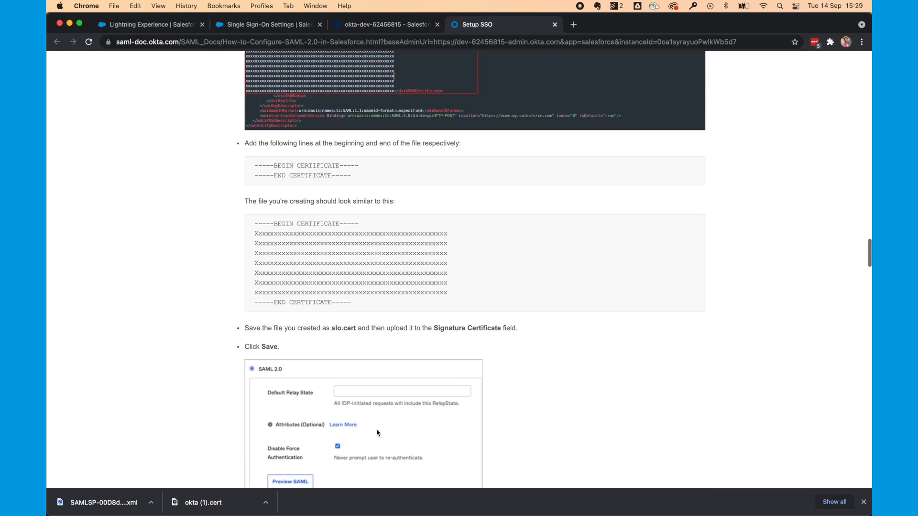
scroll(down, 3)
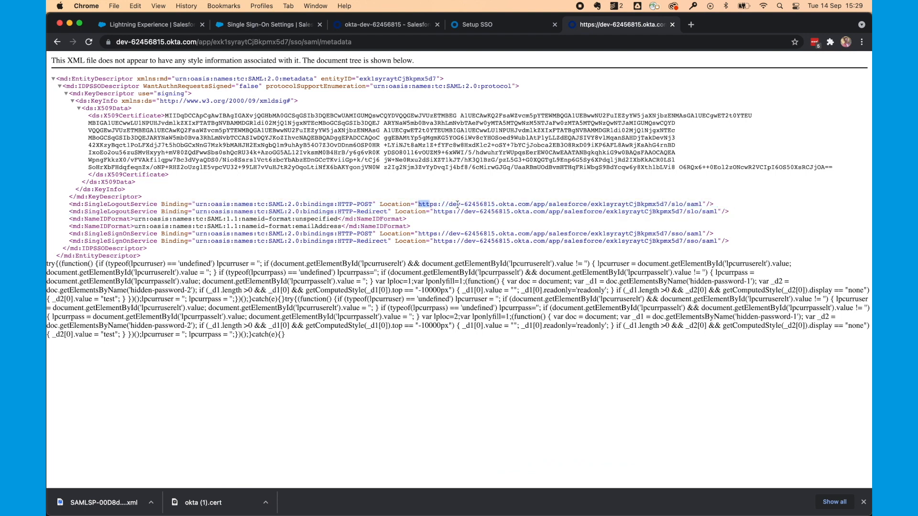
drag(418, 204, 700, 204)
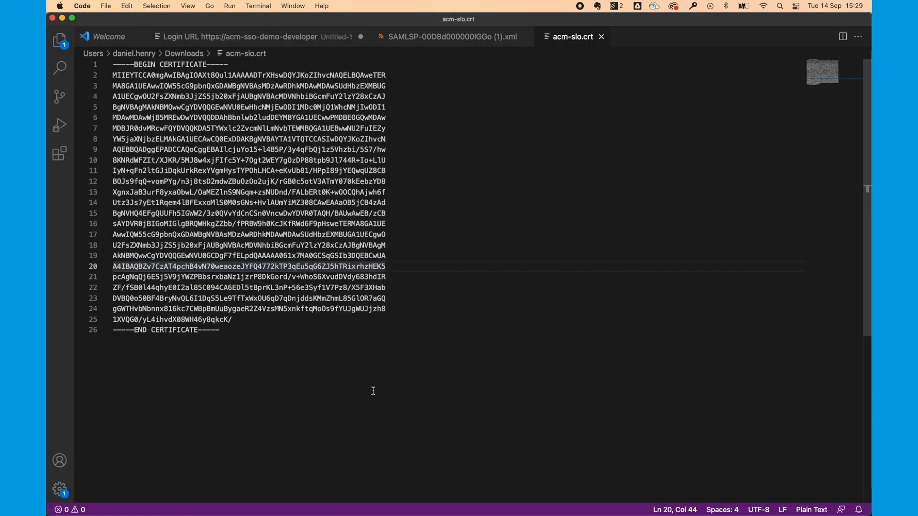
click(240, 36)
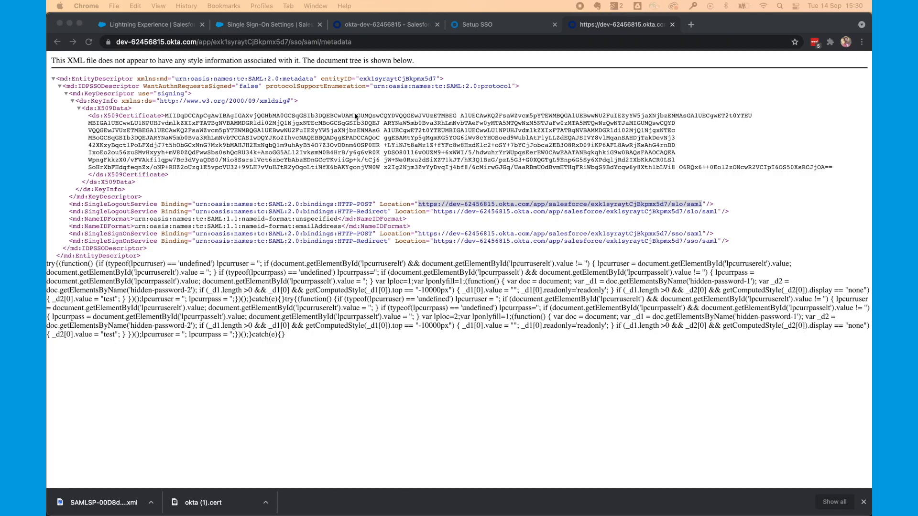
click(266, 23)
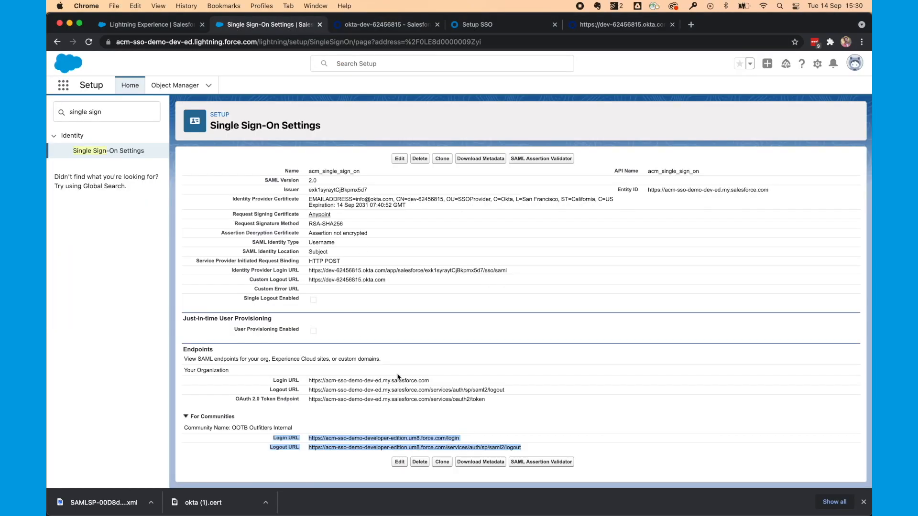
Enable Single Logout on acm_single_sign_on with Okta's /slo/saml URL as the identity provider logout URL and save
click(399, 157)
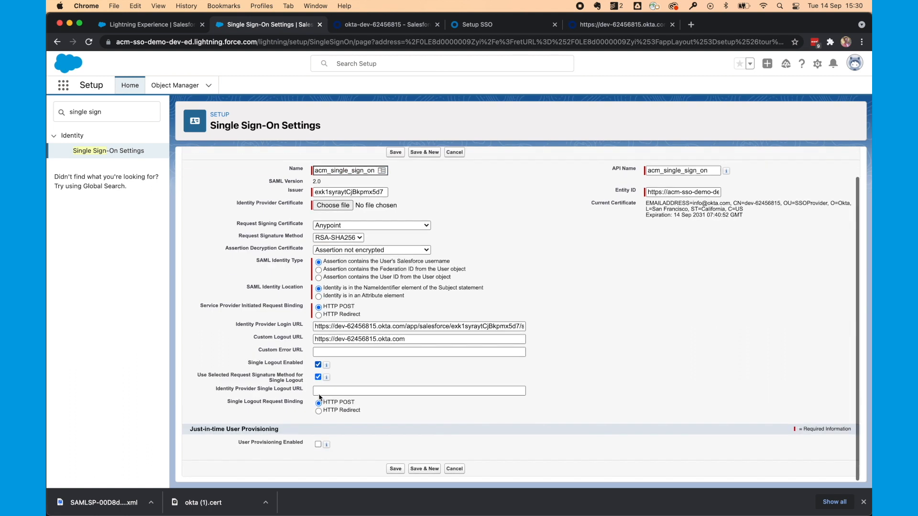
text(https://dev-62456815.okta.com/app/salesforce/exk1syraytCjBkpmx5d7/slo/saml)
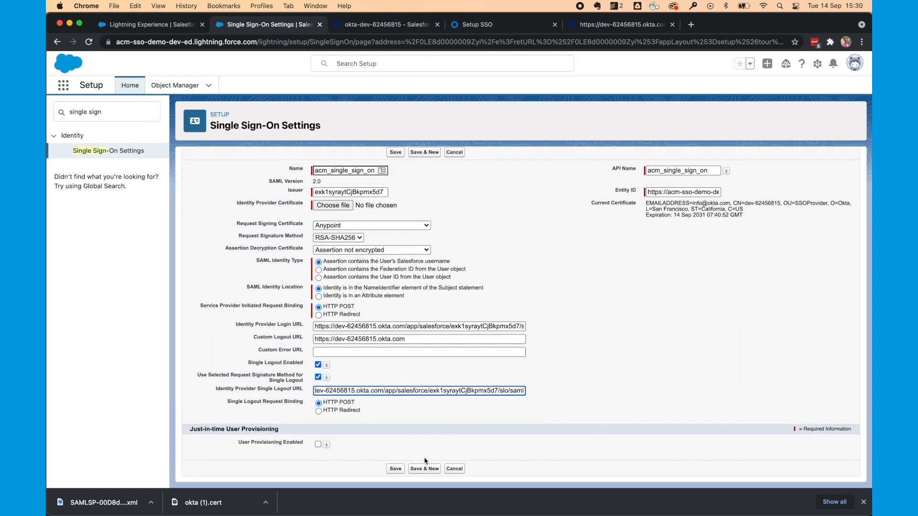
click(395, 152)
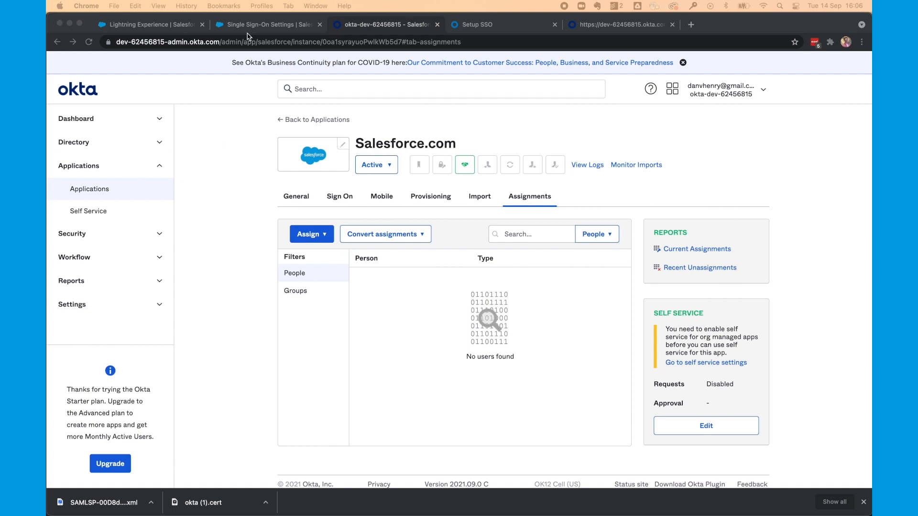
click(267, 25)
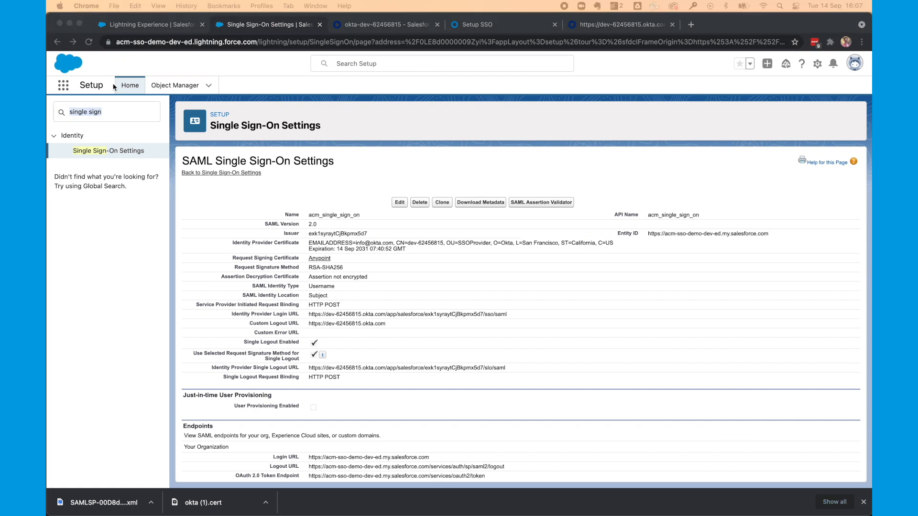
text(app manager)
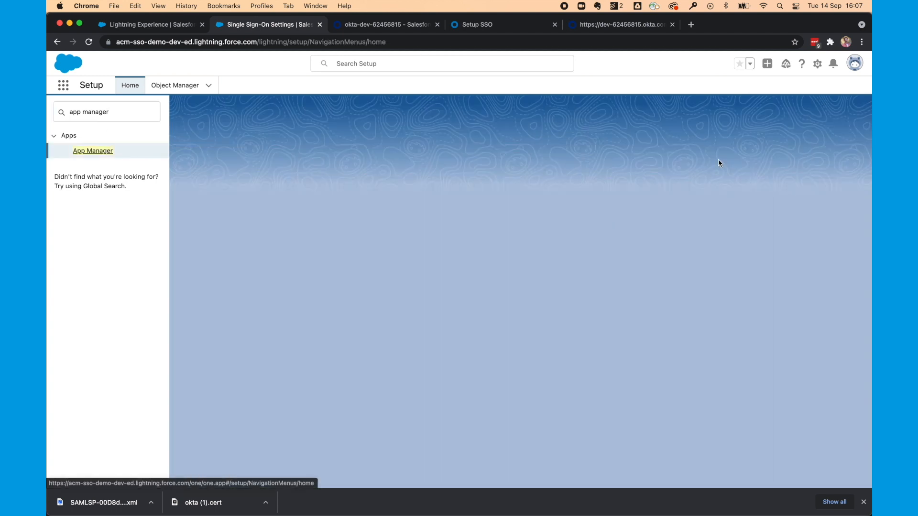
click(93, 151)
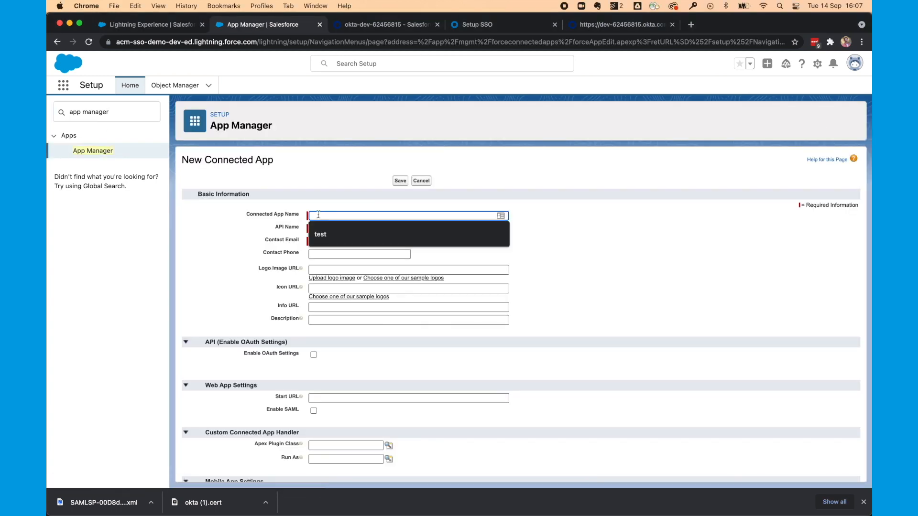
text(ACM SSO)
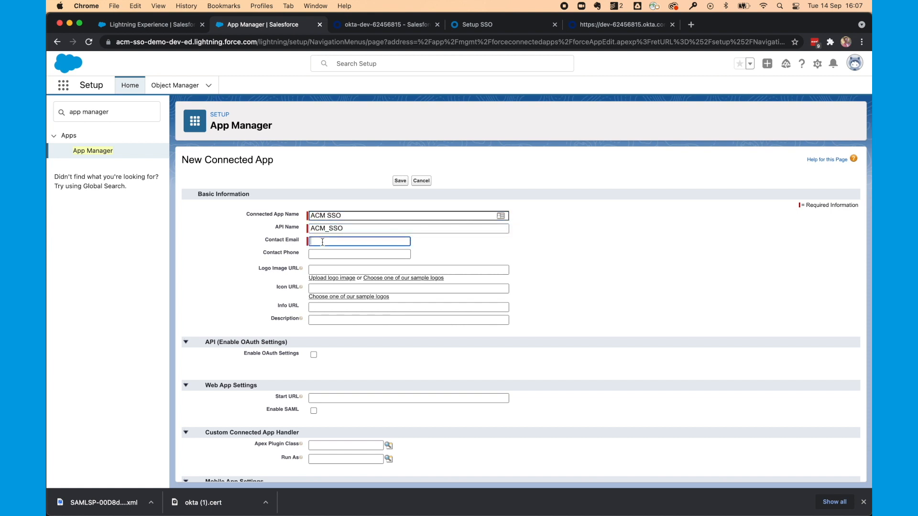
text(c)
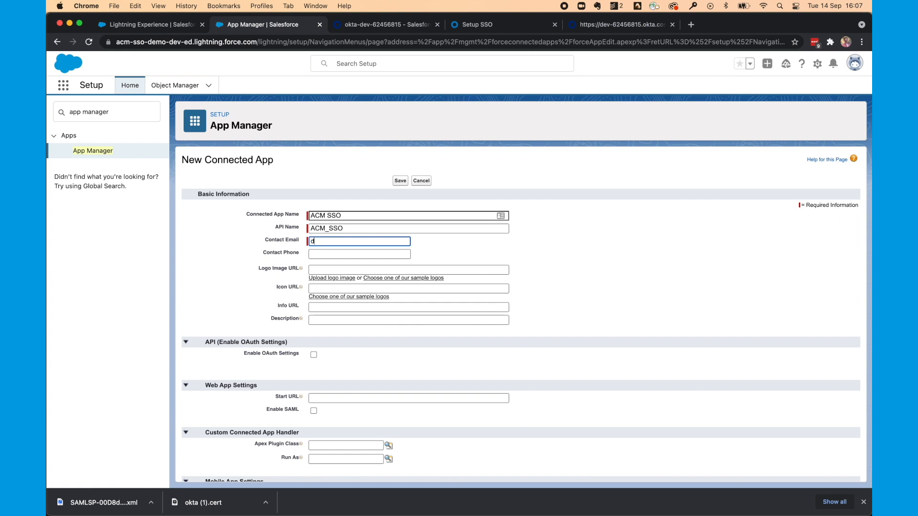
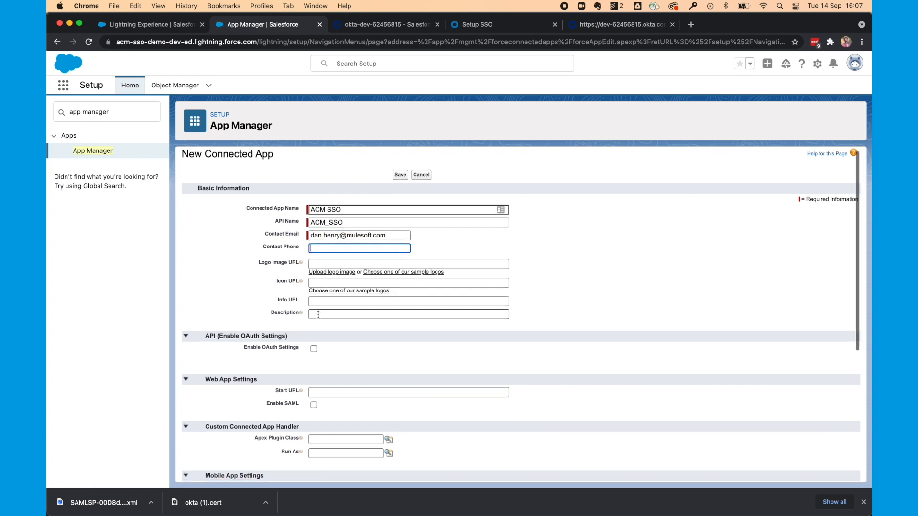
Enable OAuth settings and set the callback URL to Okta's admin/app/generic/oauth20redirect address
click(314, 348)
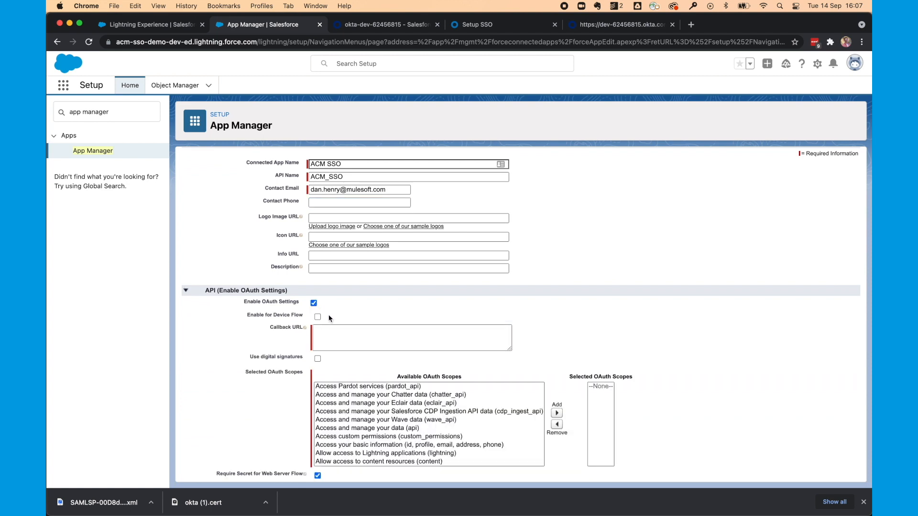
click(410, 338)
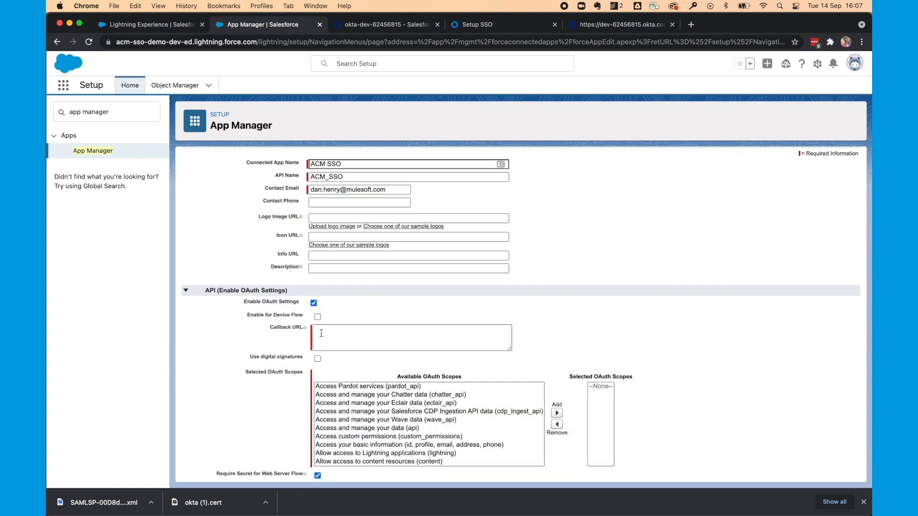
click(411, 338)
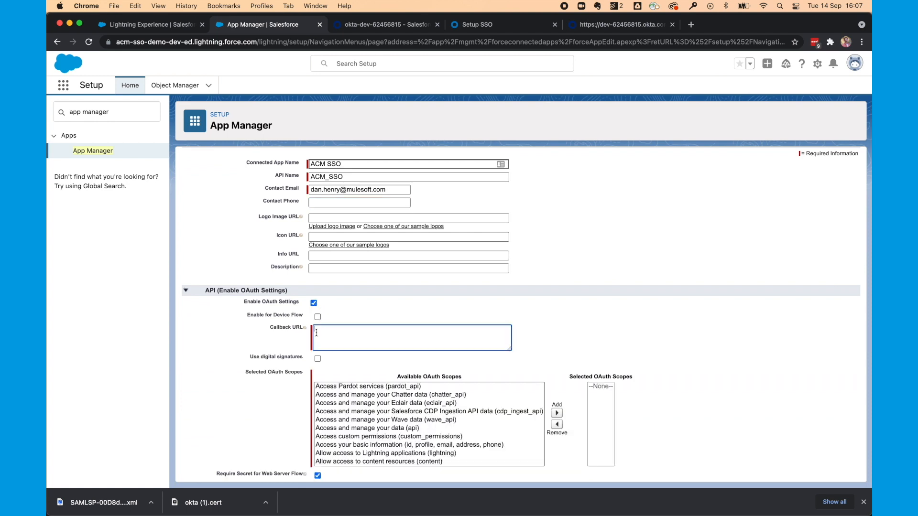
text(https://system-admin.okta.com/admin/app/generic/oauth20redirect)
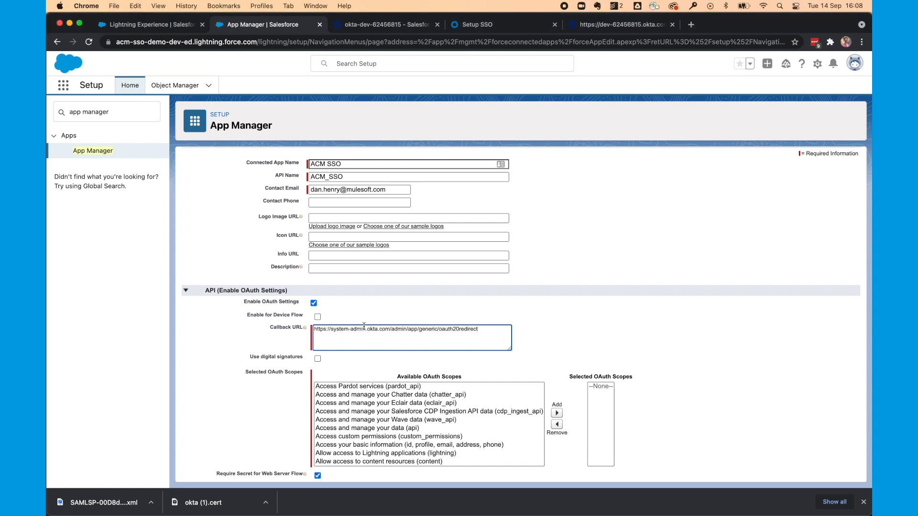
Add the 'Access and manage your data (api)' and refresh_token/offline_access scopes to Selected OAuth Scopes
scroll(down, 3)
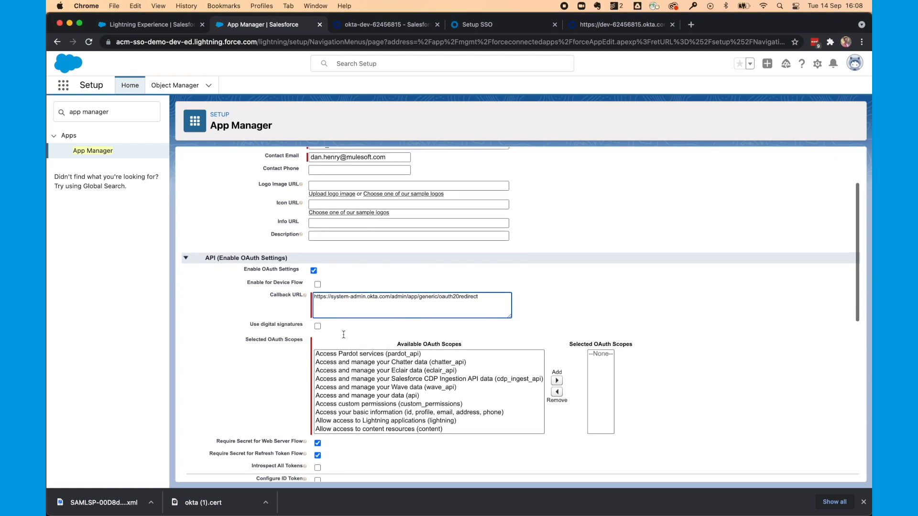
scroll(down, 3)
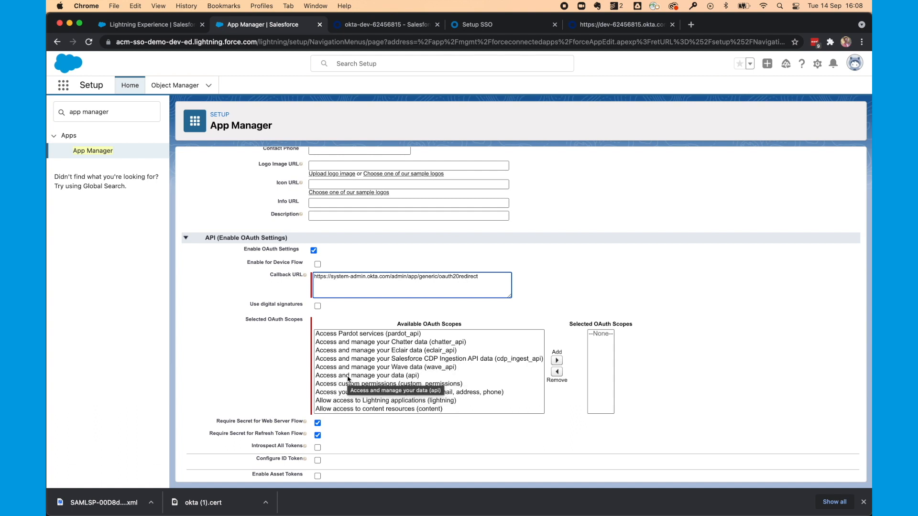
click(367, 375)
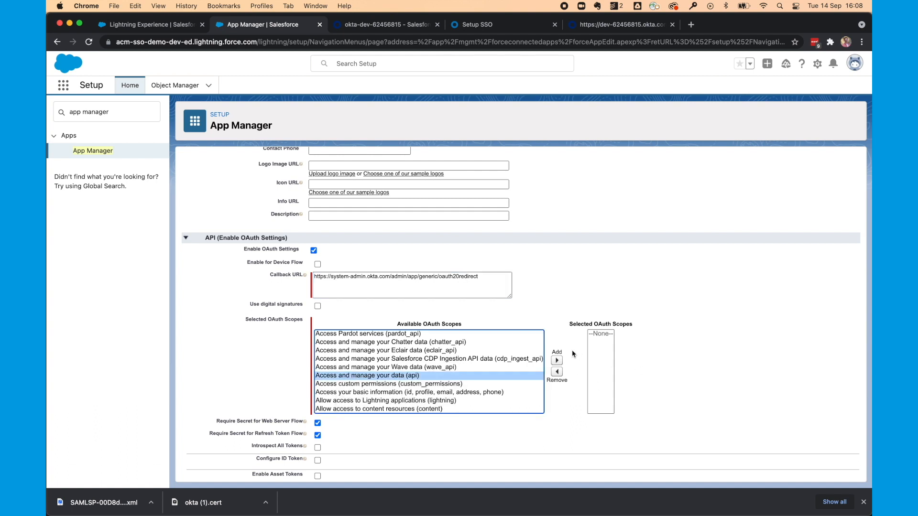
click(555, 360)
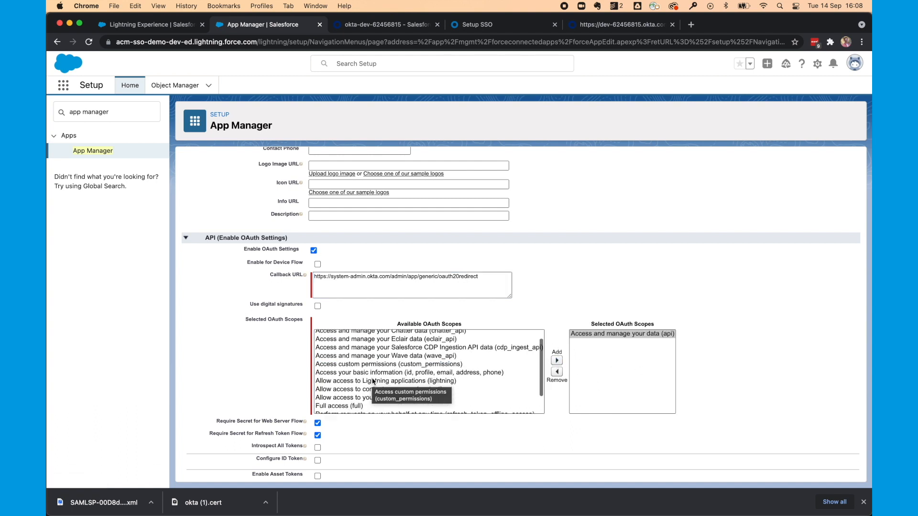
click(425, 392)
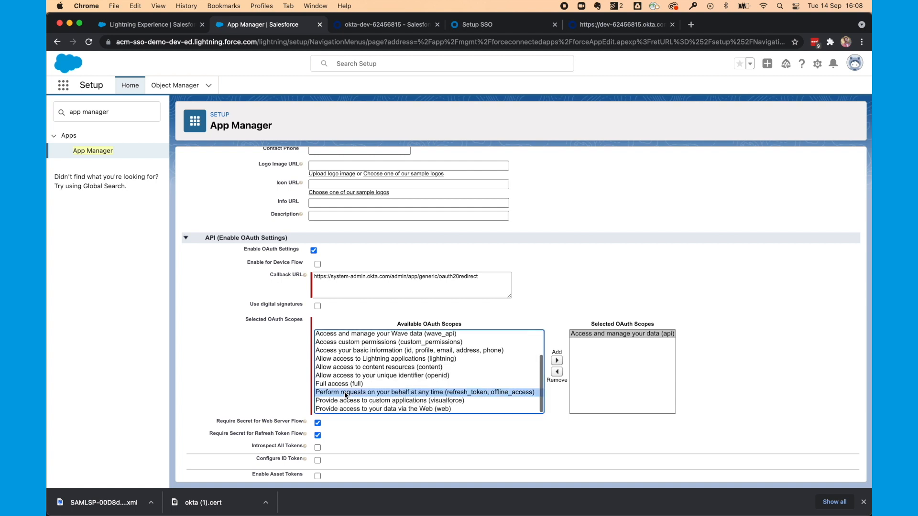
click(556, 360)
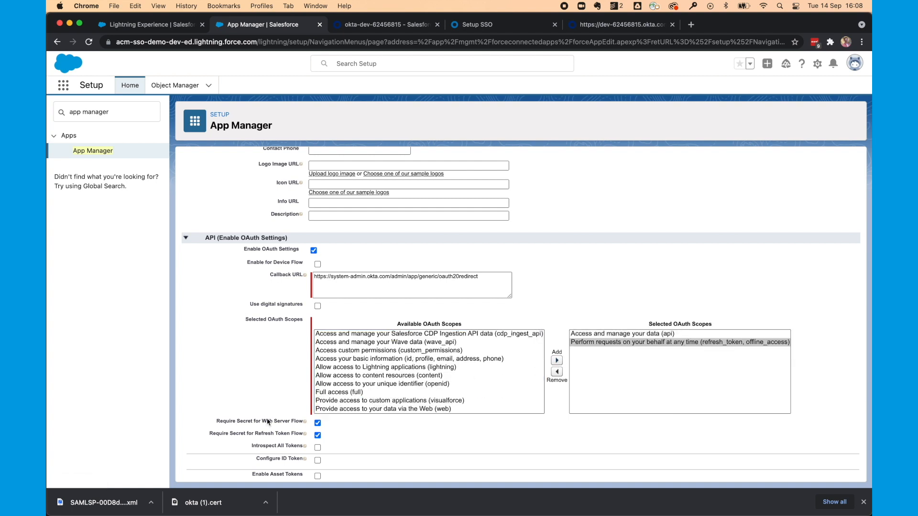
Save the new ACM SSO connected app
scroll(down, 3)
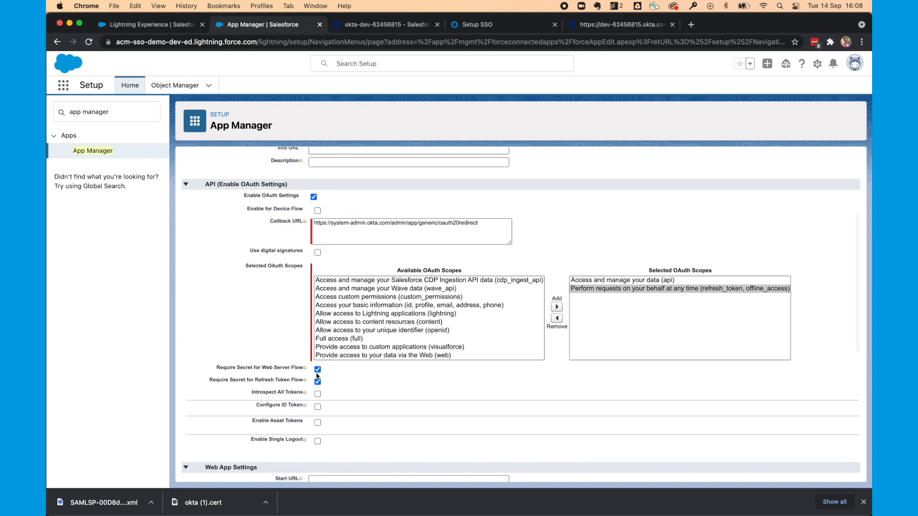
scroll(down, 3)
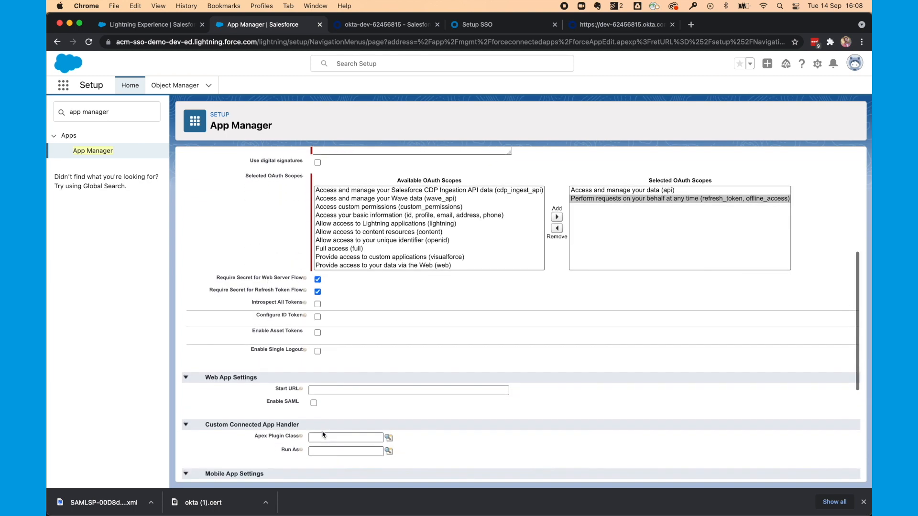
scroll(down, 3)
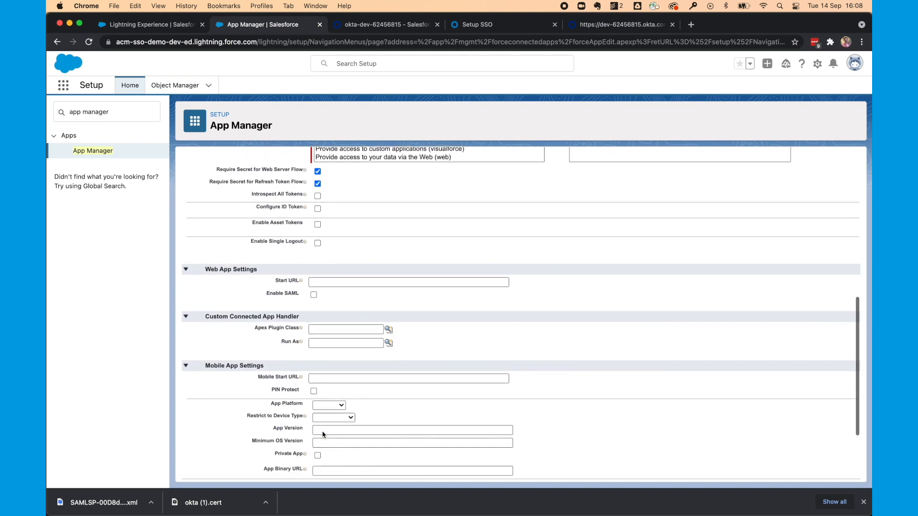
scroll(down, 3)
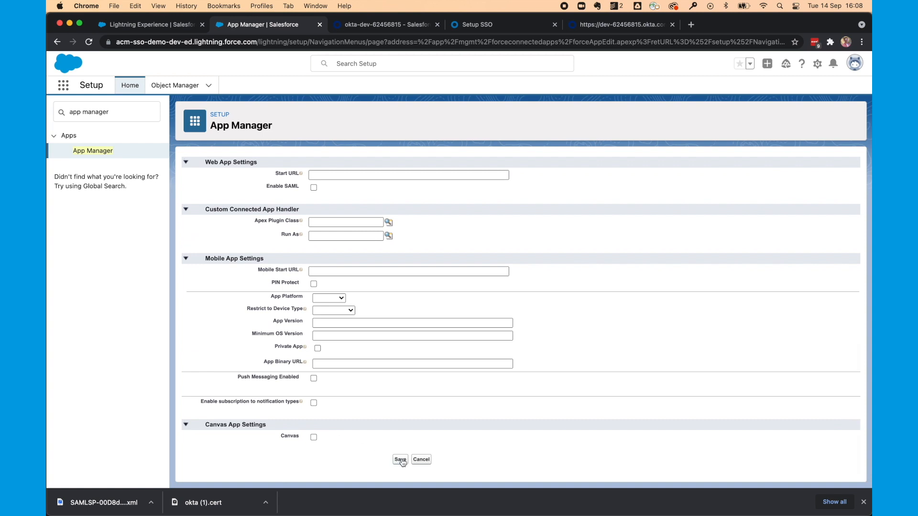
click(400, 460)
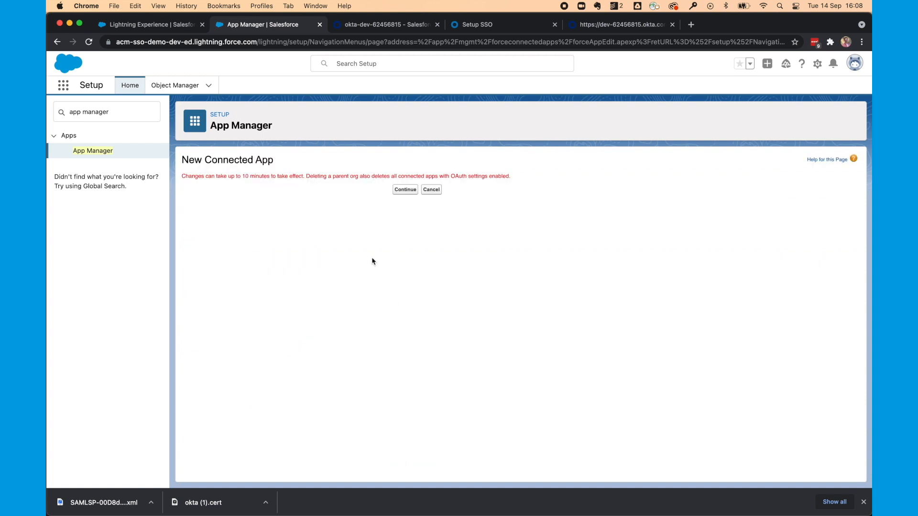
mouse_move(272, 177)
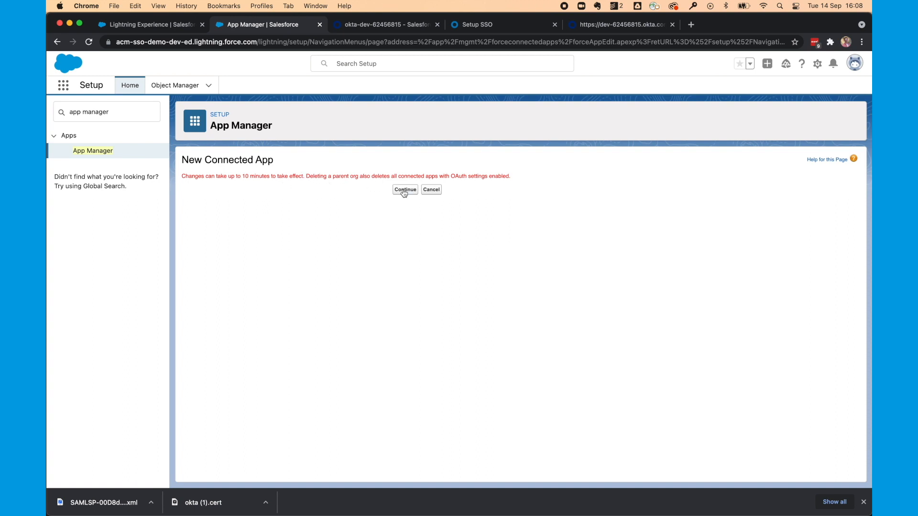
mouse_move(295, 234)
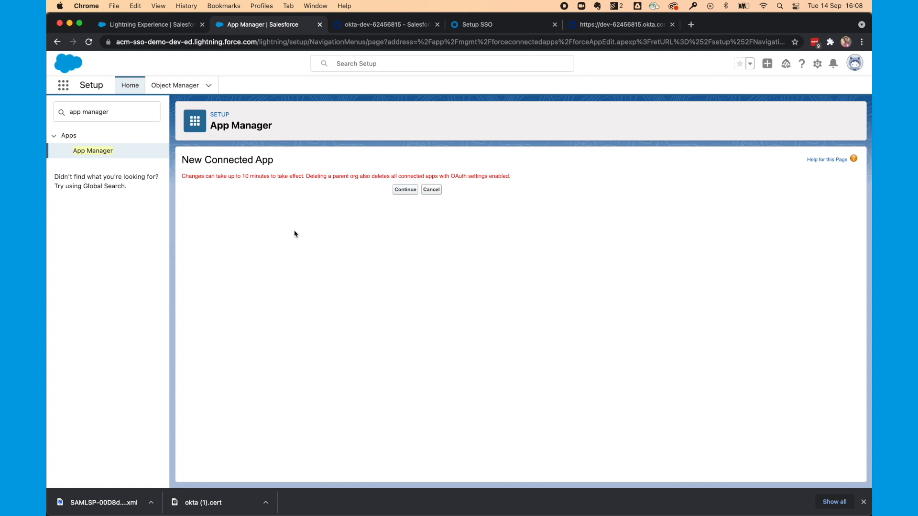
Continue past the 'changes can take up to 10 minutes' notice to the ACM SSO detail page
click(403, 189)
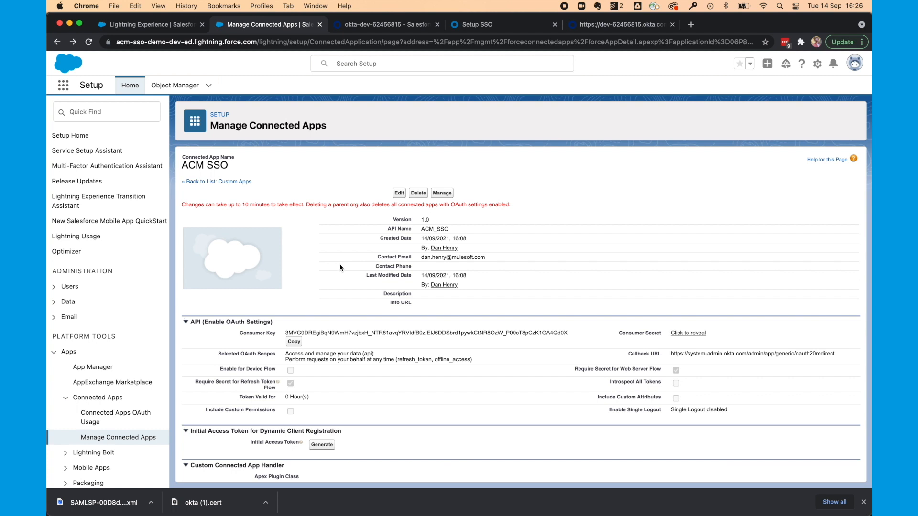
mouse_move(416, 220)
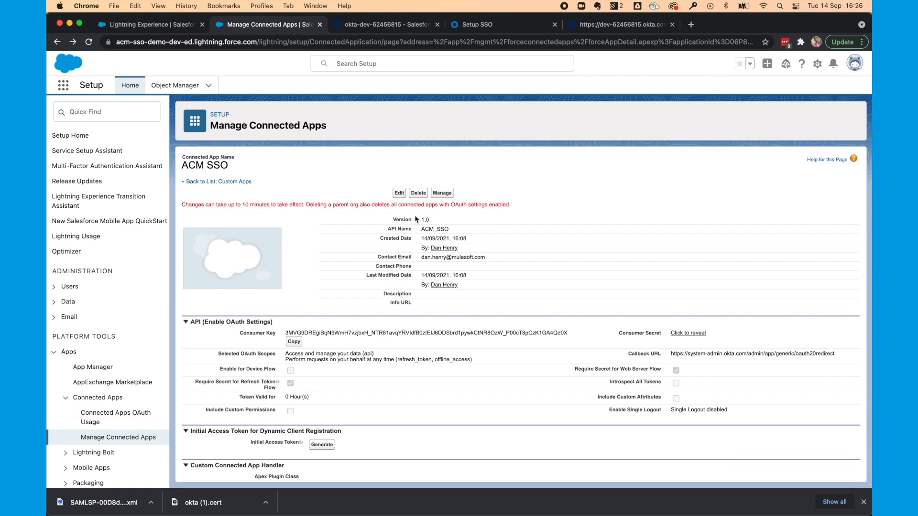
Review ACM SSO's OAuth policies on the Manage page and cancel without changes
click(442, 192)
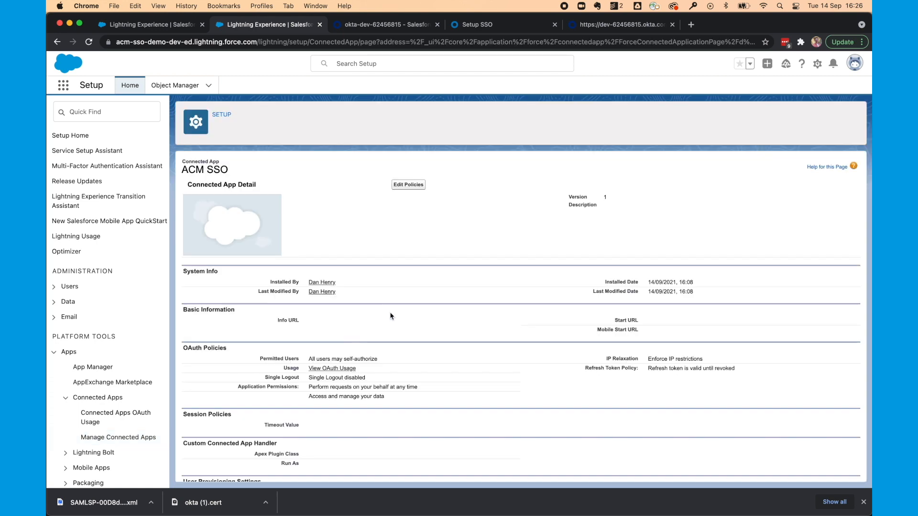
scroll(down, 3)
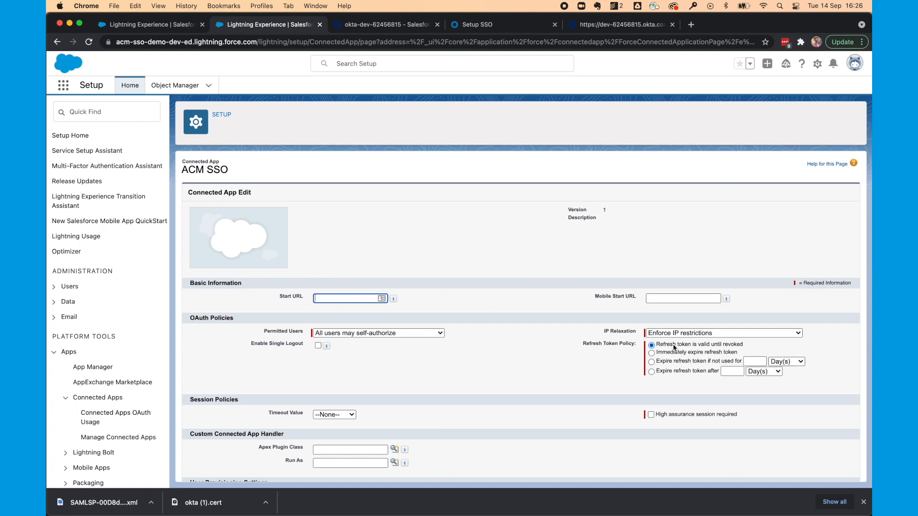
mouse_move(639, 353)
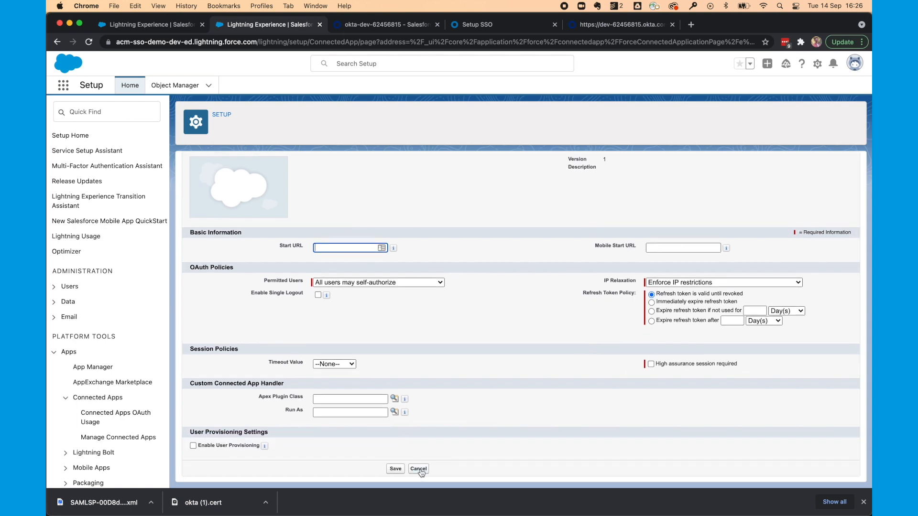
click(419, 468)
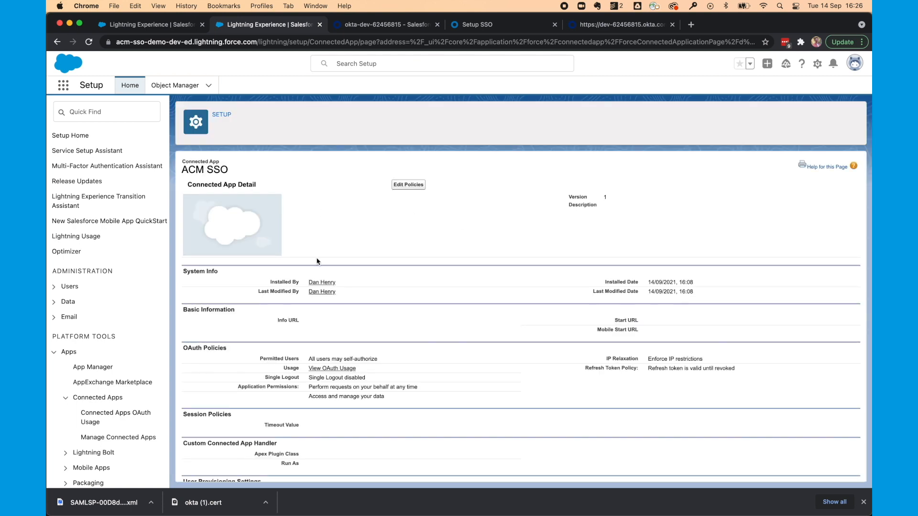
mouse_move(348, 274)
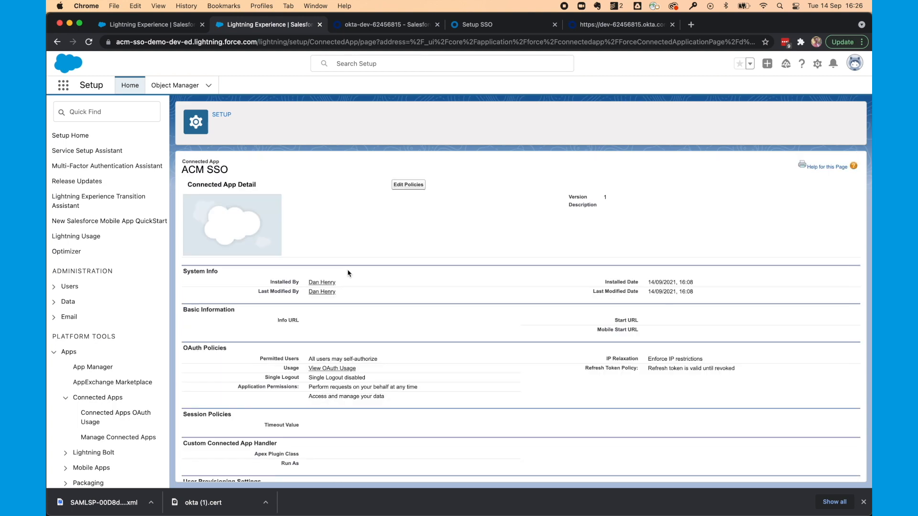
mouse_move(268, 25)
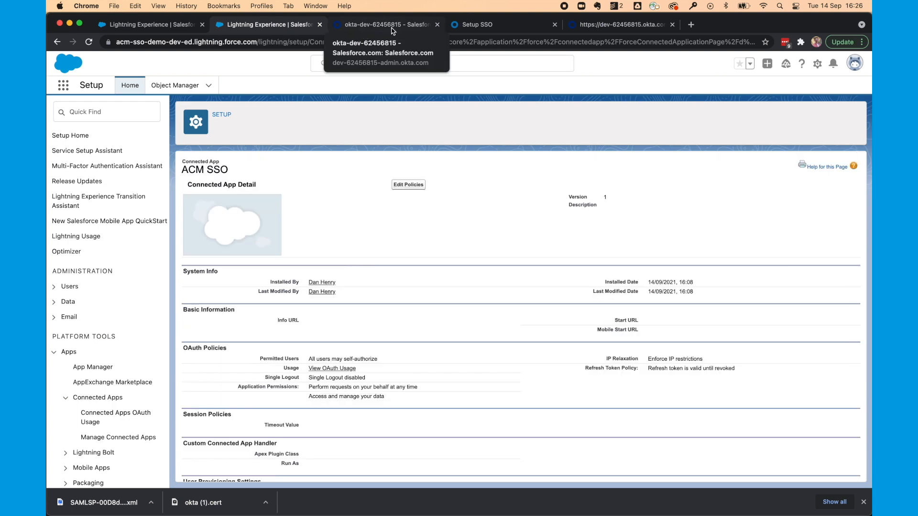
Enable API integration on the Salesforce.com app's Provisioning page and enter the OAuth consumer key
click(383, 24)
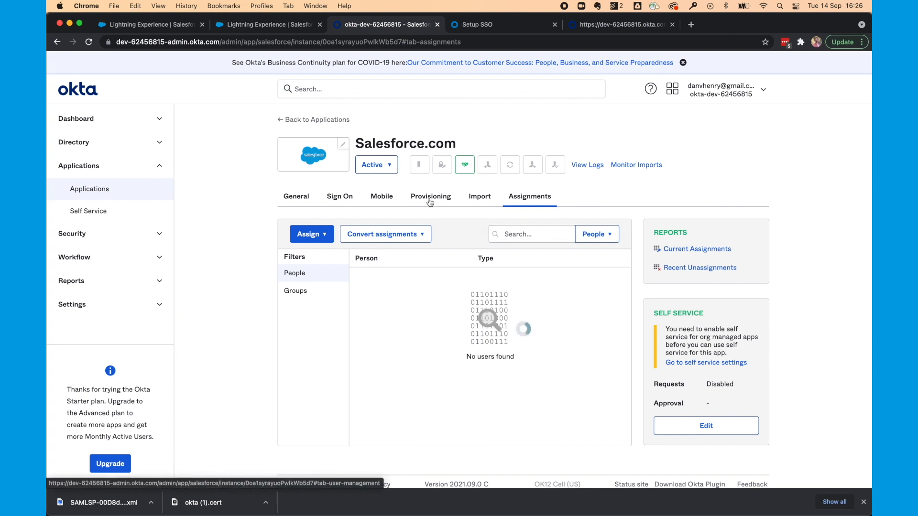
click(430, 197)
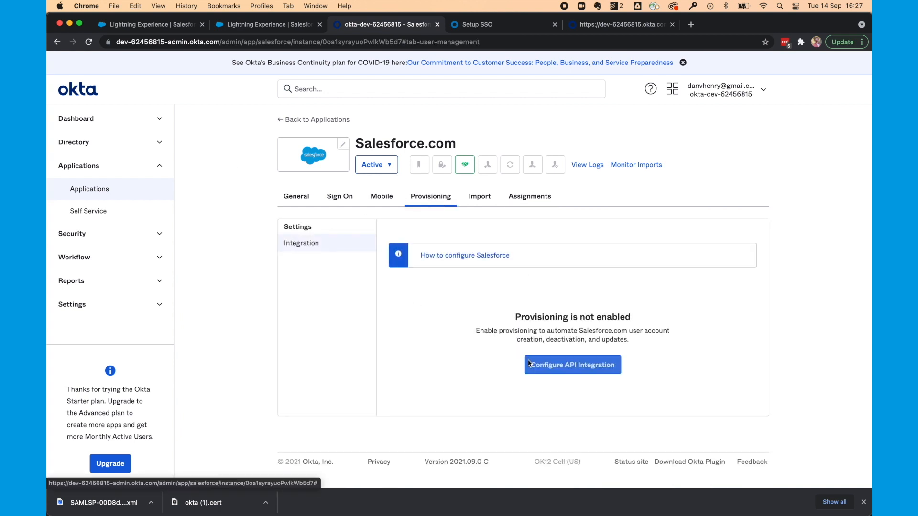
click(572, 365)
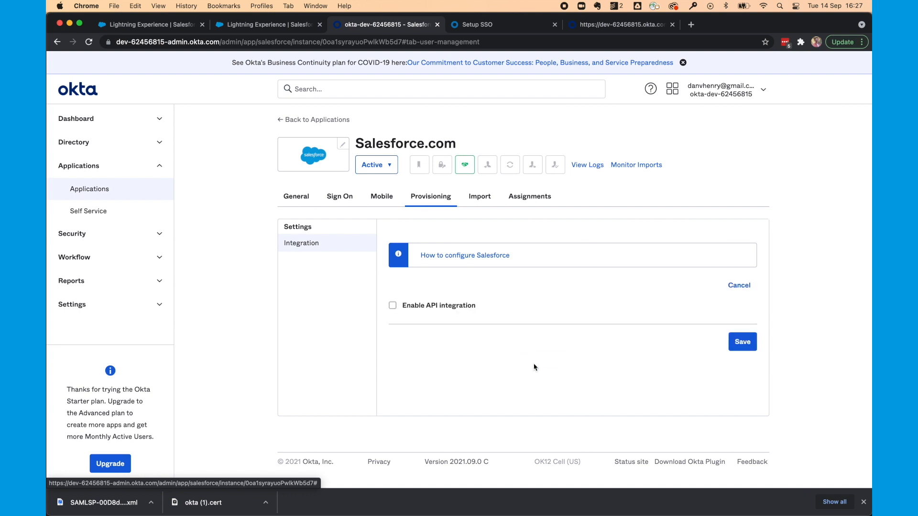
click(392, 305)
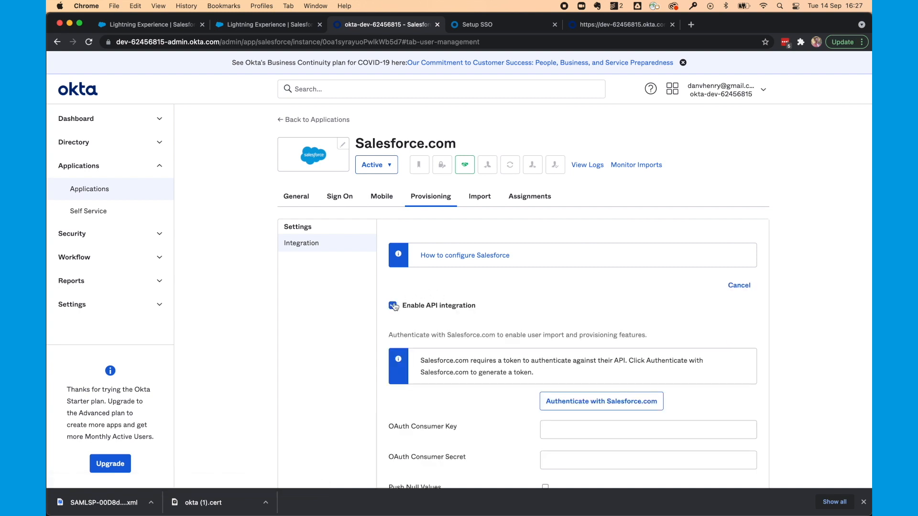
click(392, 305)
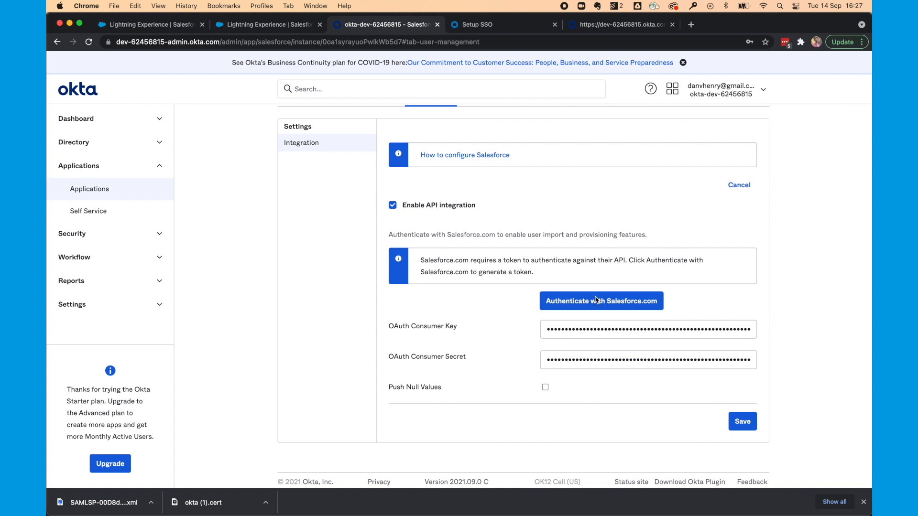
Authenticate Okta with Salesforce.com and allow ACM SSO access to the account
click(602, 301)
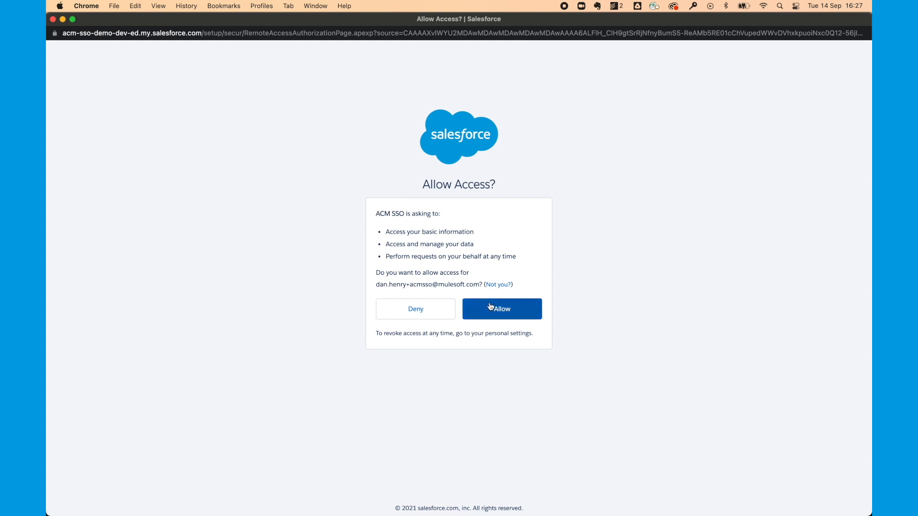
click(501, 309)
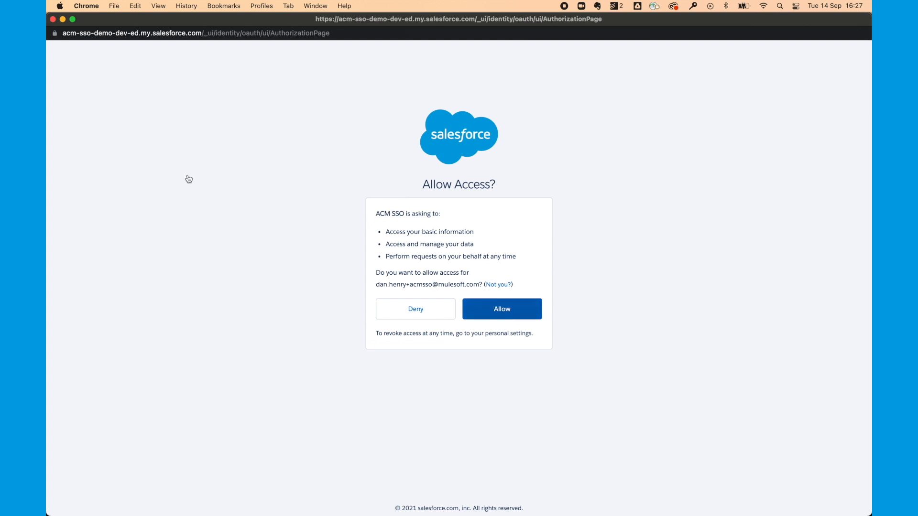
click(501, 309)
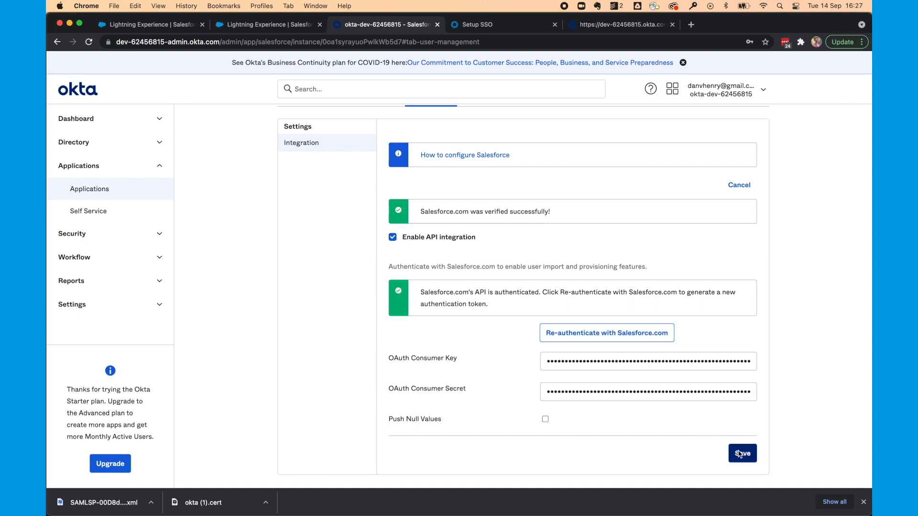
Save the verified Salesforce.com API integration settings
click(742, 453)
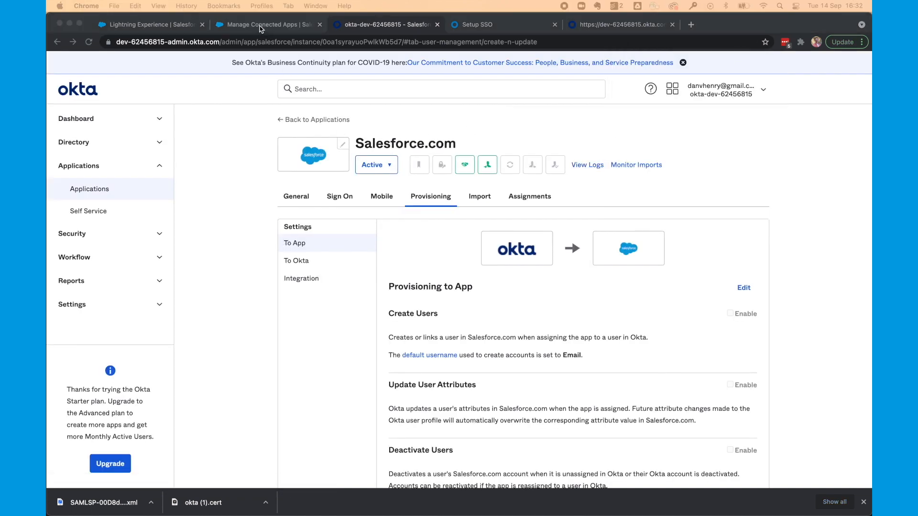
Locate ACM SSO in Salesforce App Manager and view its connected app details
click(266, 24)
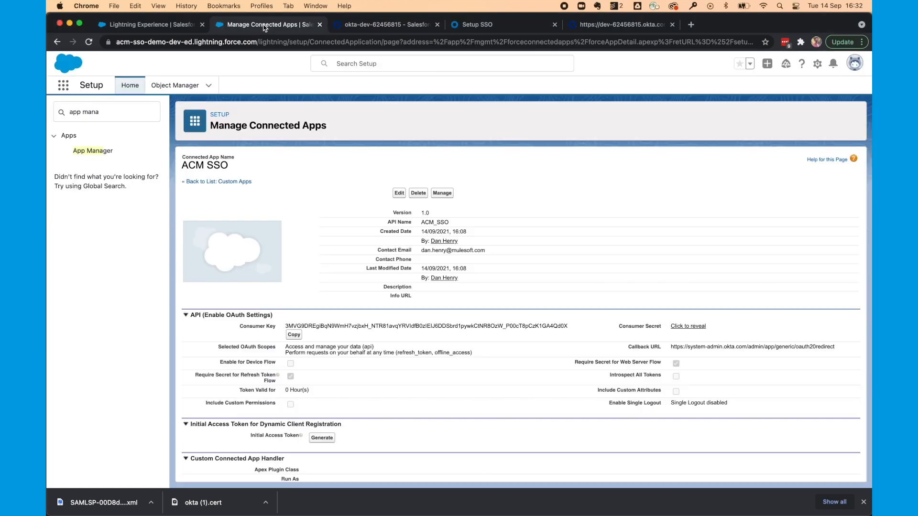
mouse_move(417, 185)
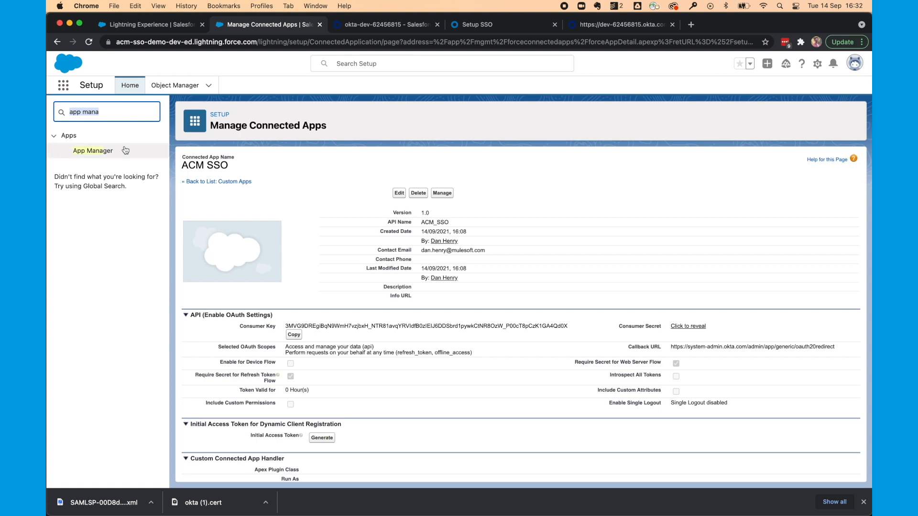
mouse_move(93, 150)
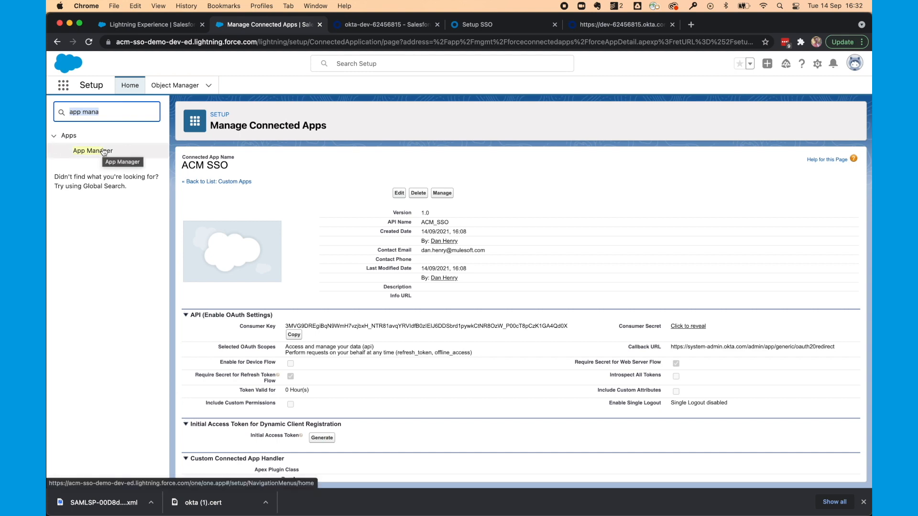
click(93, 150)
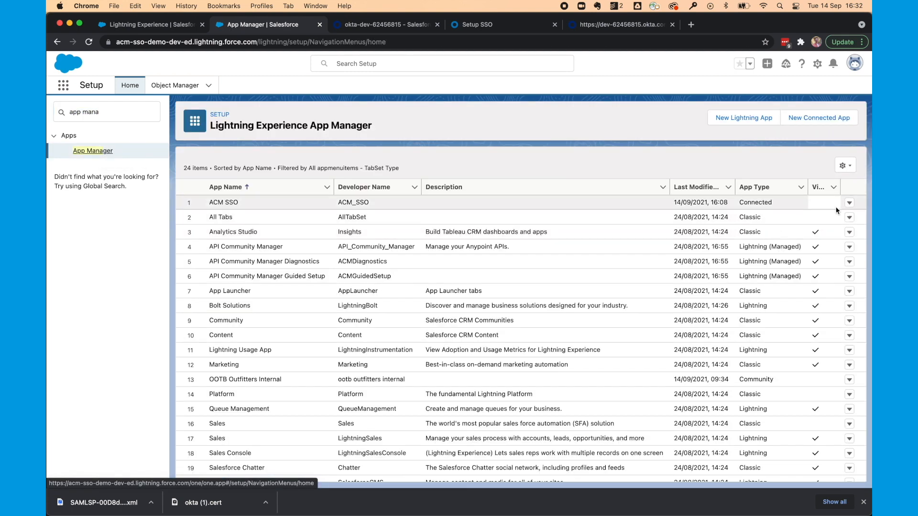
click(848, 202)
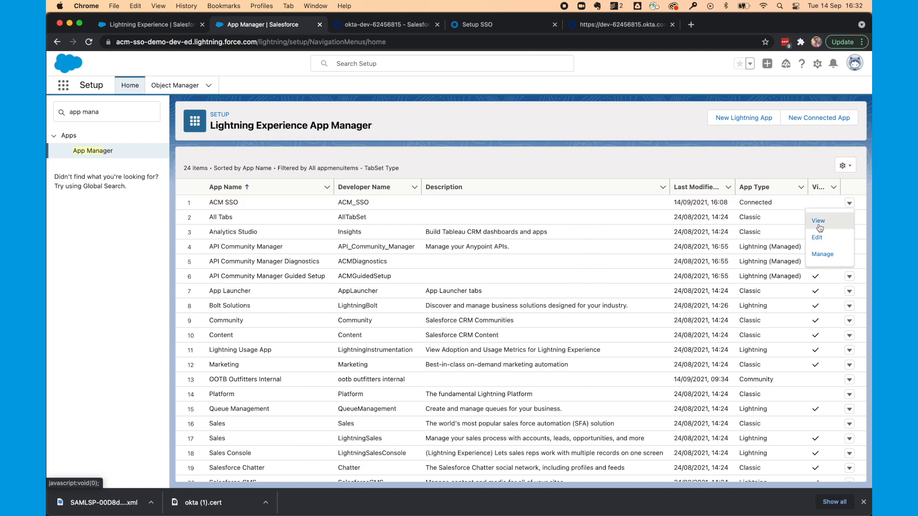
click(818, 221)
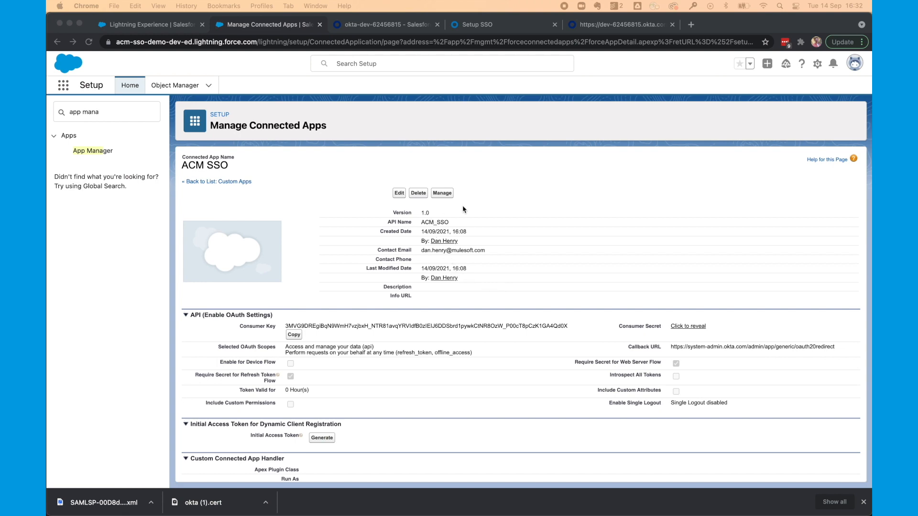
Edit ACM SSO's policies to enable User Provisioning and save them
click(442, 192)
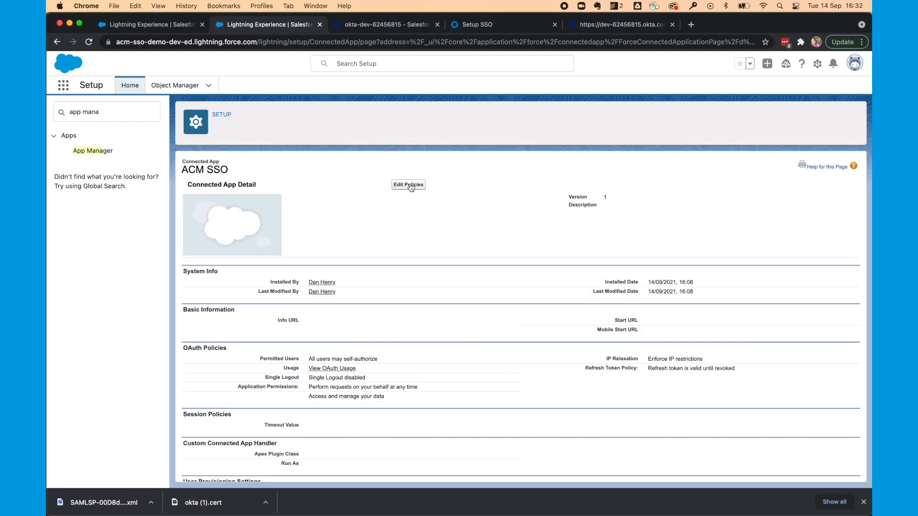
scroll(down, 3)
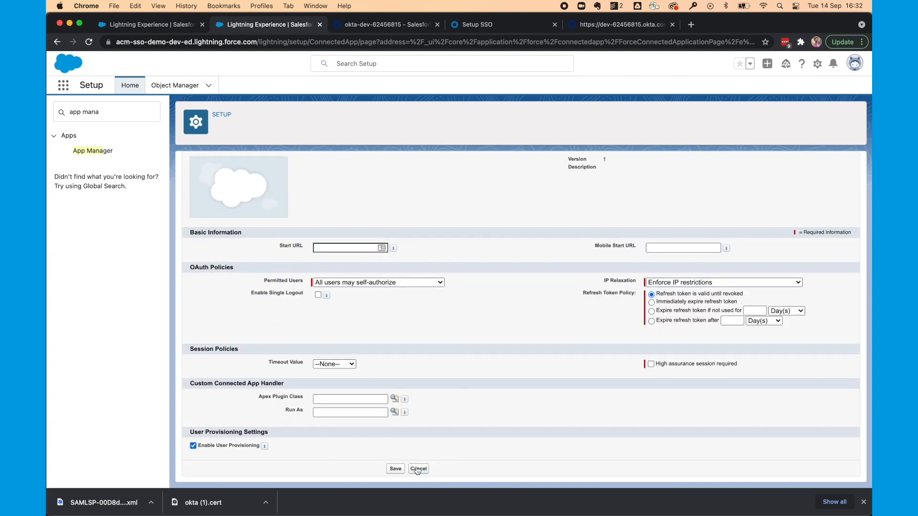
click(418, 468)
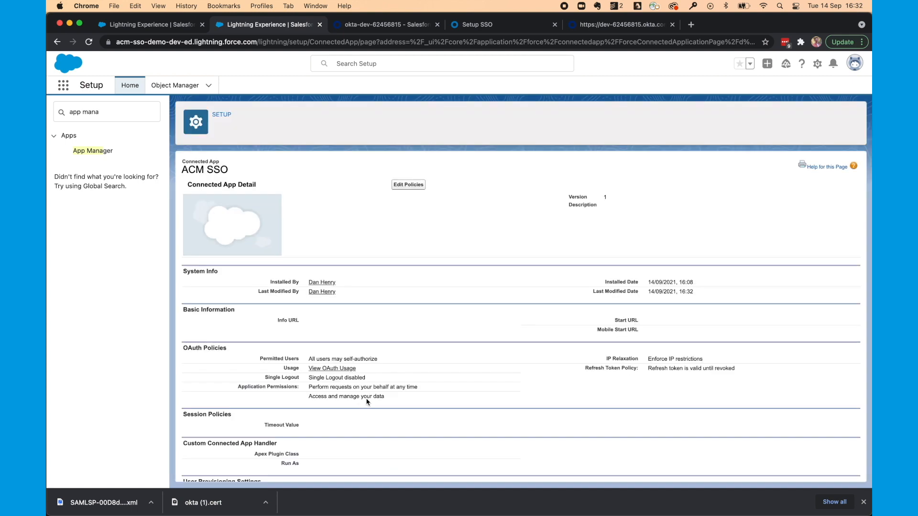
scroll(down, 3)
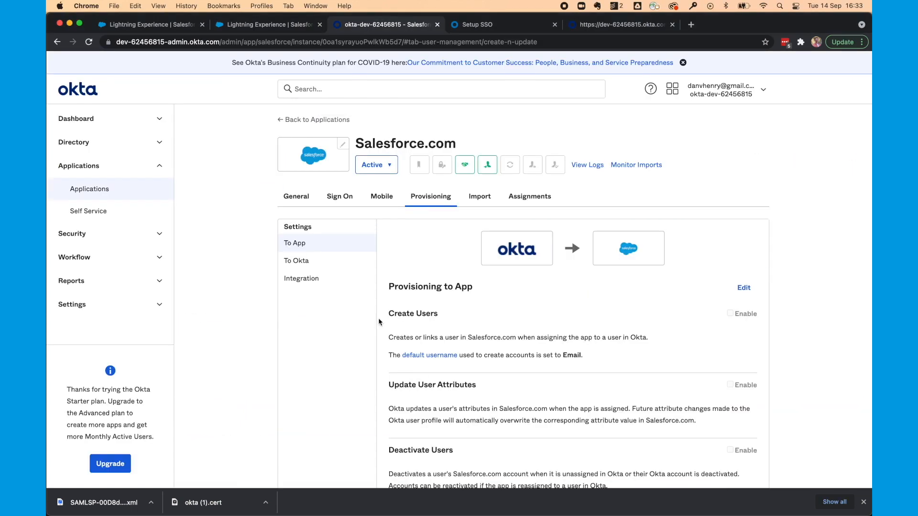
Edit Provisioning to App, enable Create Users, and focus the empty Salesforce Account ID field
click(744, 288)
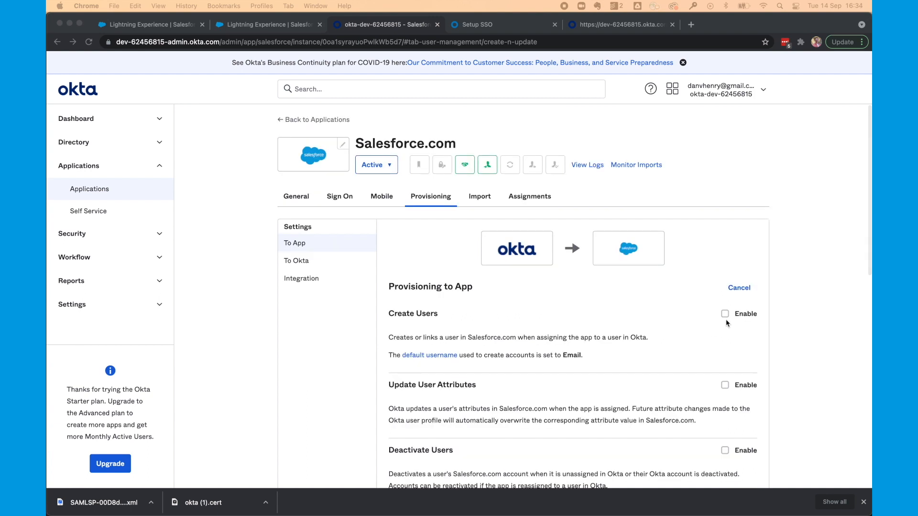
mouse_move(726, 321)
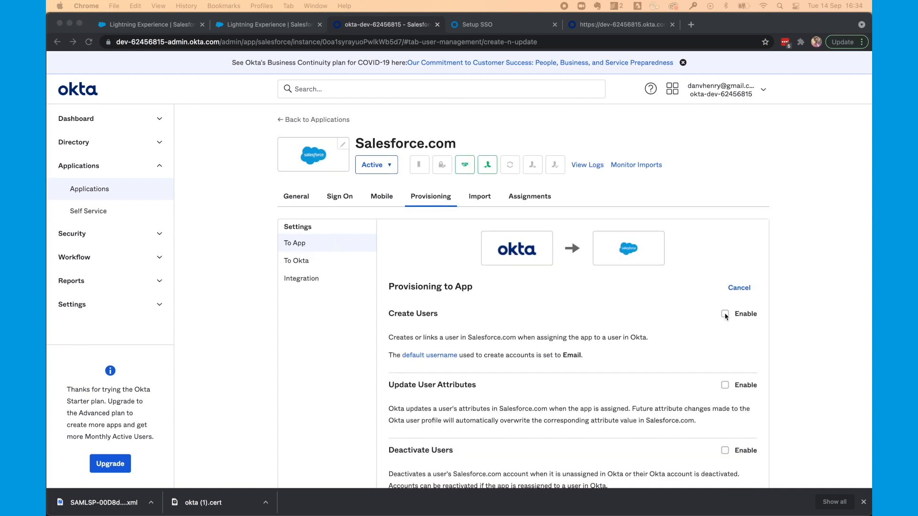
click(724, 313)
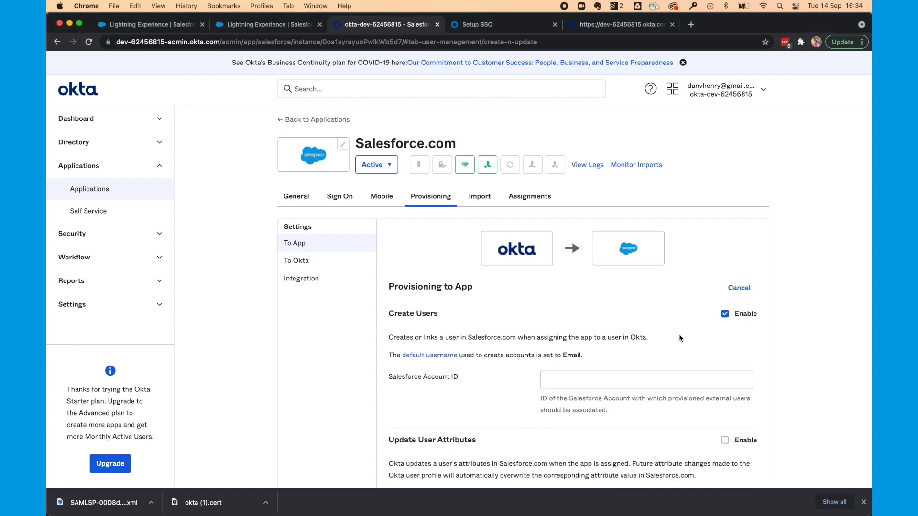
click(645, 380)
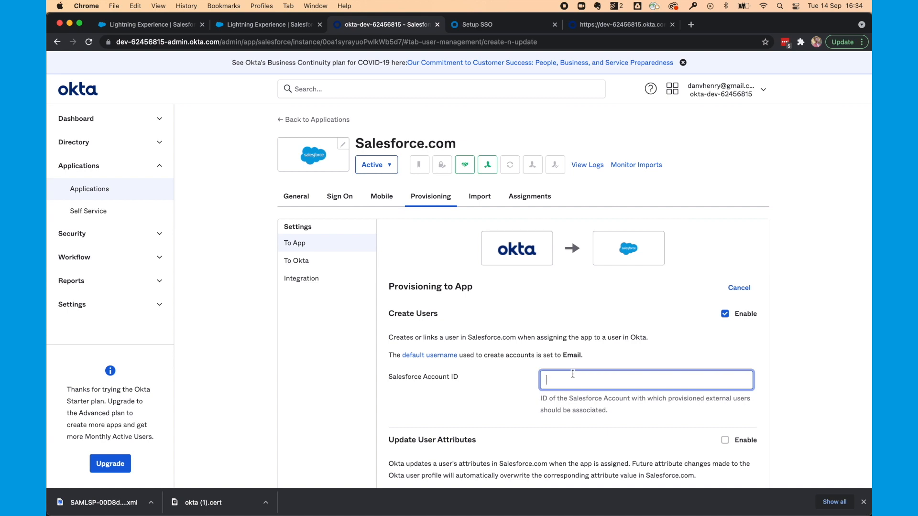
Find Accounts via the App Launcher and switch to the All Accounts list view showing ACM Registered Users
click(149, 24)
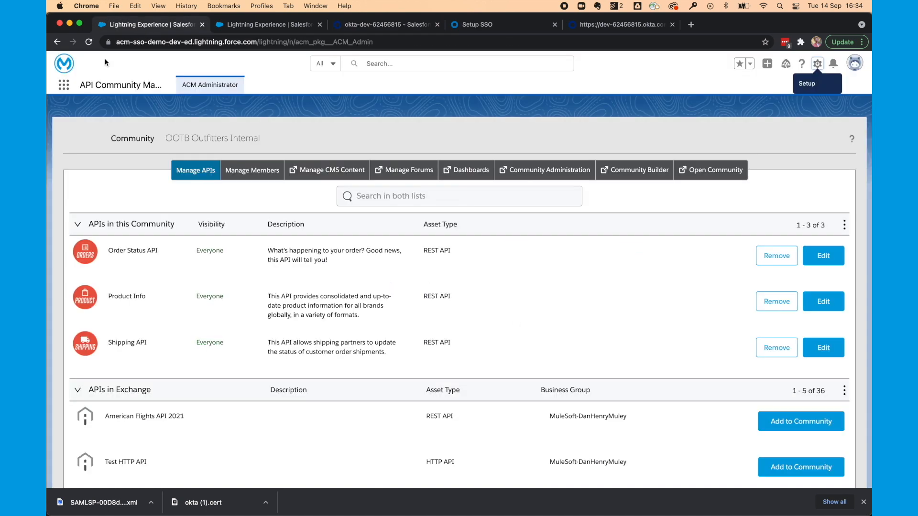
click(63, 85)
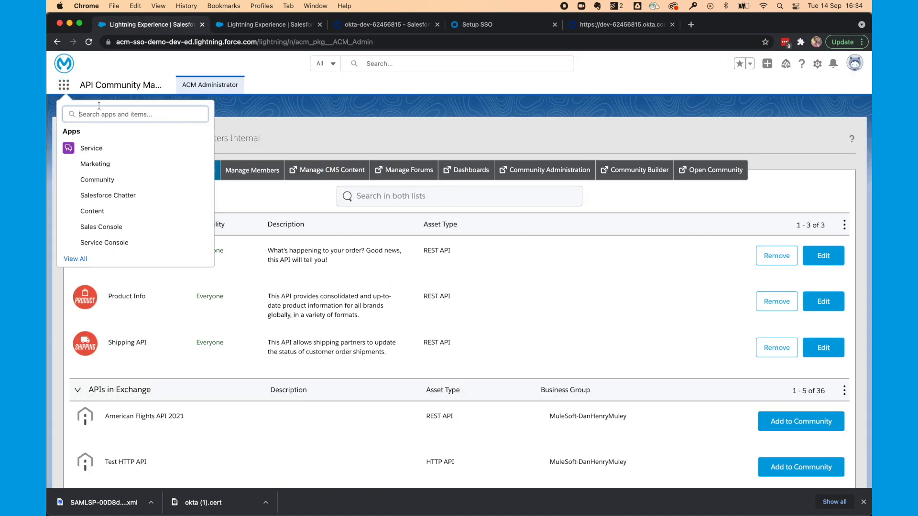
text(accounts)
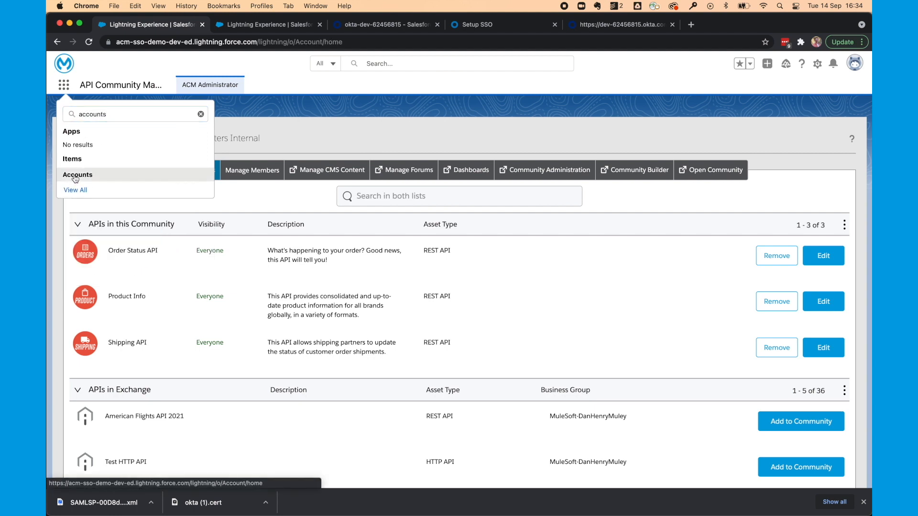
click(78, 174)
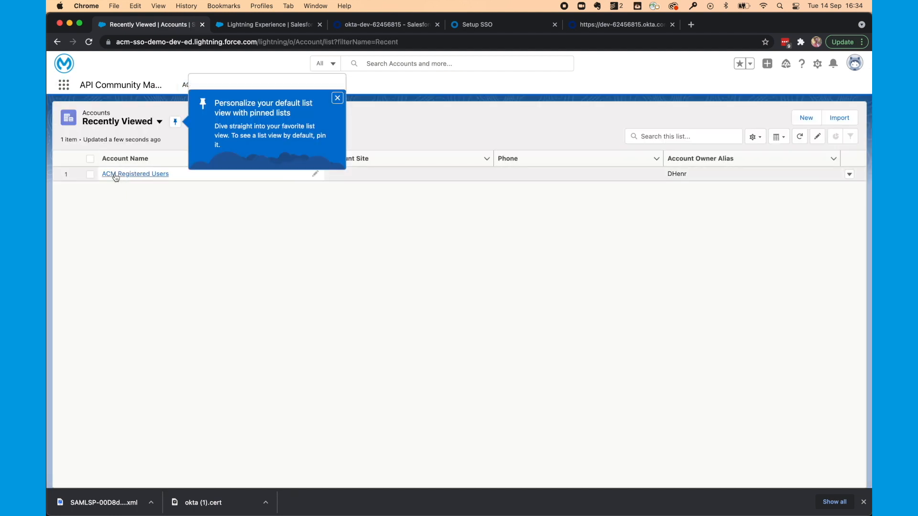
click(160, 122)
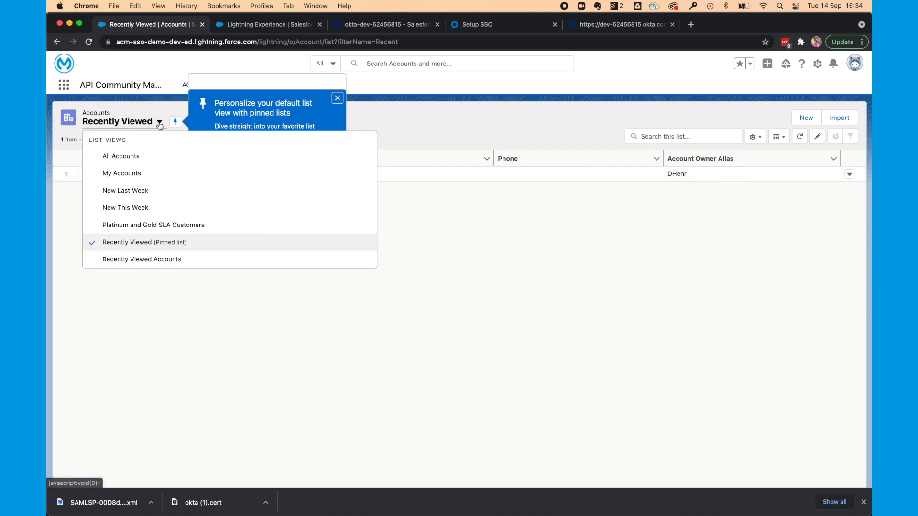
click(120, 156)
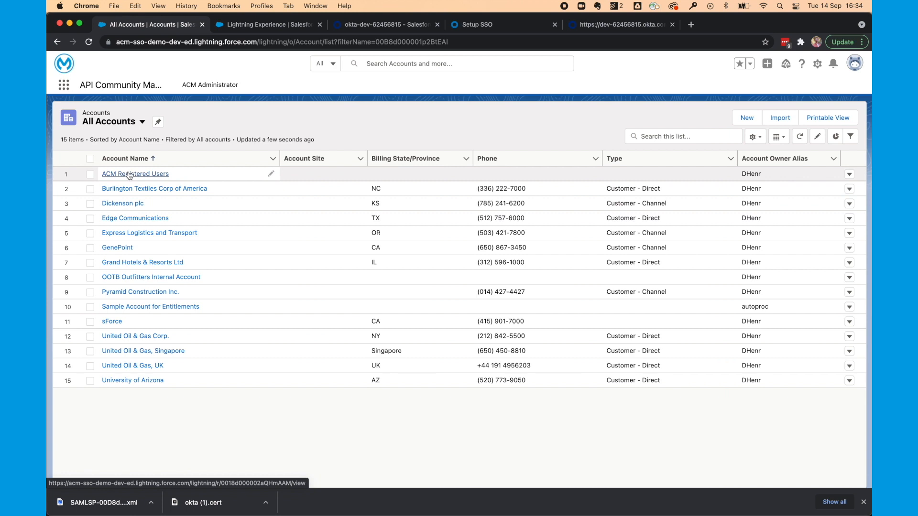
mouse_move(135, 174)
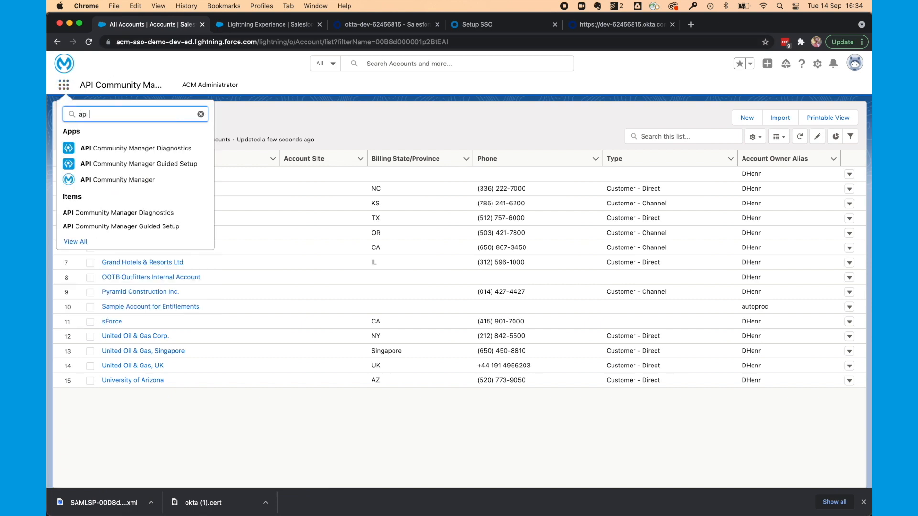
text(comm)
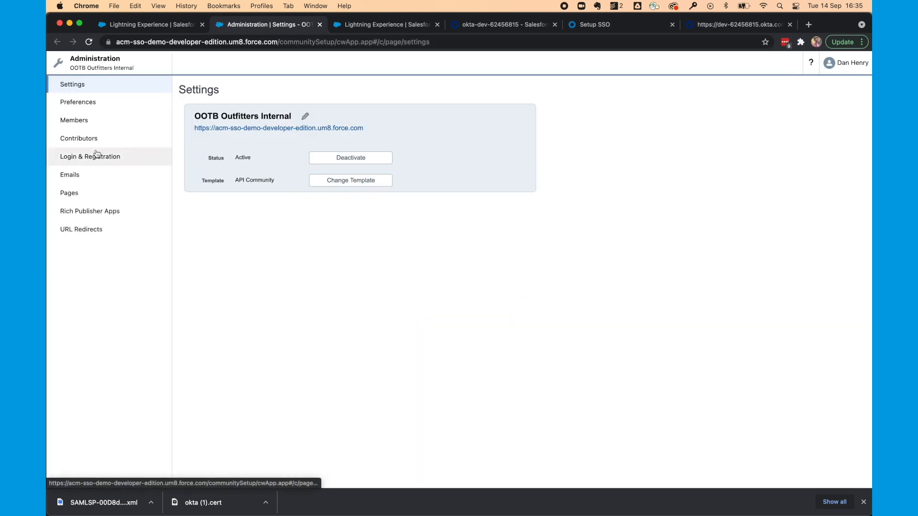
Check Login & Registration shows self-registered users assigned to the ACM Registered Users account
click(90, 156)
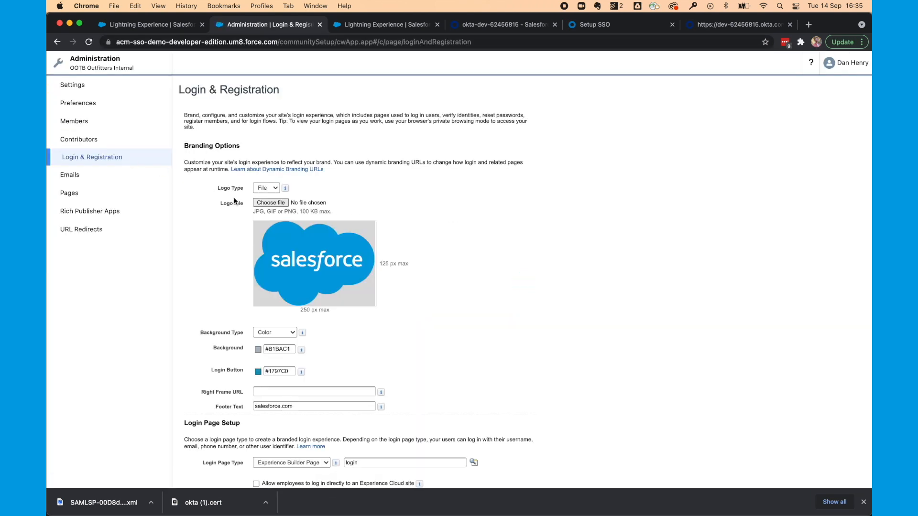
scroll(down, 3)
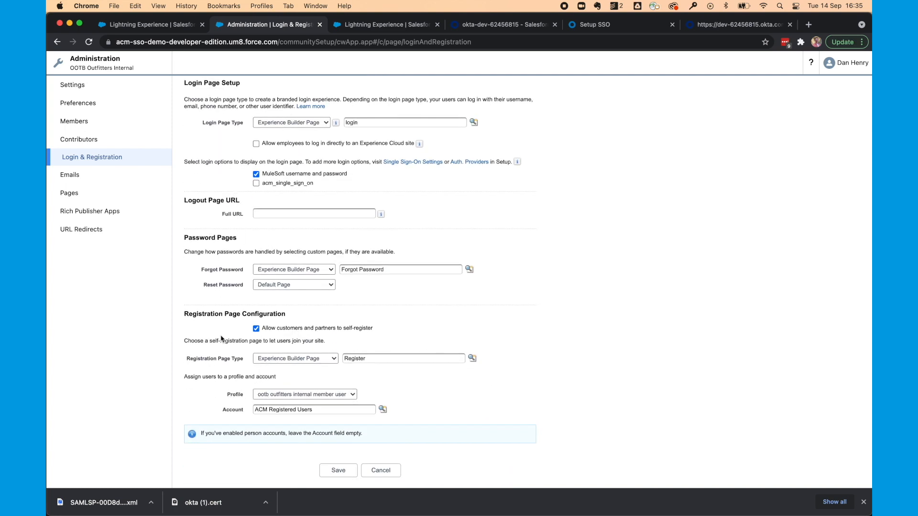
mouse_move(251, 406)
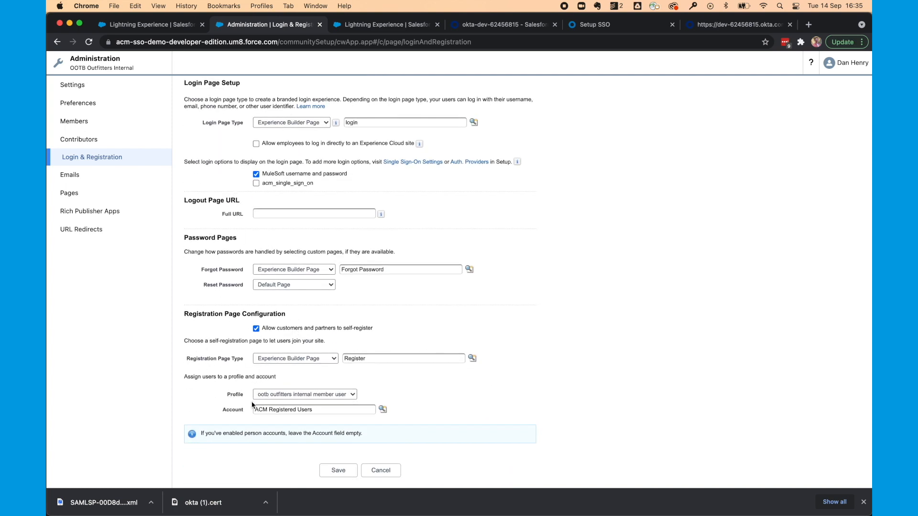
click(314, 410)
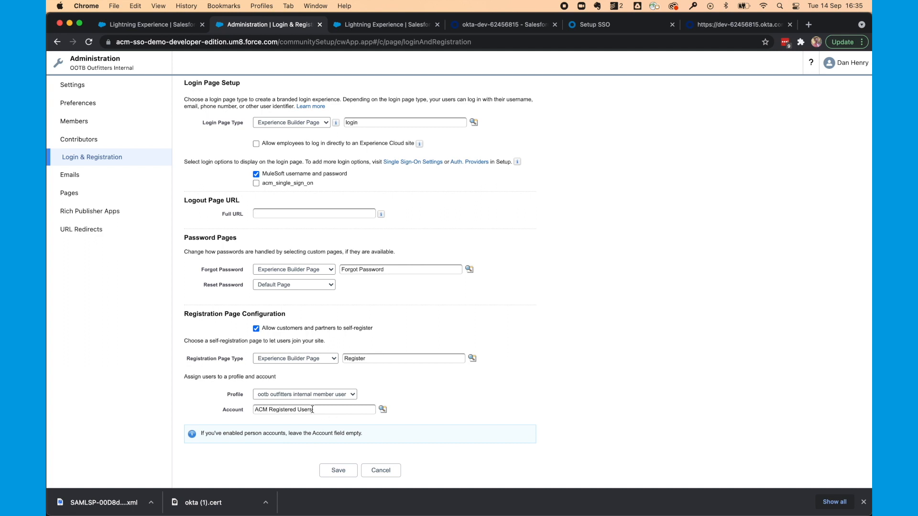
mouse_move(532, 79)
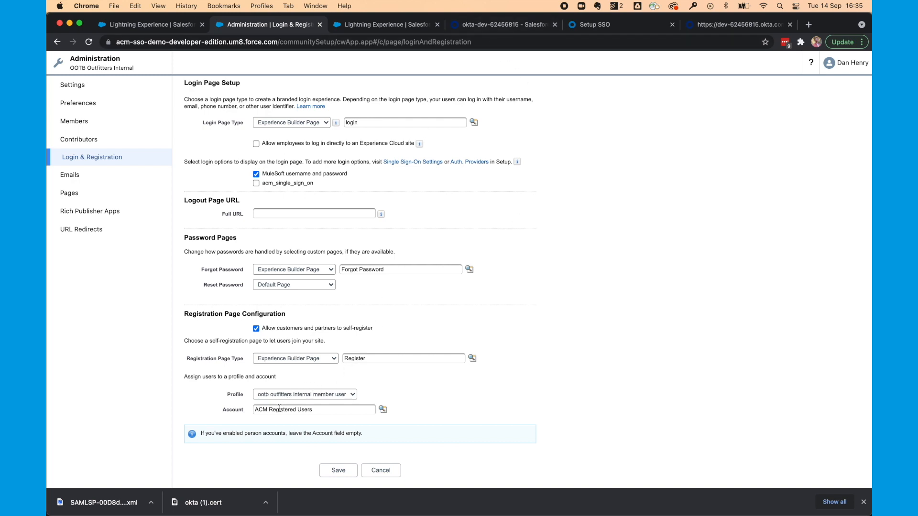
click(149, 24)
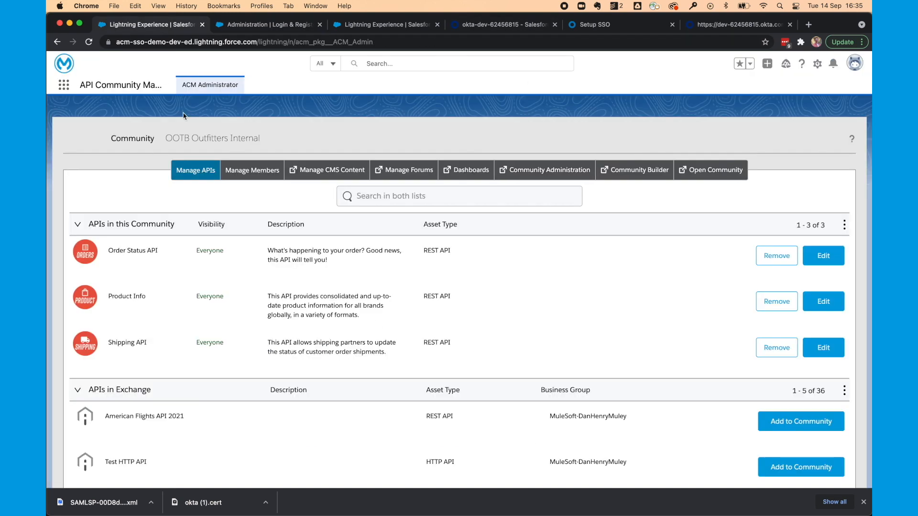
click(266, 25)
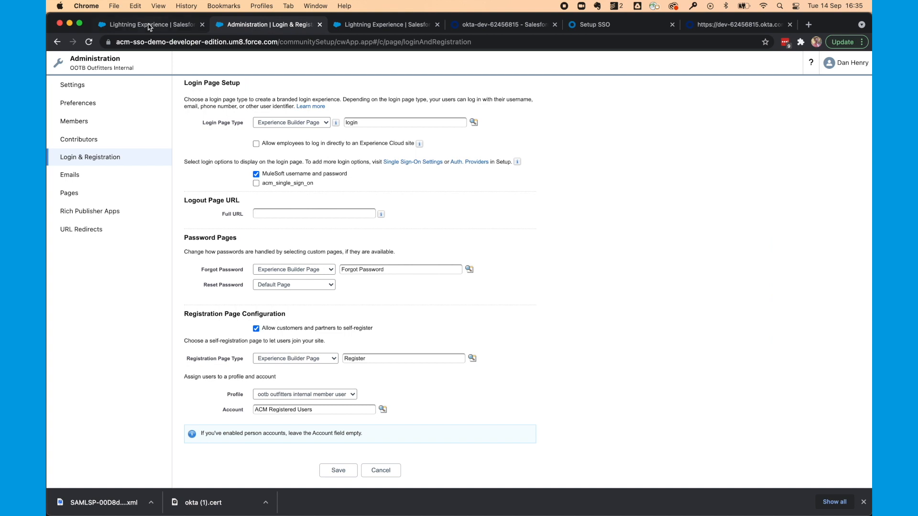
Find the ACM Registered Users account via App Launcher and copy its record ID 0018d000002aQHmAAM
click(146, 25)
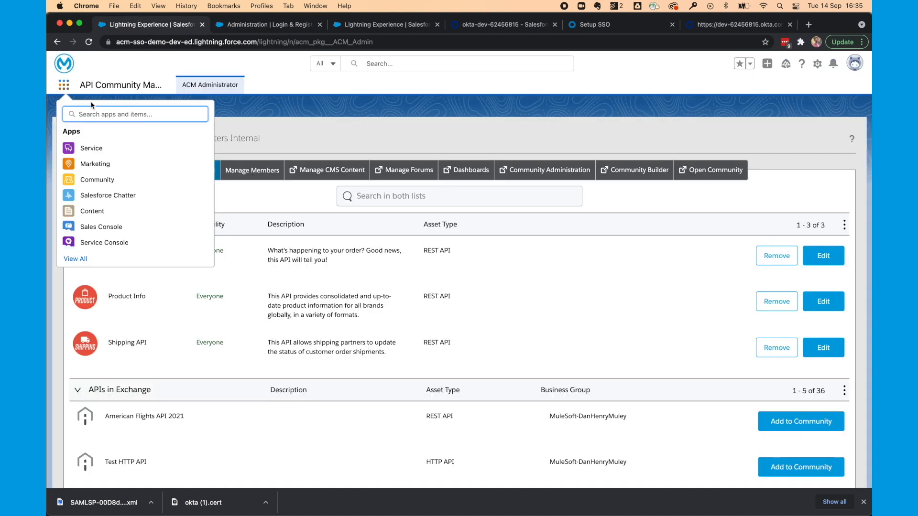
text(accounts)
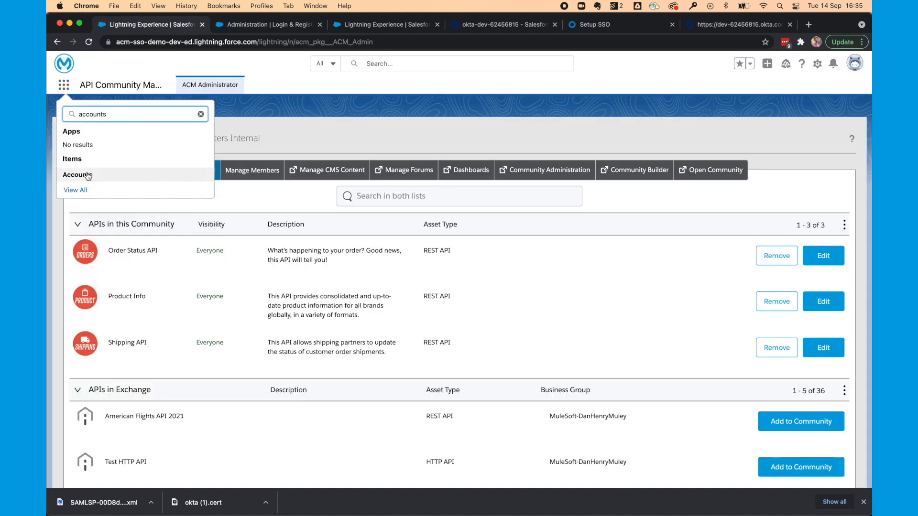
click(77, 174)
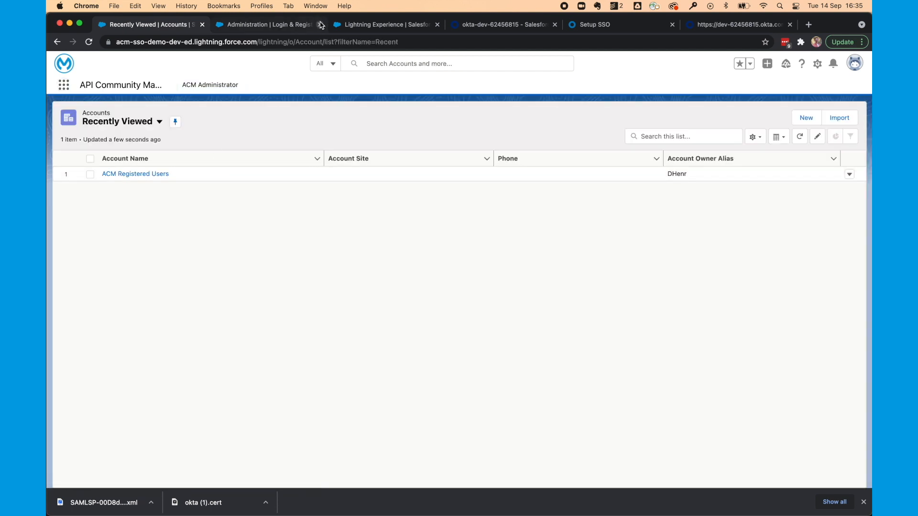
click(135, 174)
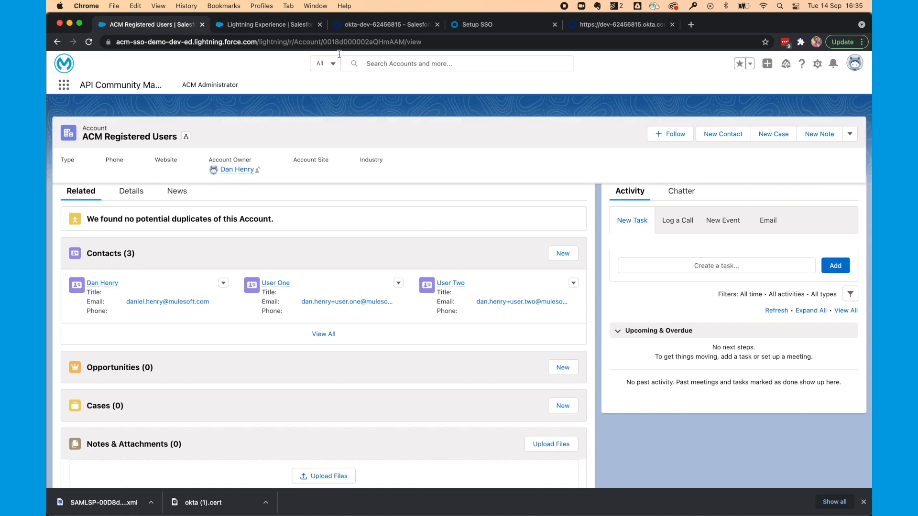
double_click(345, 41)
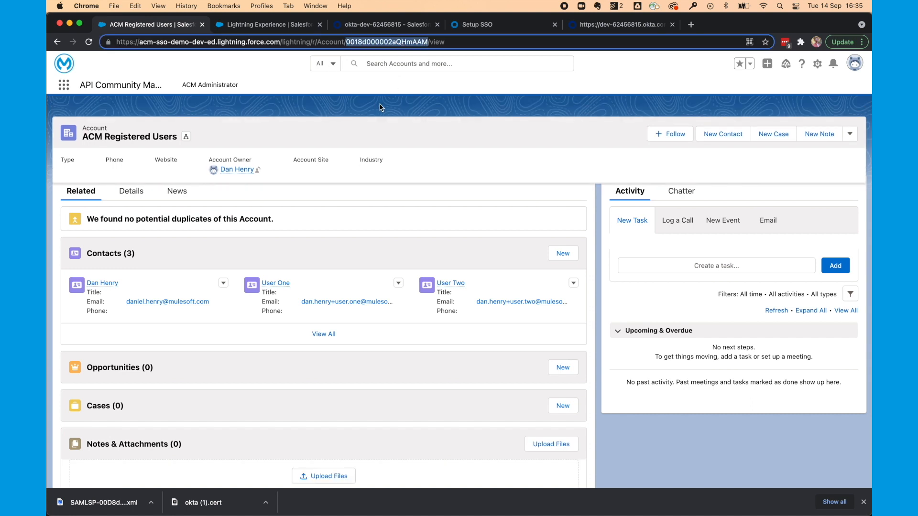
click(384, 24)
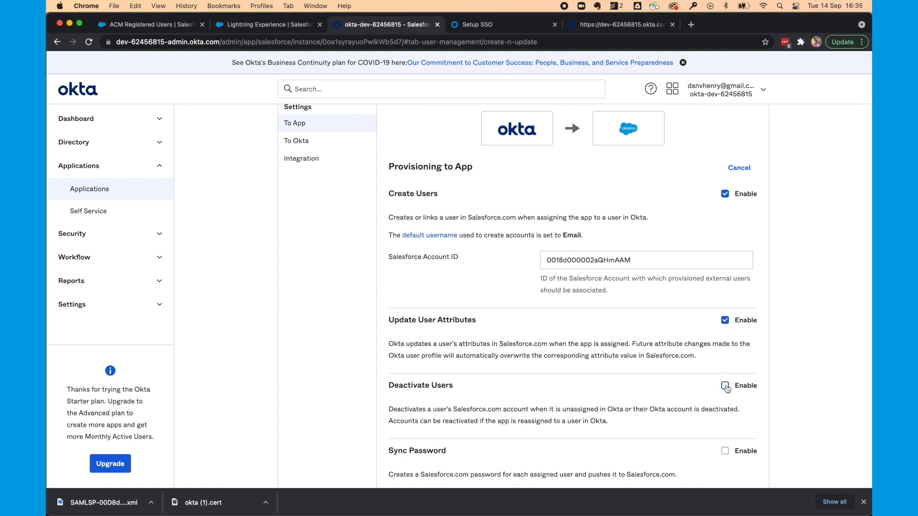
Enable Deactivate Users and save Provisioning to App with account ID 0018d000002aQHmAAM
click(725, 386)
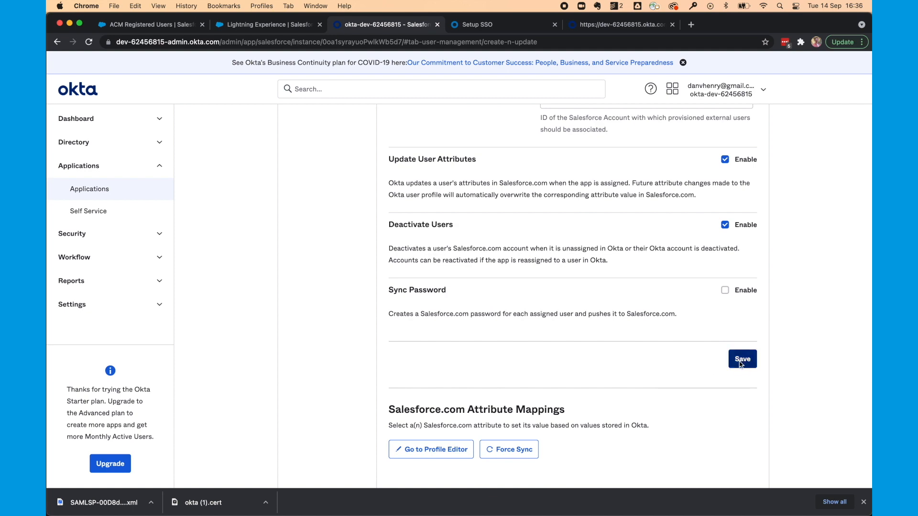
click(742, 359)
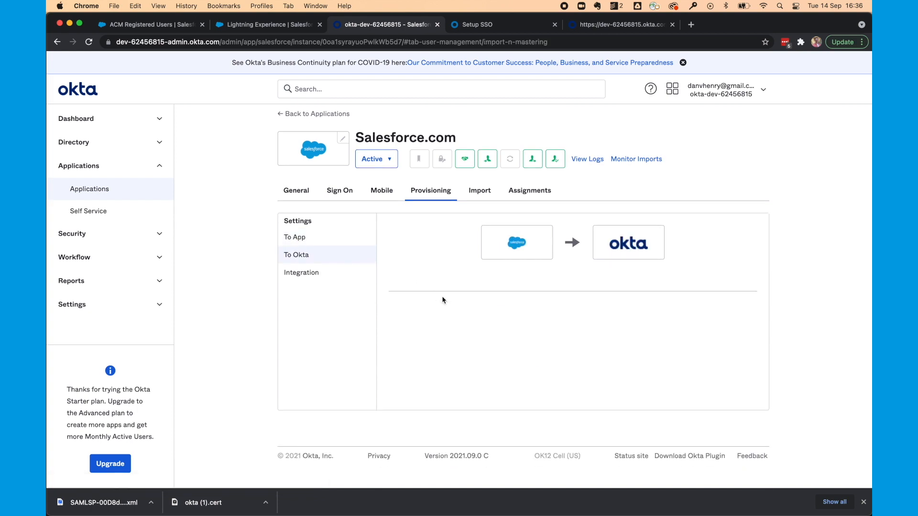
Include Customer, Customer Community User and Customer Community Manager in To Okta imports and save
scroll(down, 3)
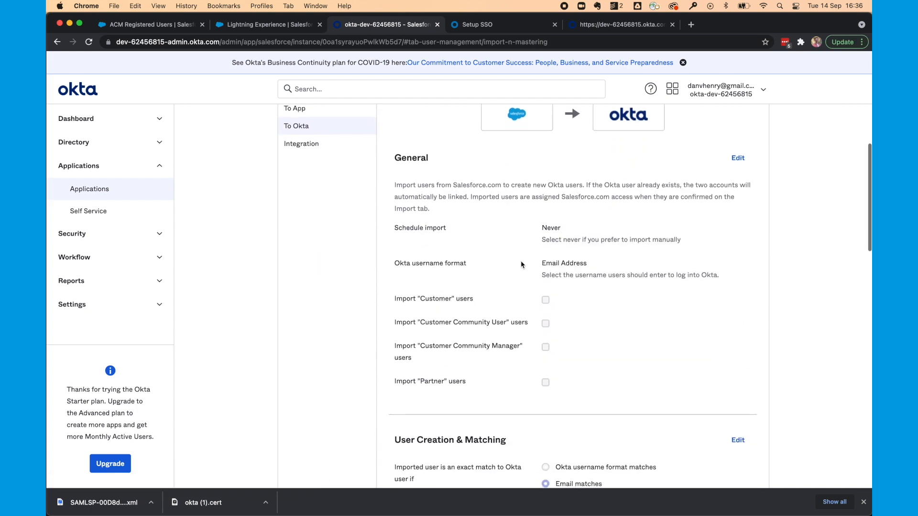
click(738, 158)
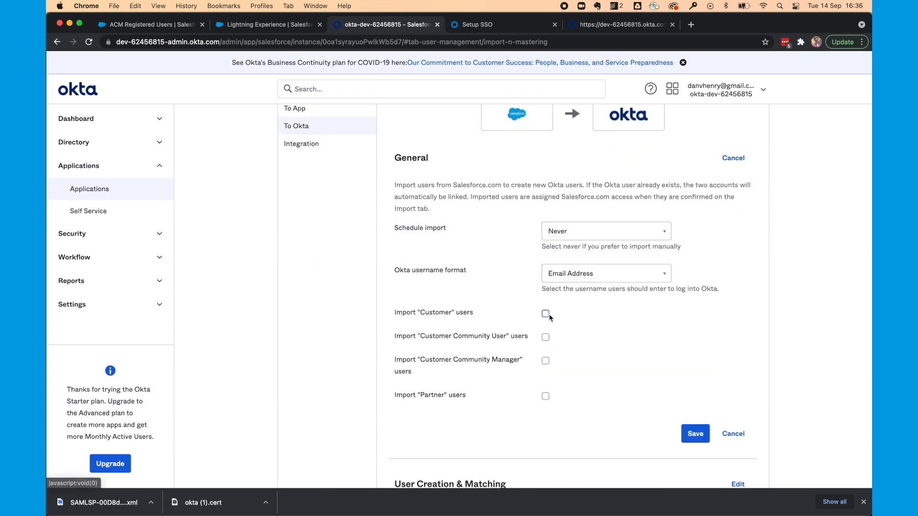
click(545, 313)
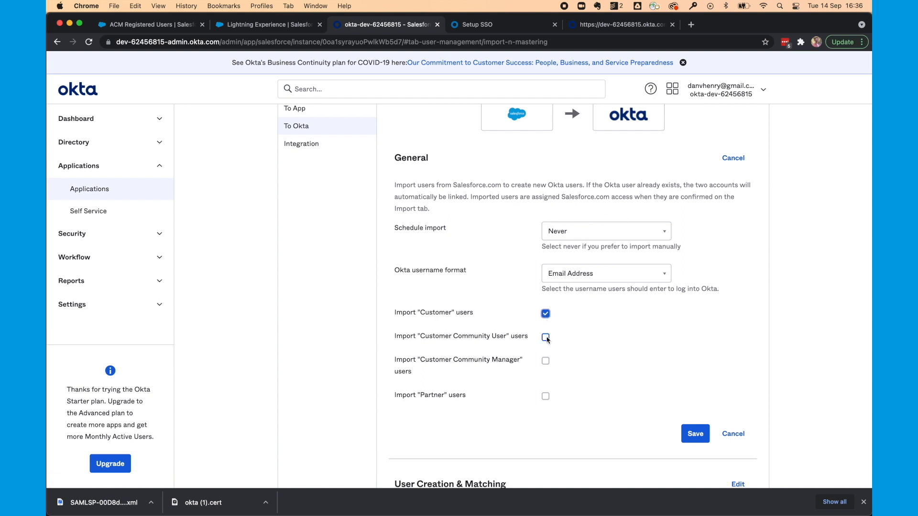
click(545, 337)
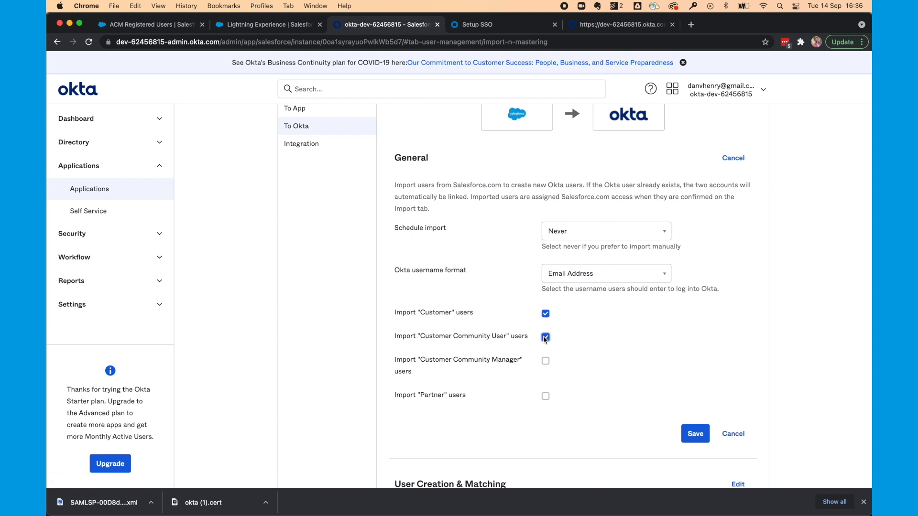
click(545, 360)
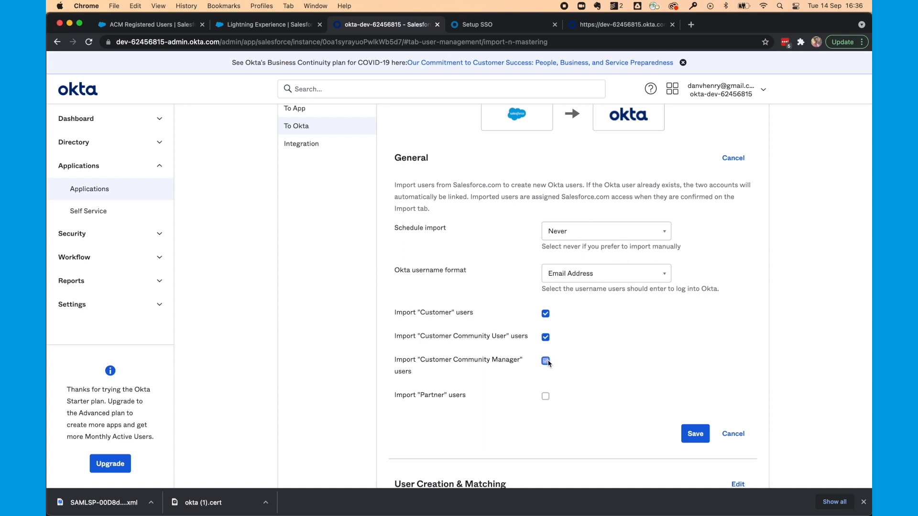
click(546, 361)
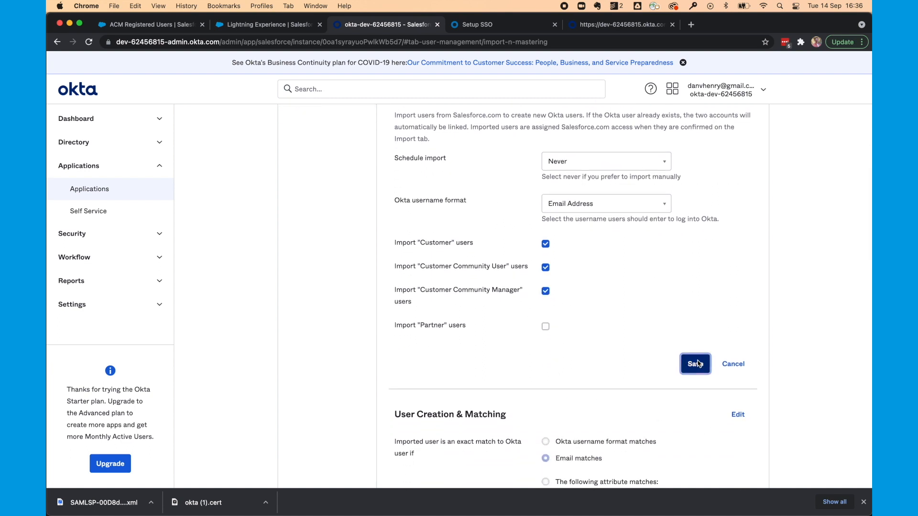
click(696, 364)
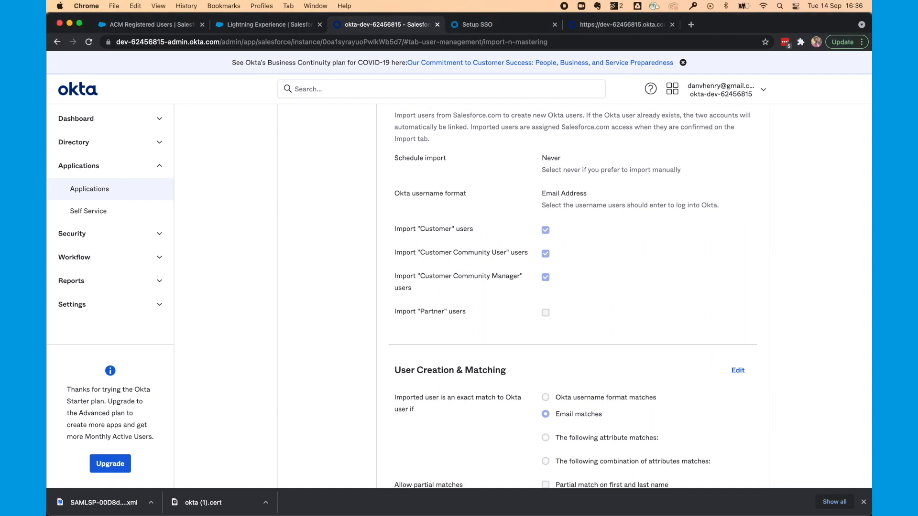
click(74, 143)
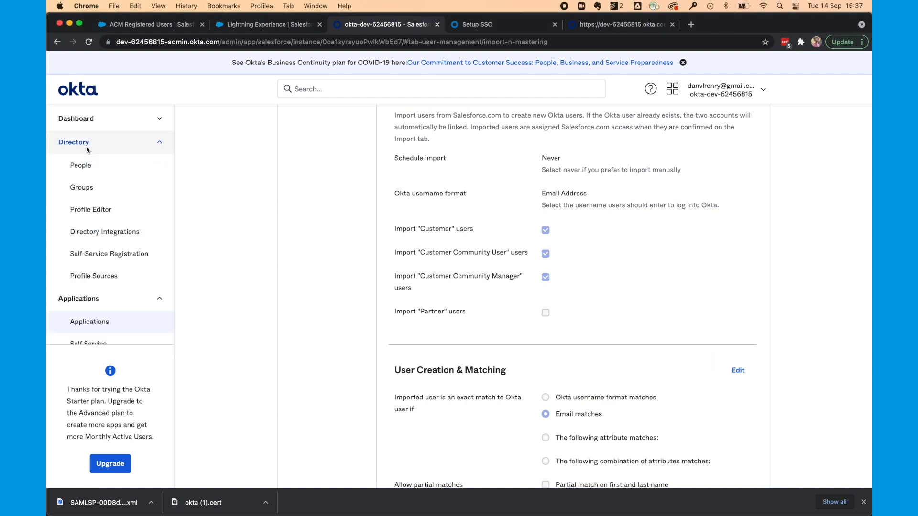
mouse_move(81, 188)
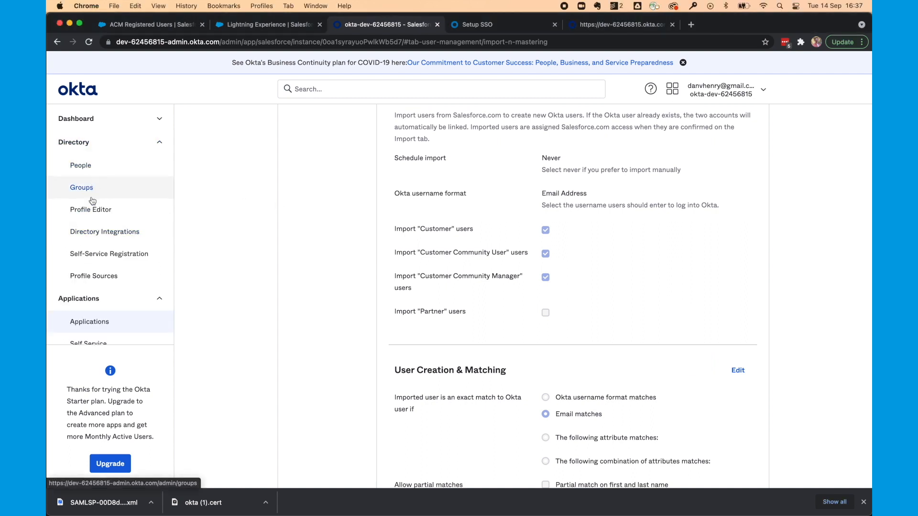
scroll(down, 3)
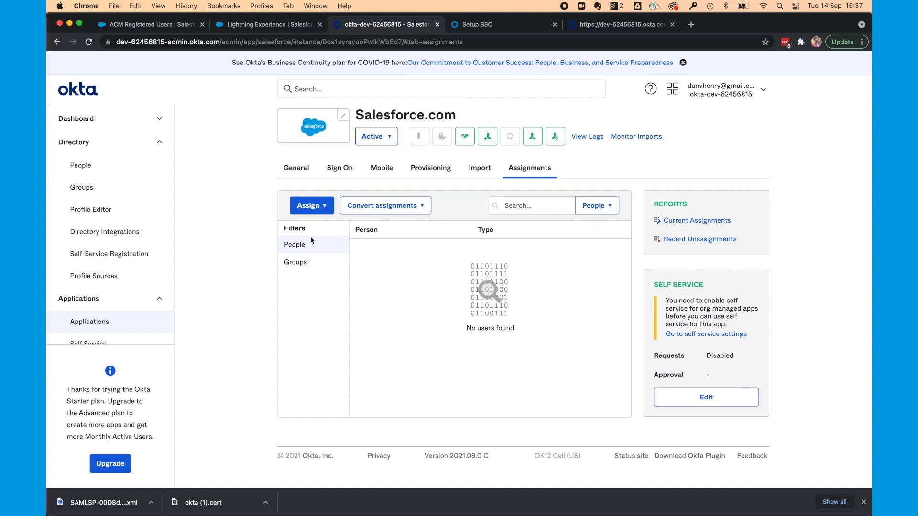
Assign Salesforce.com to the Everyone group with the ootb outfitters internal profile and ACM Registered User role
click(312, 206)
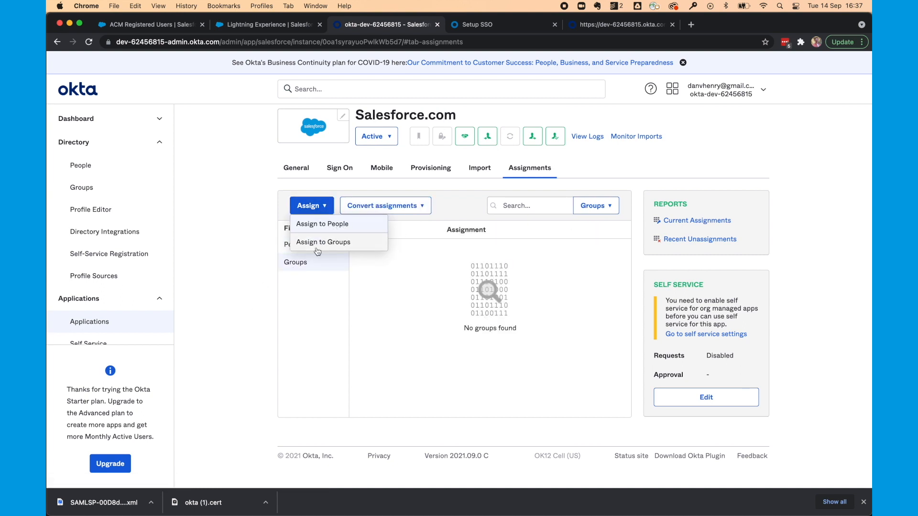
mouse_move(322, 242)
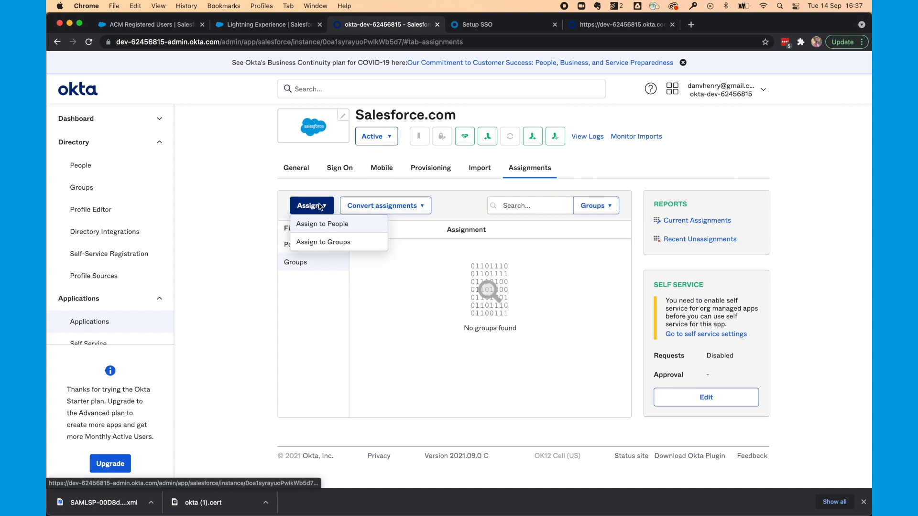
click(322, 242)
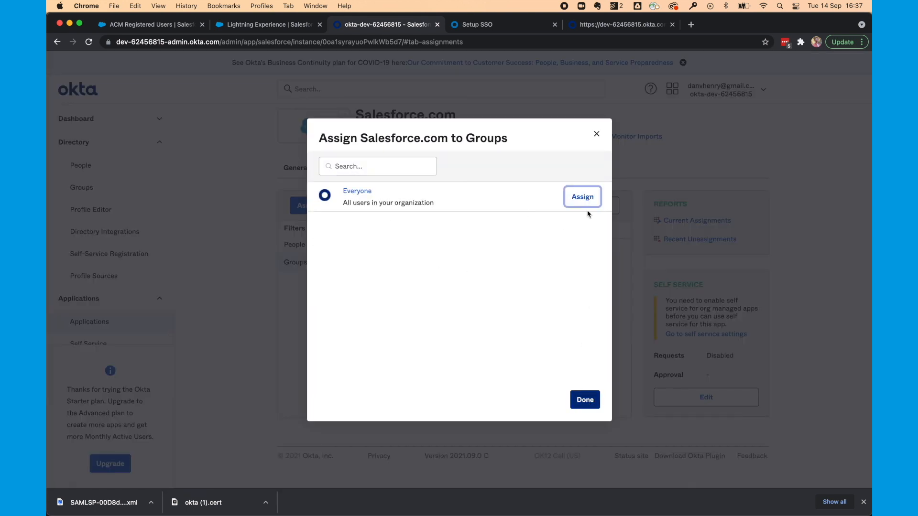
click(583, 196)
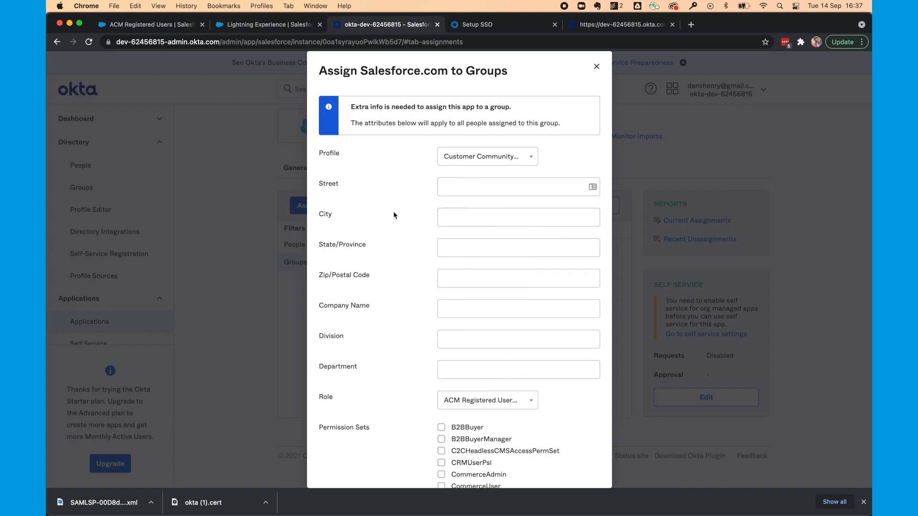
click(487, 156)
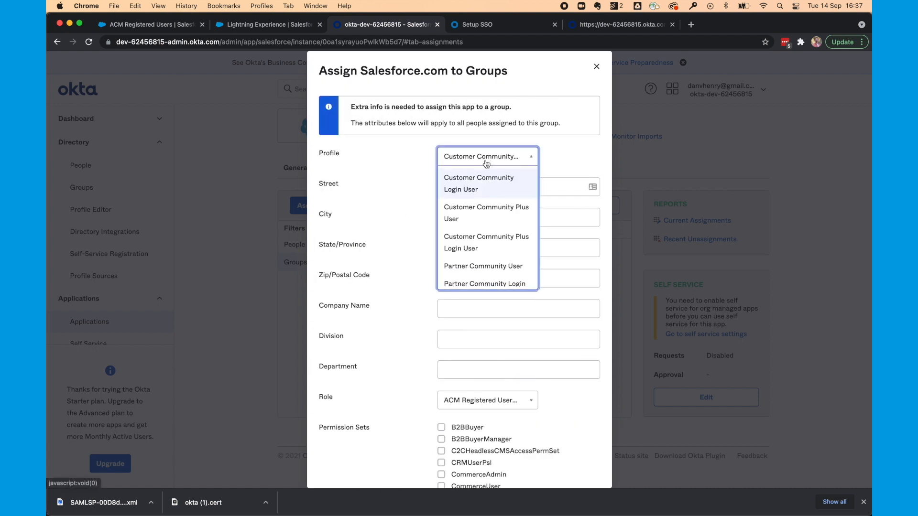
scroll(down, 3)
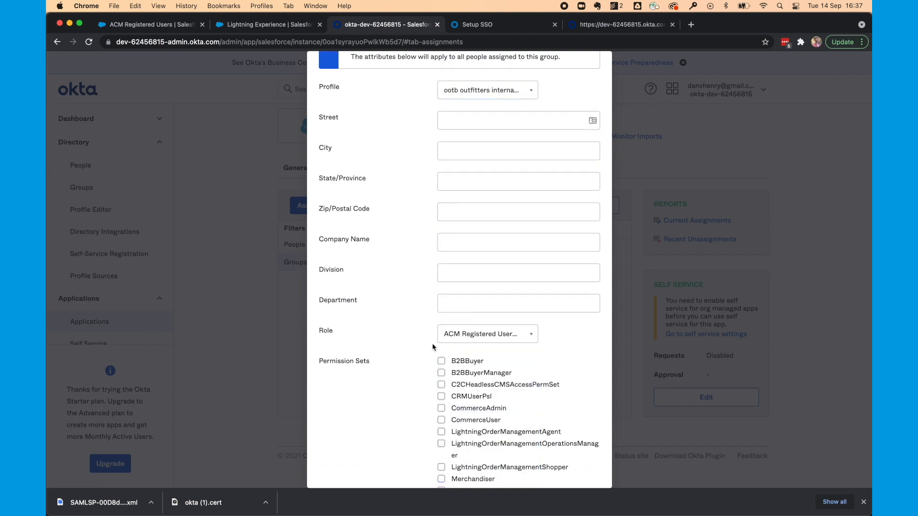
scroll(down, 3)
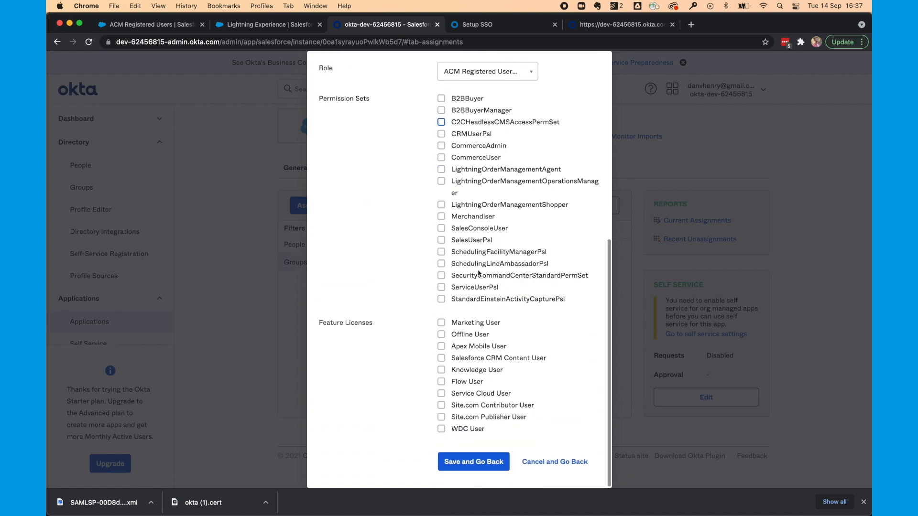
scroll(up, 3)
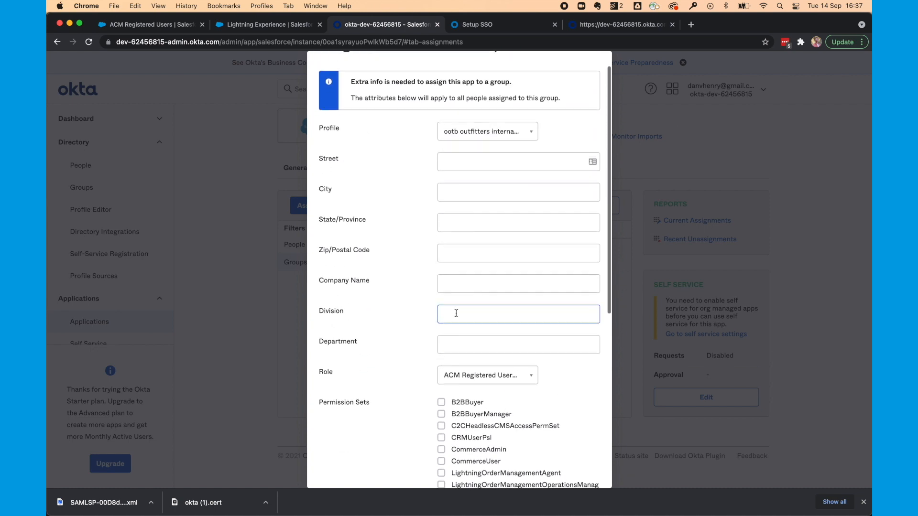
scroll(down, 3)
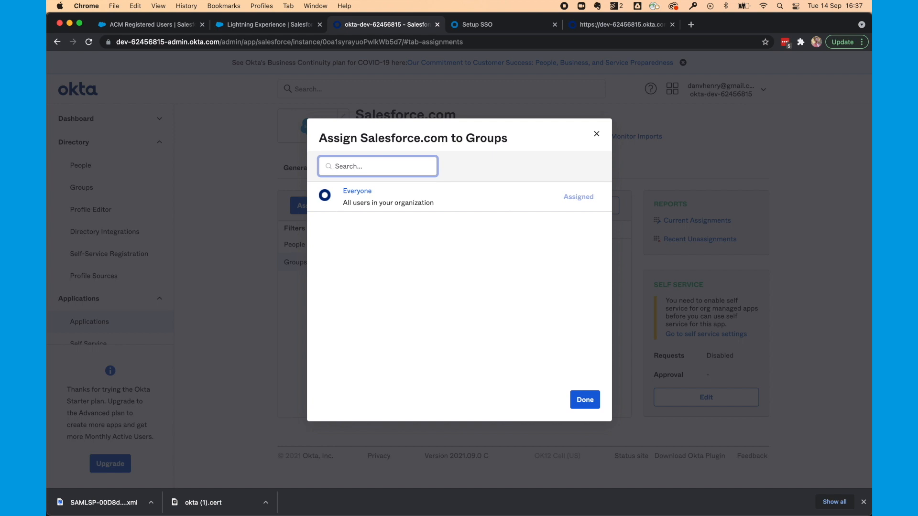
click(583, 400)
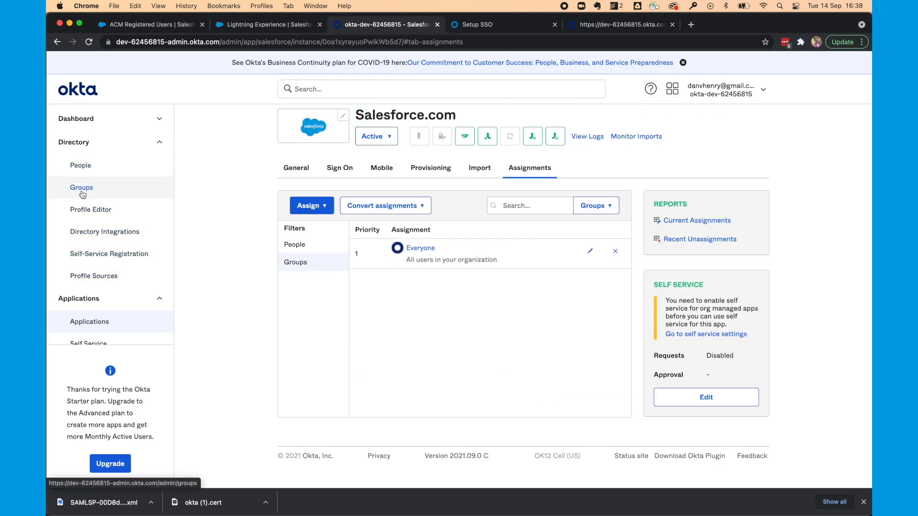
mouse_move(105, 196)
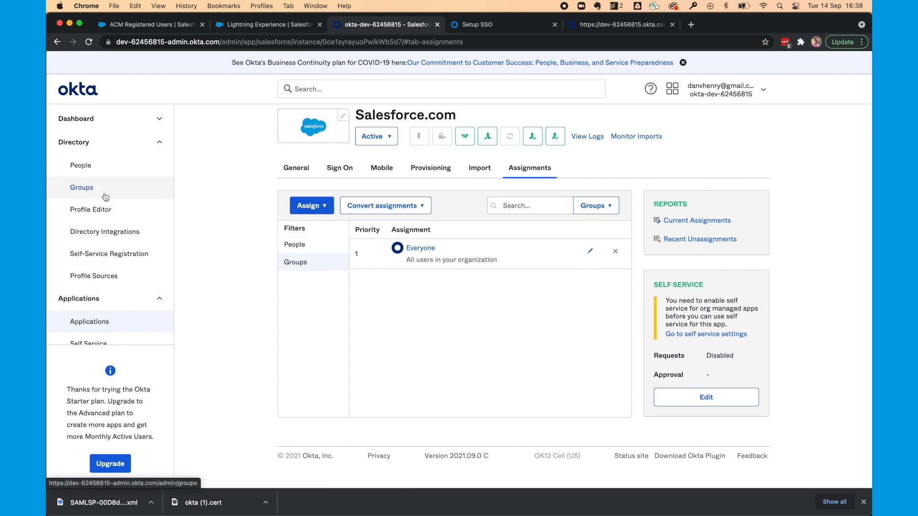
mouse_move(202, 22)
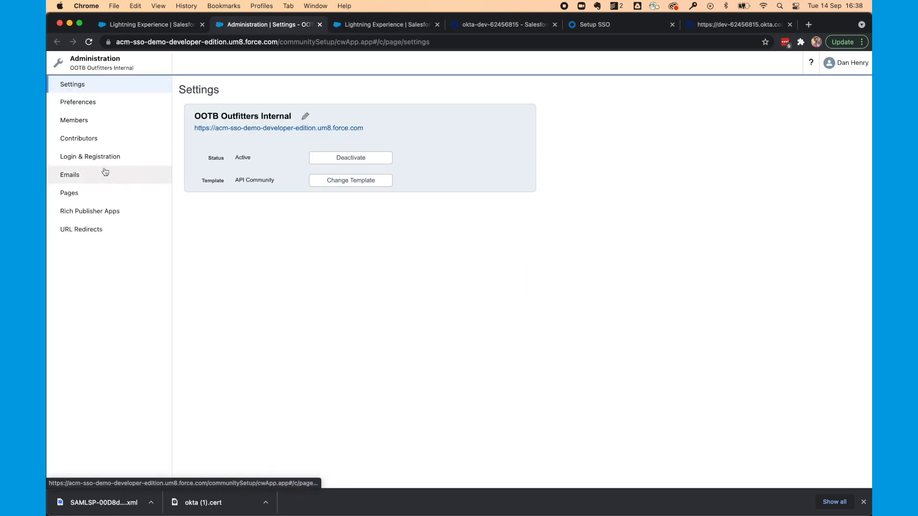
Enable the acm_single_sign_on login option, keep Experience Builder Page as login page type, and save
click(89, 156)
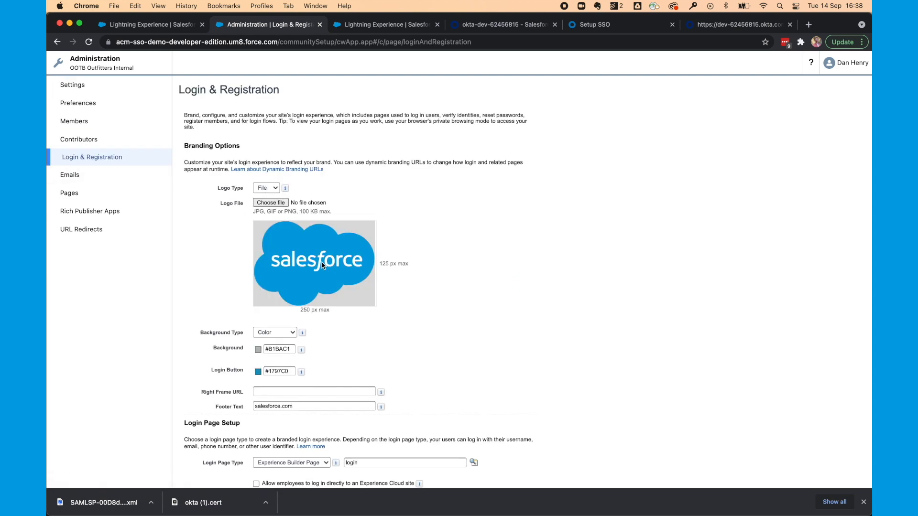
scroll(down, 3)
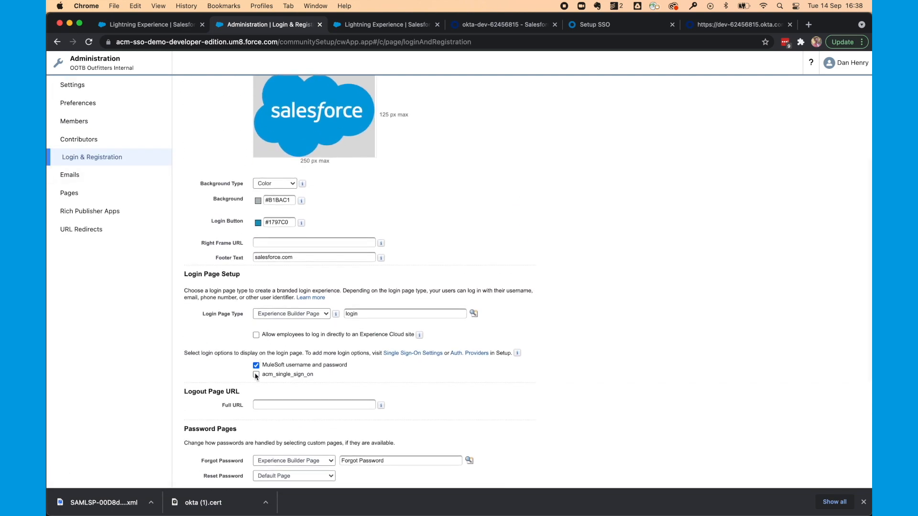
click(257, 375)
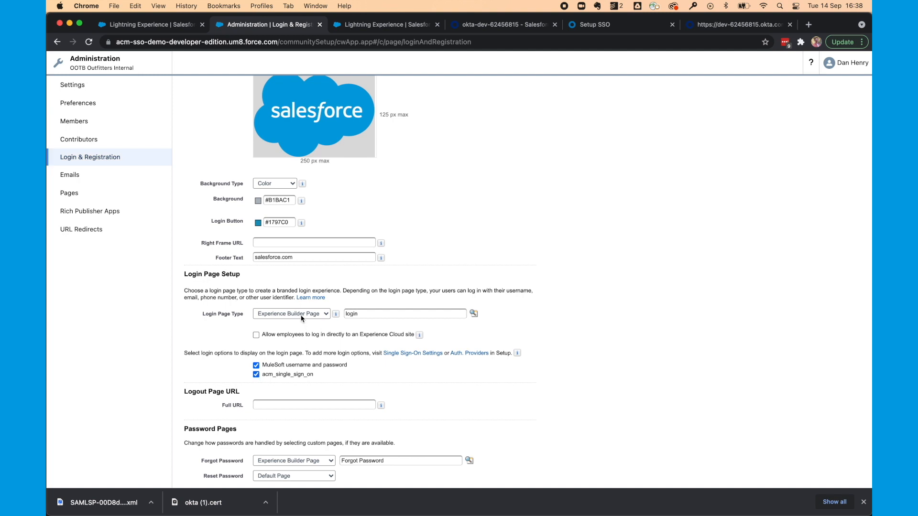
click(291, 313)
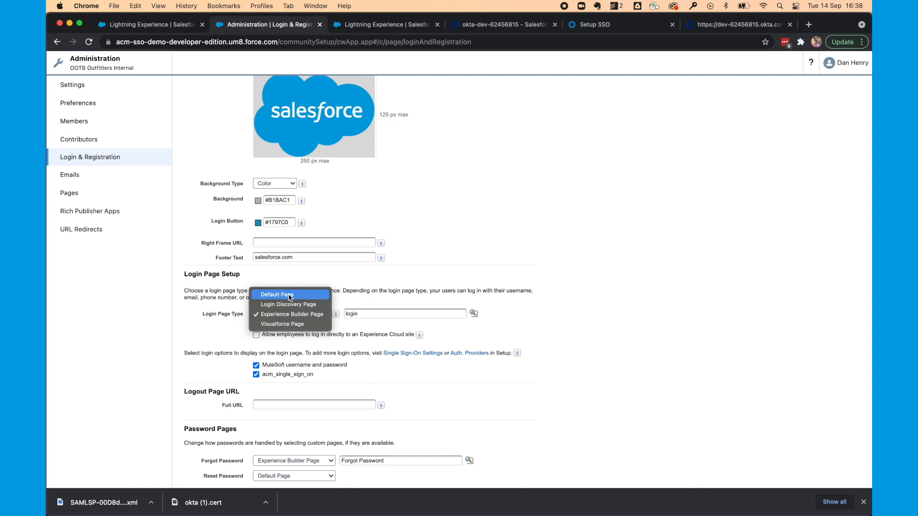
mouse_move(290, 315)
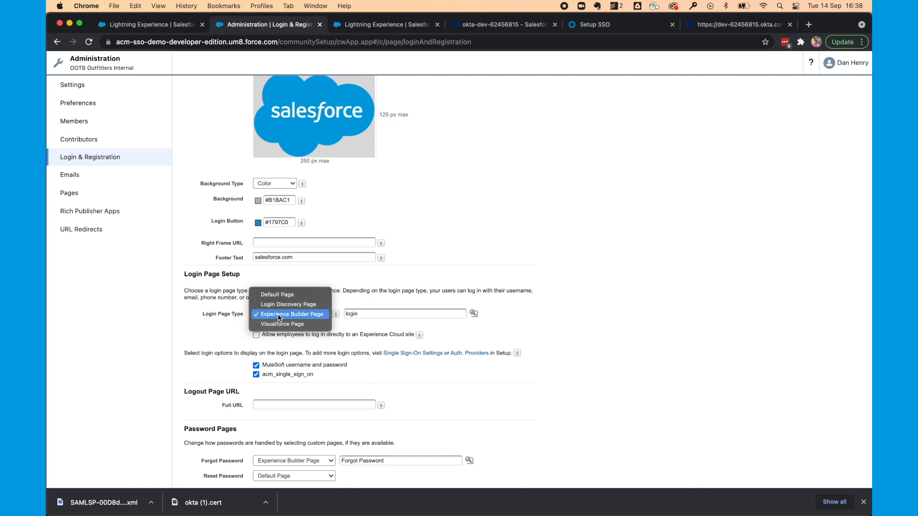
click(291, 315)
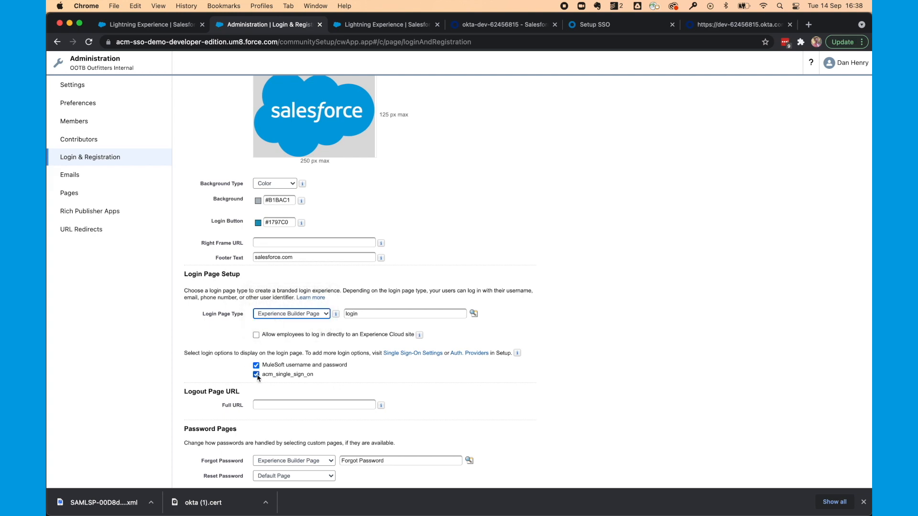
scroll(down, 3)
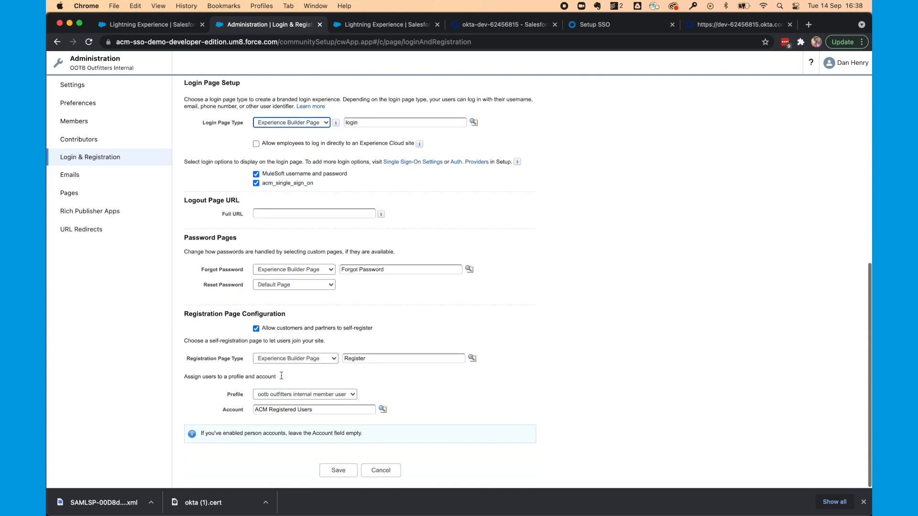
click(338, 471)
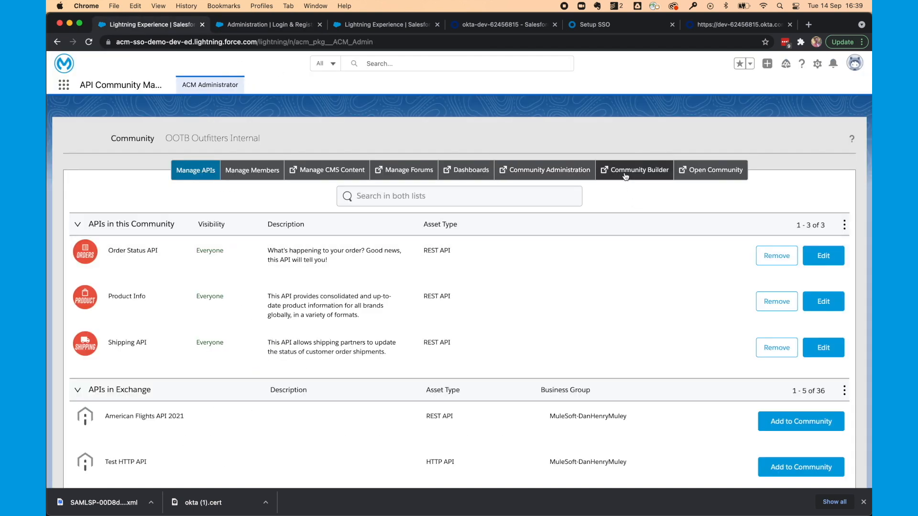
Add a Social Login component with the acm_single_sign_on button beneath the Login page's form
click(639, 170)
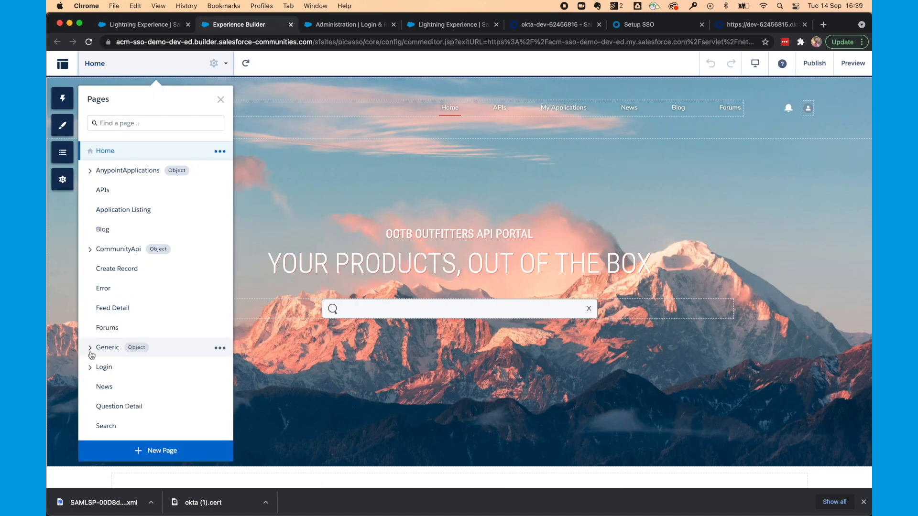
click(103, 368)
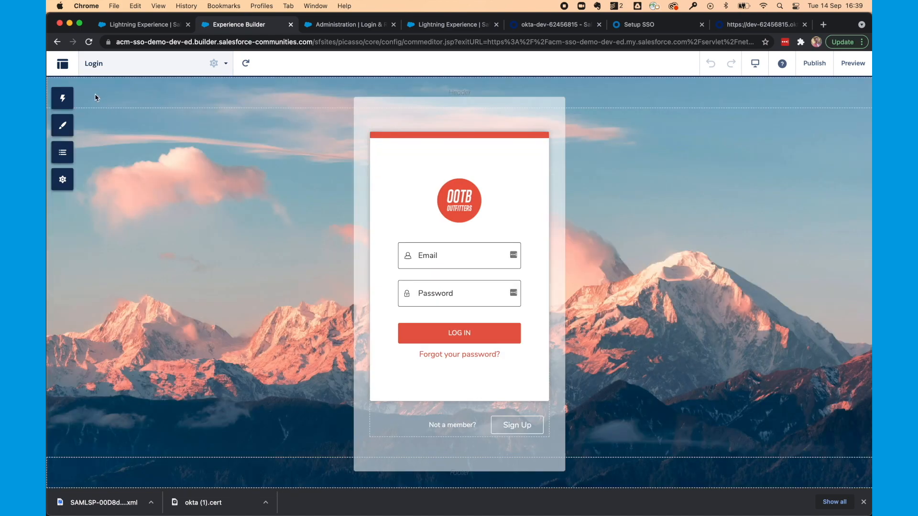
click(61, 97)
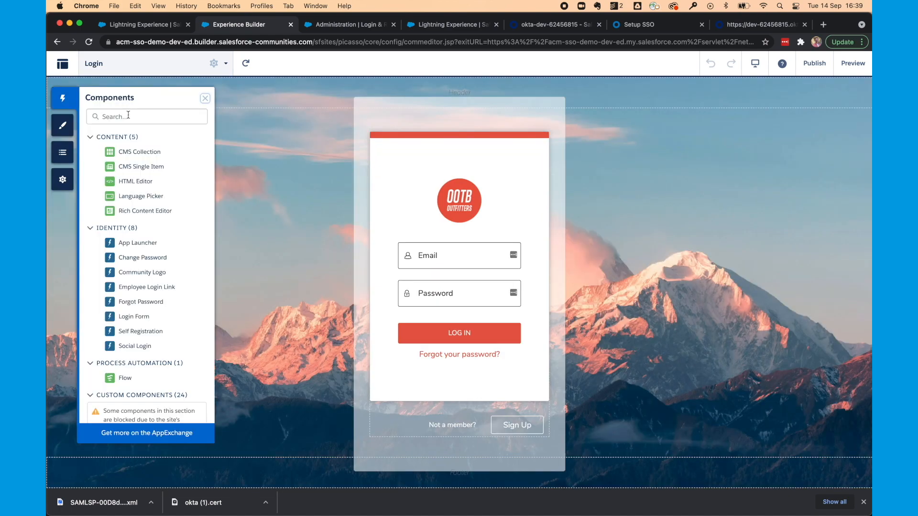
text(social)
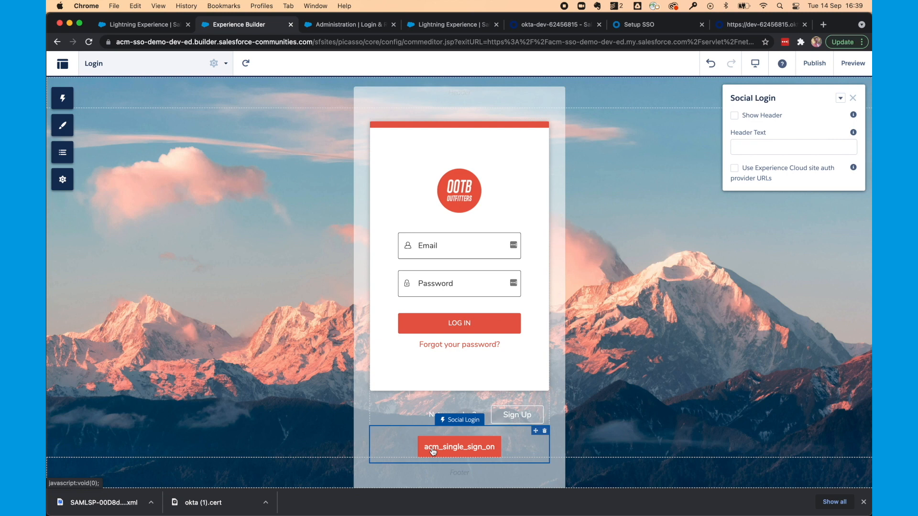
mouse_move(624, 230)
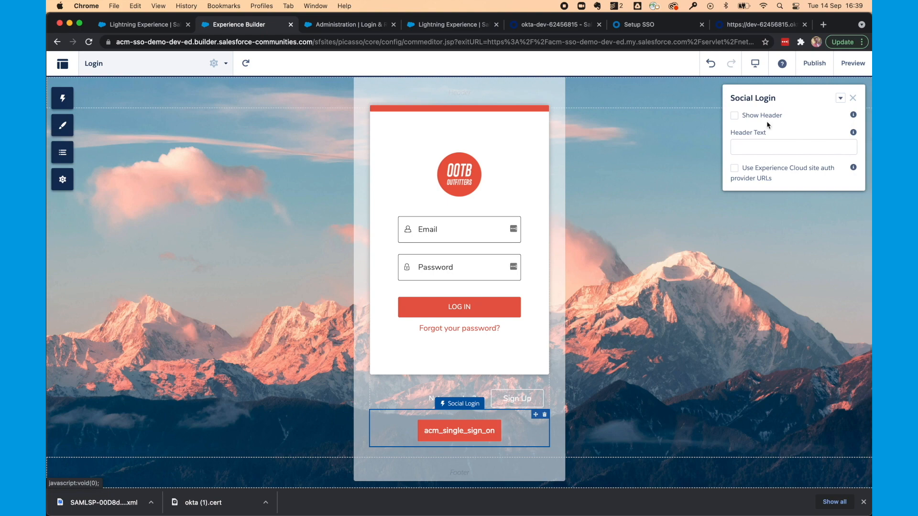
click(813, 63)
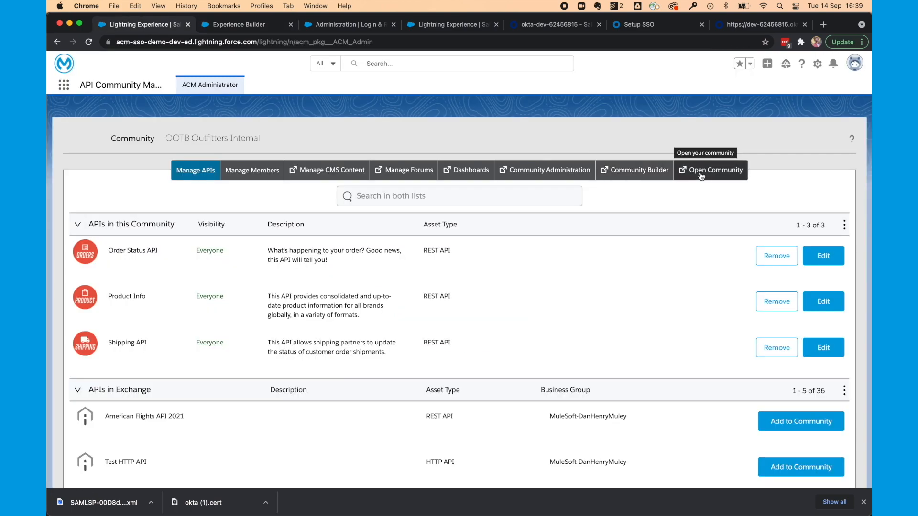
From the live community's login page, start sign-in via the acm_single_sign_on button
click(716, 169)
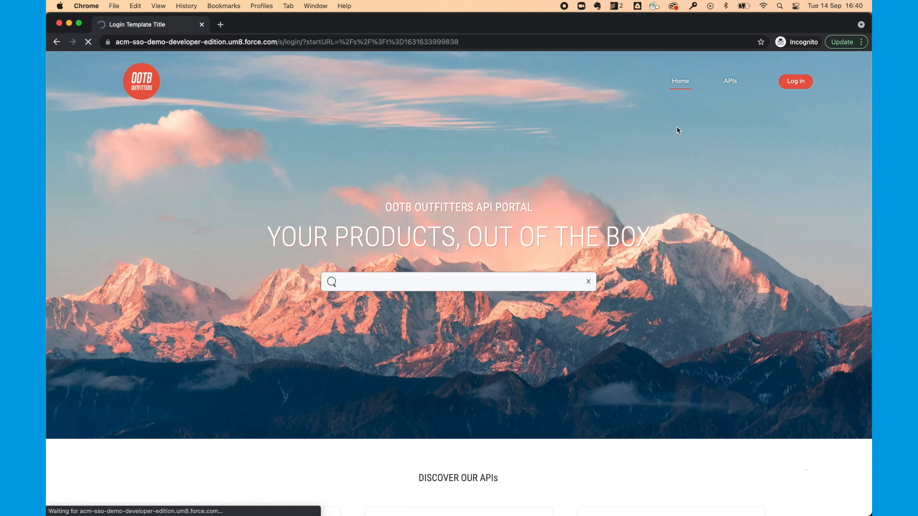
click(795, 80)
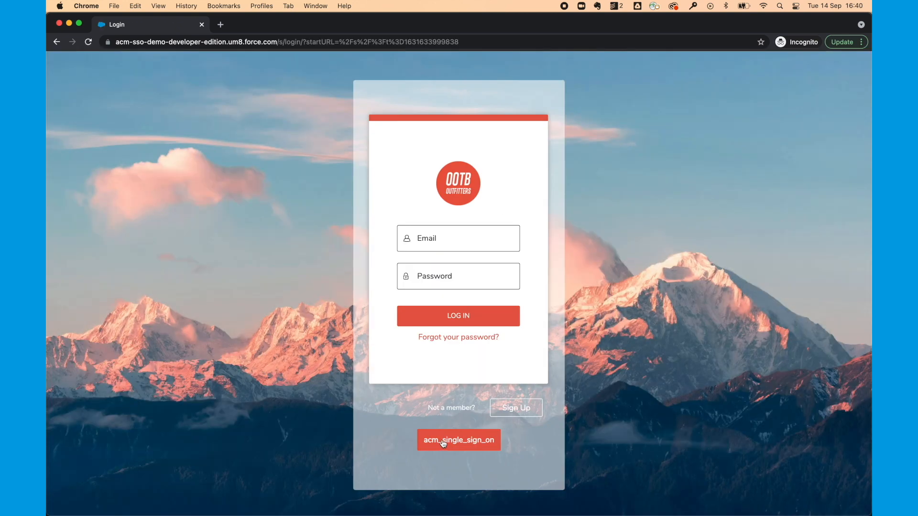
click(459, 440)
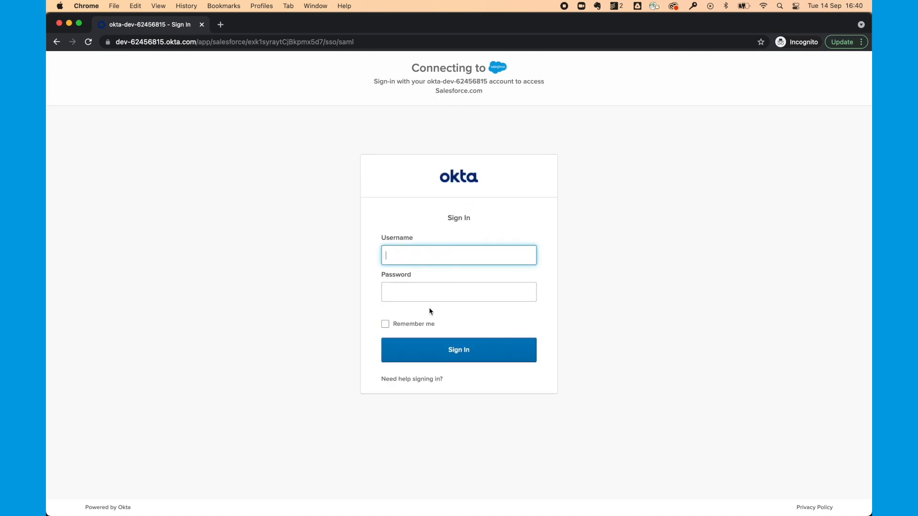
mouse_move(421, 306)
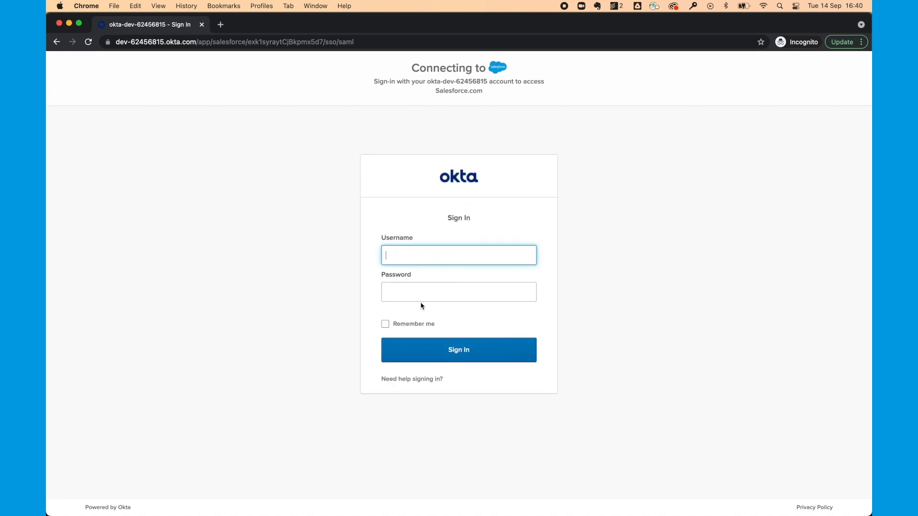
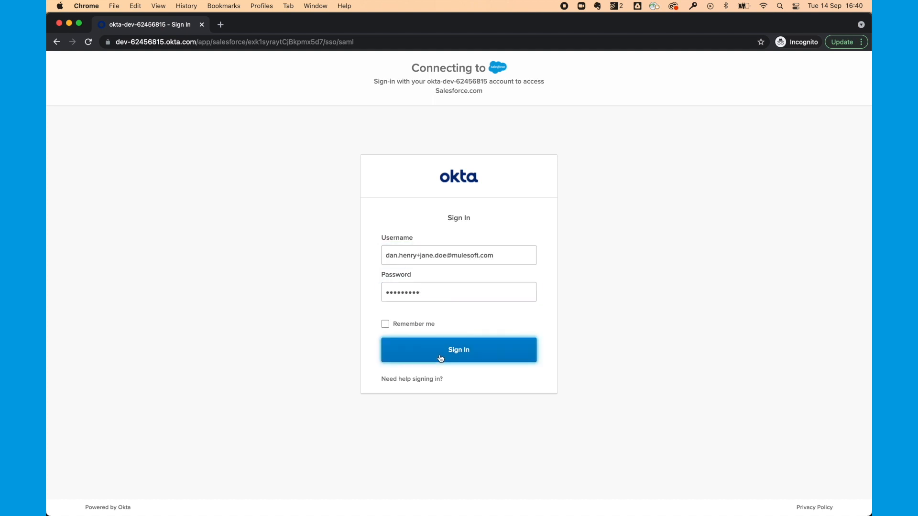
click(458, 350)
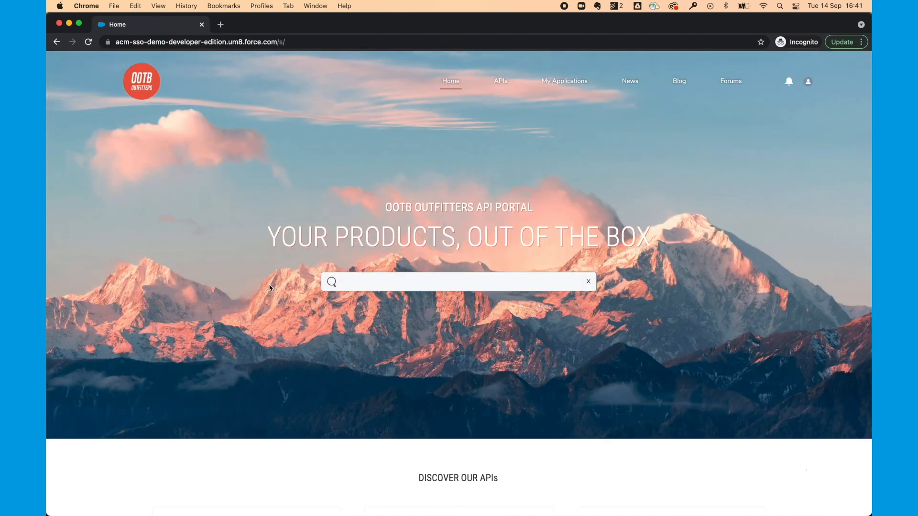
scroll(down, 3)
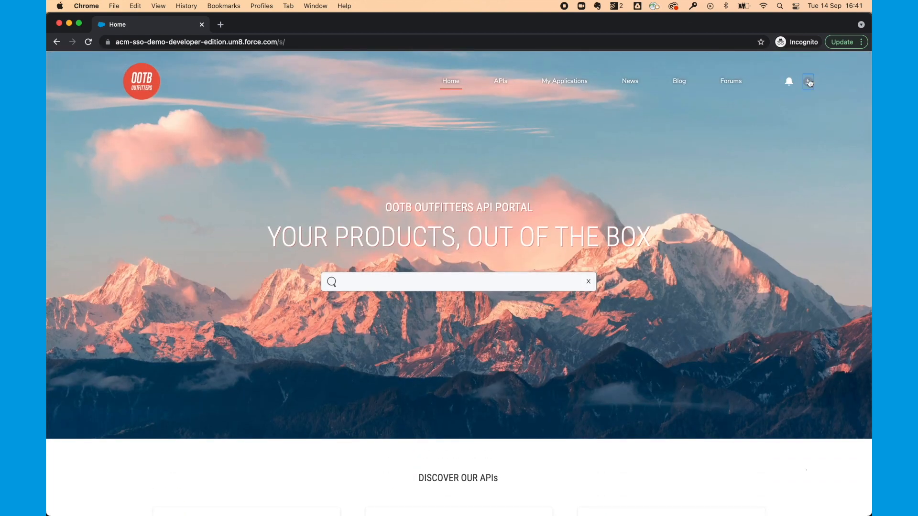
click(808, 80)
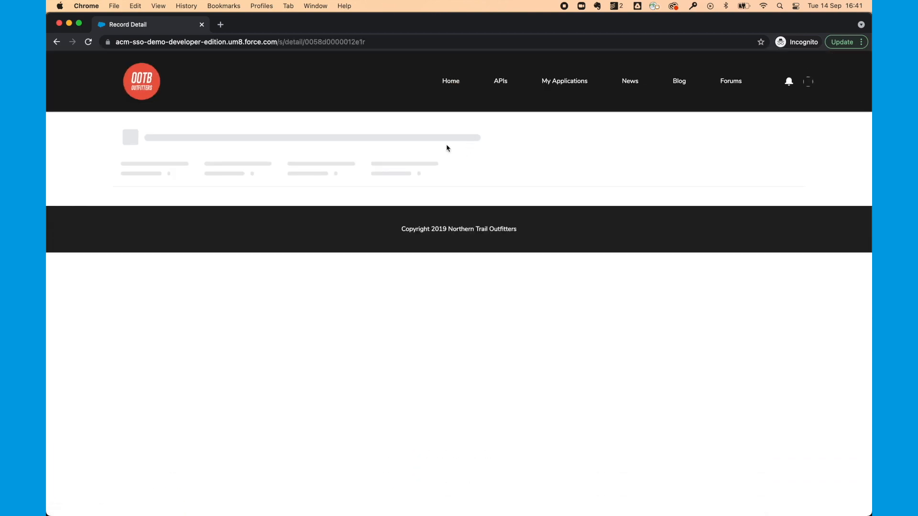